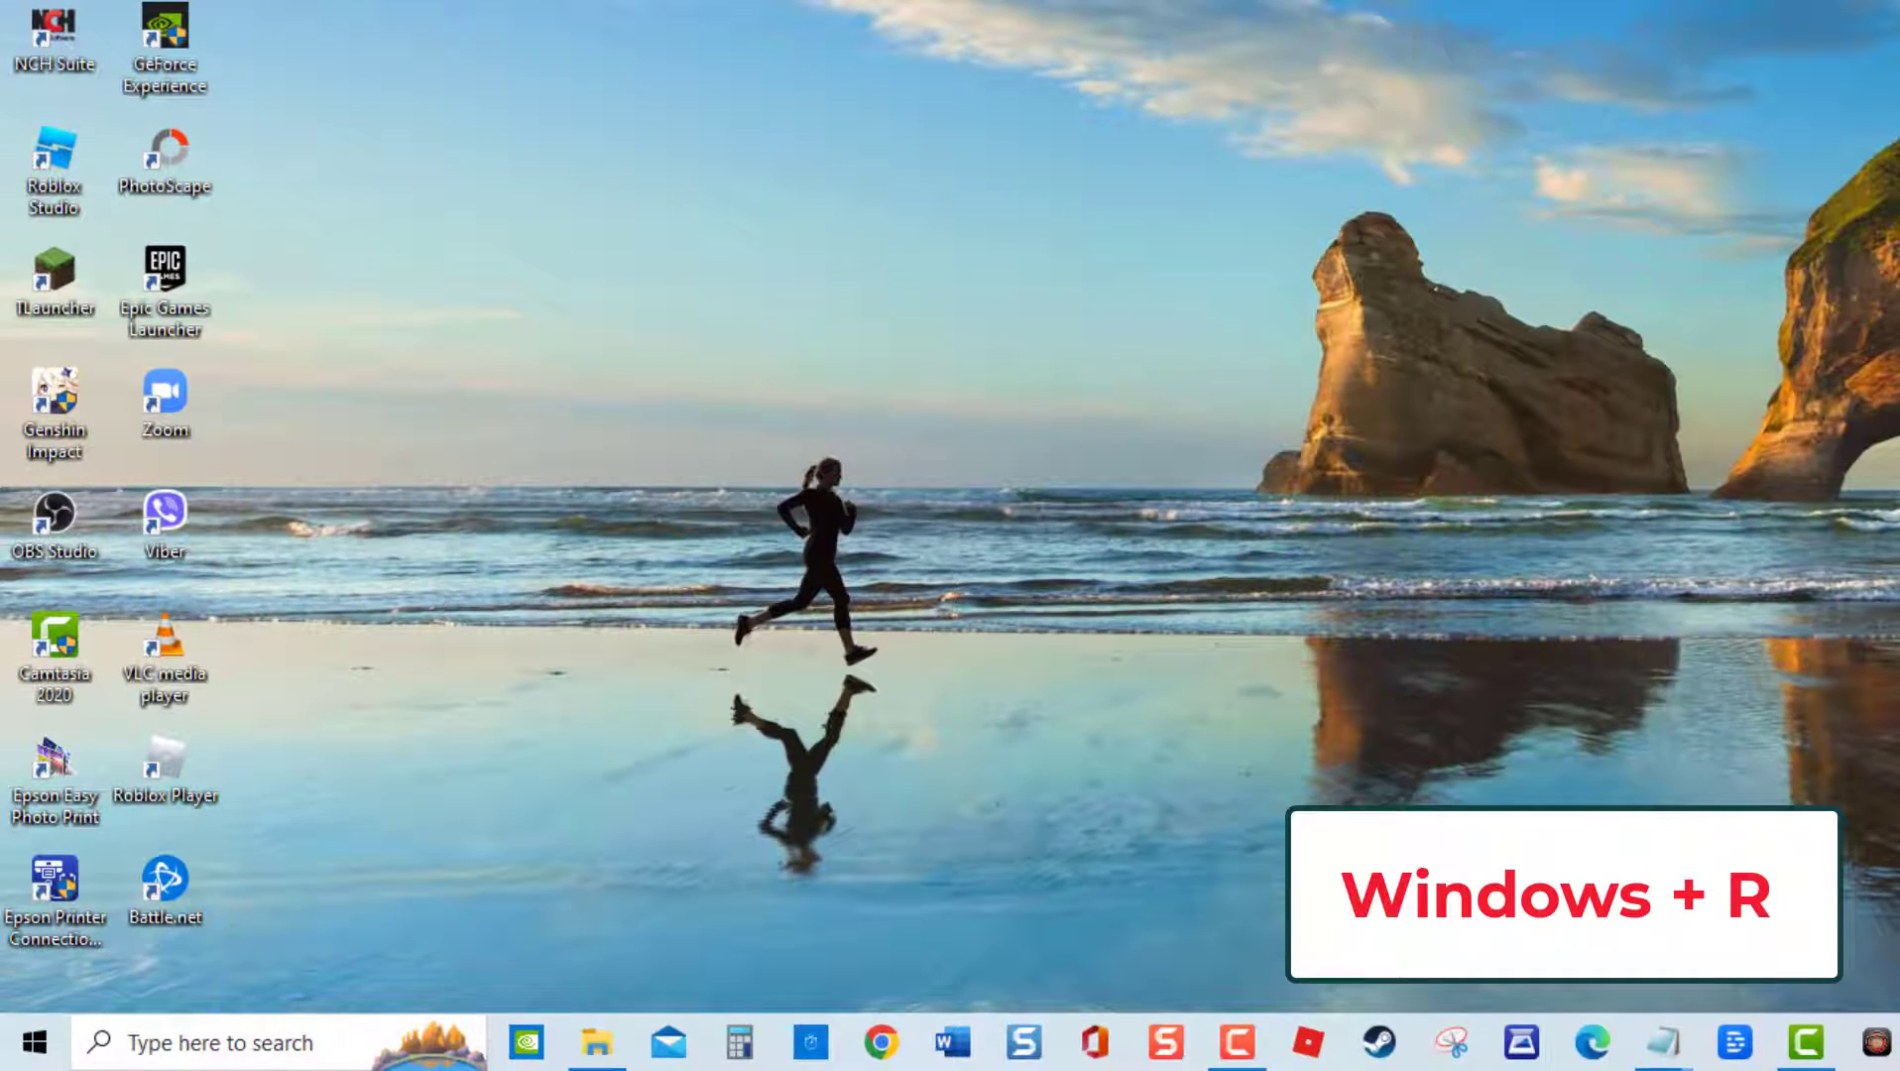
Step: Enter devmgmt.msc in the Run dialog
key("Win+r")
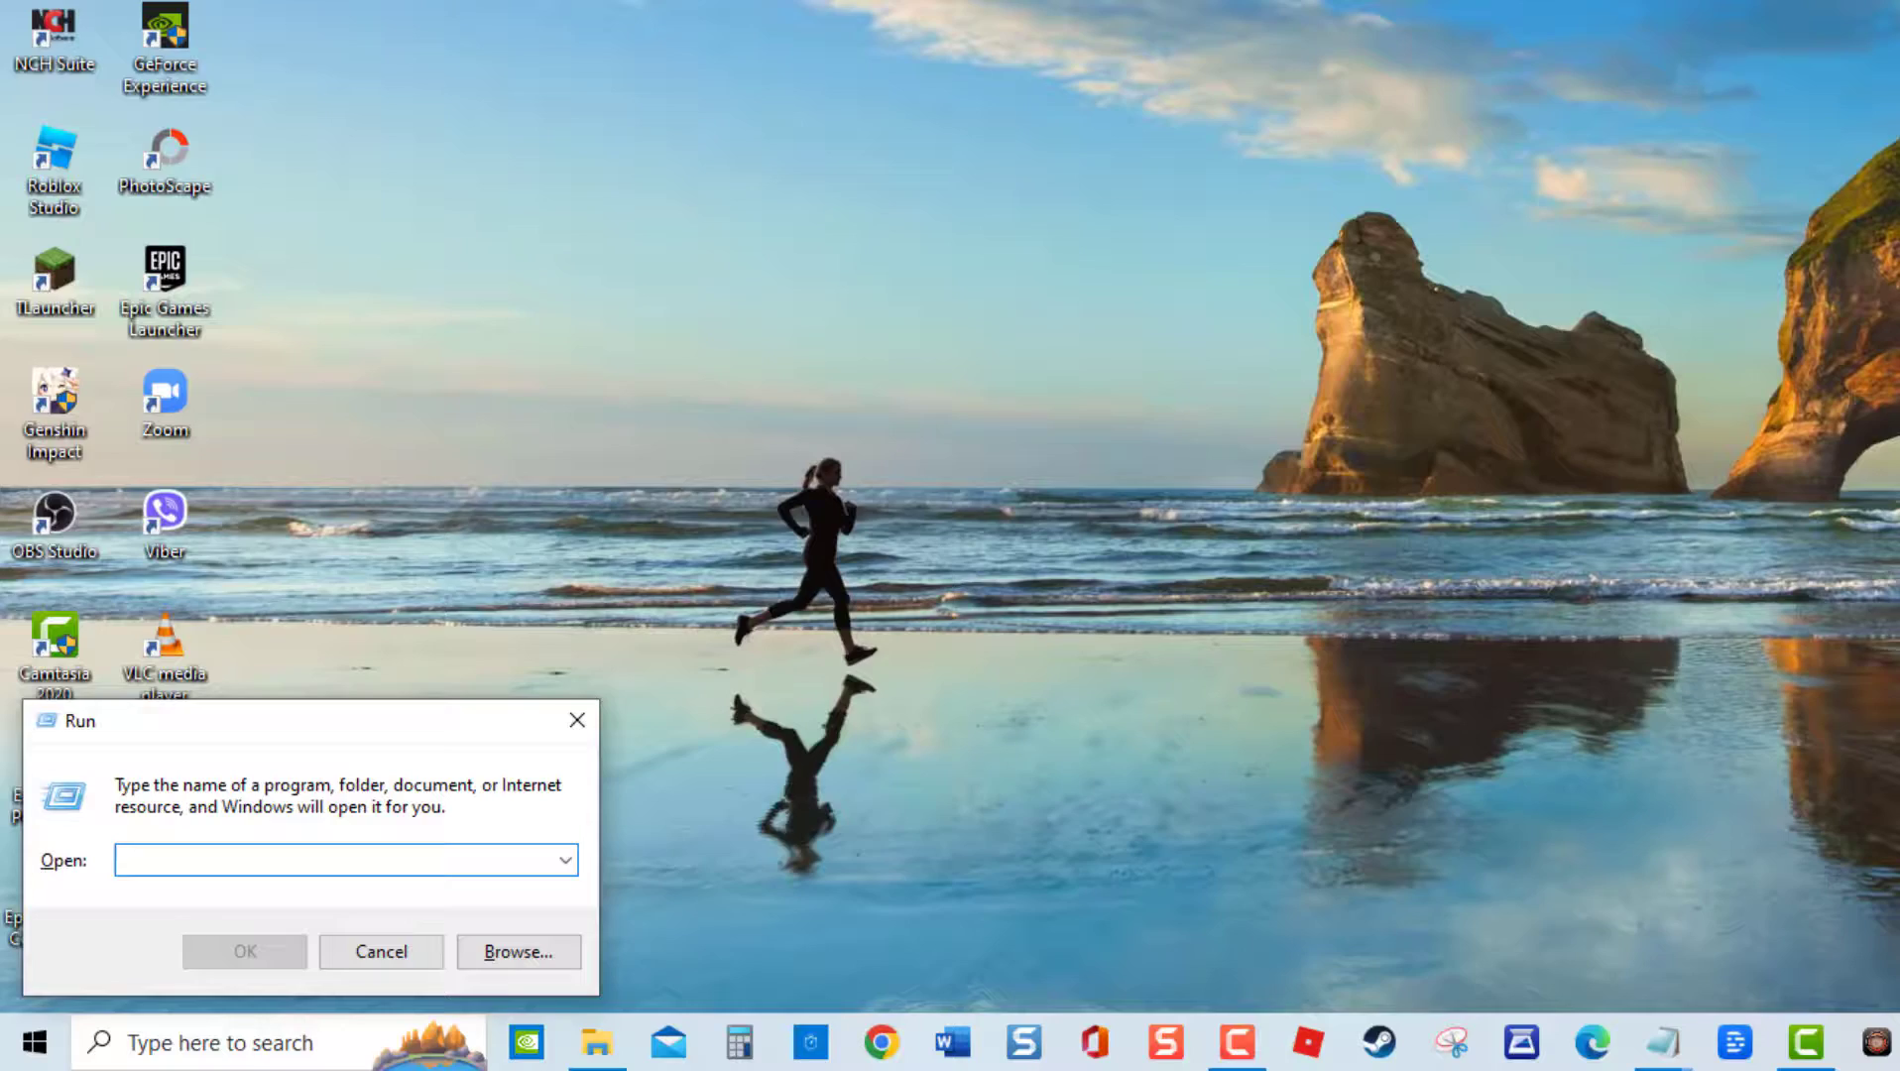
type("devmgmt.msc")
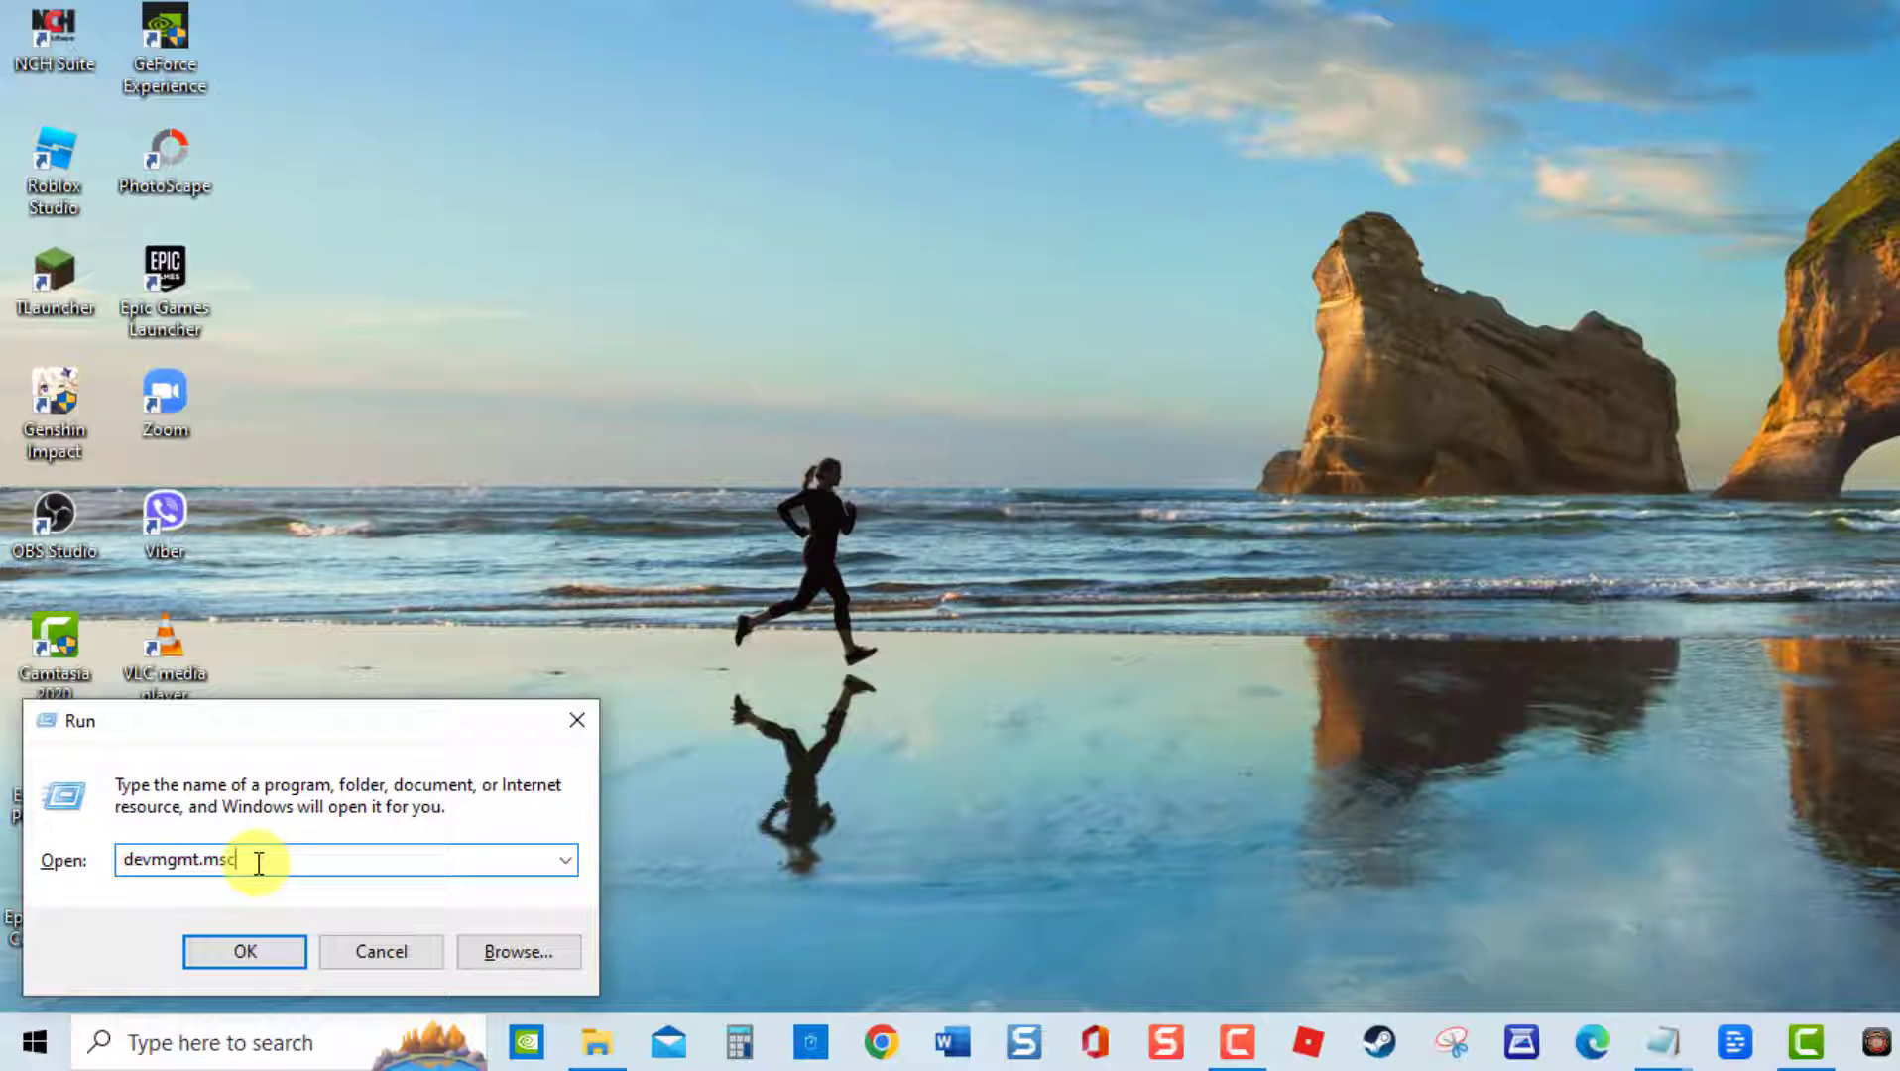
Step: View the TP-LINK Wireless USB Adapter driver details: Microsoft, version 5.1.22.0, dated 21/04/2015
left_click(244, 951)
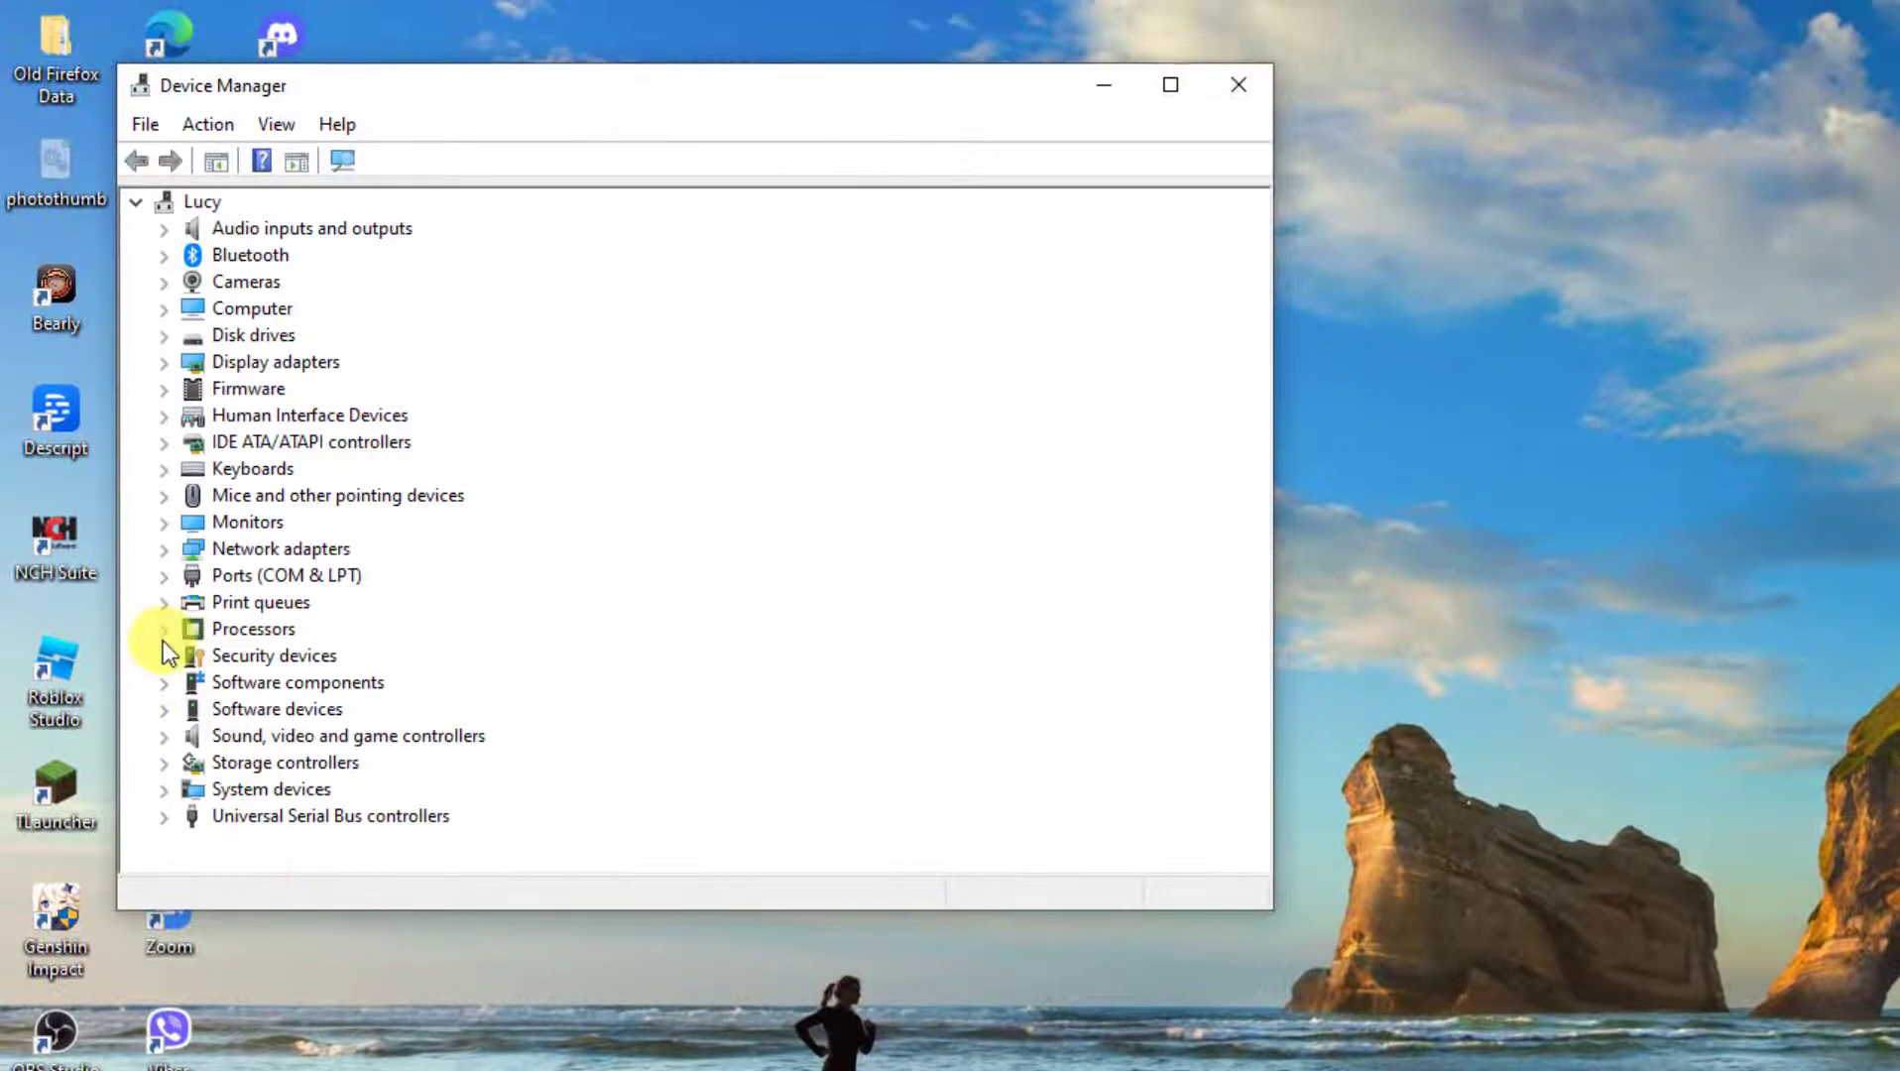
left_click(164, 548)
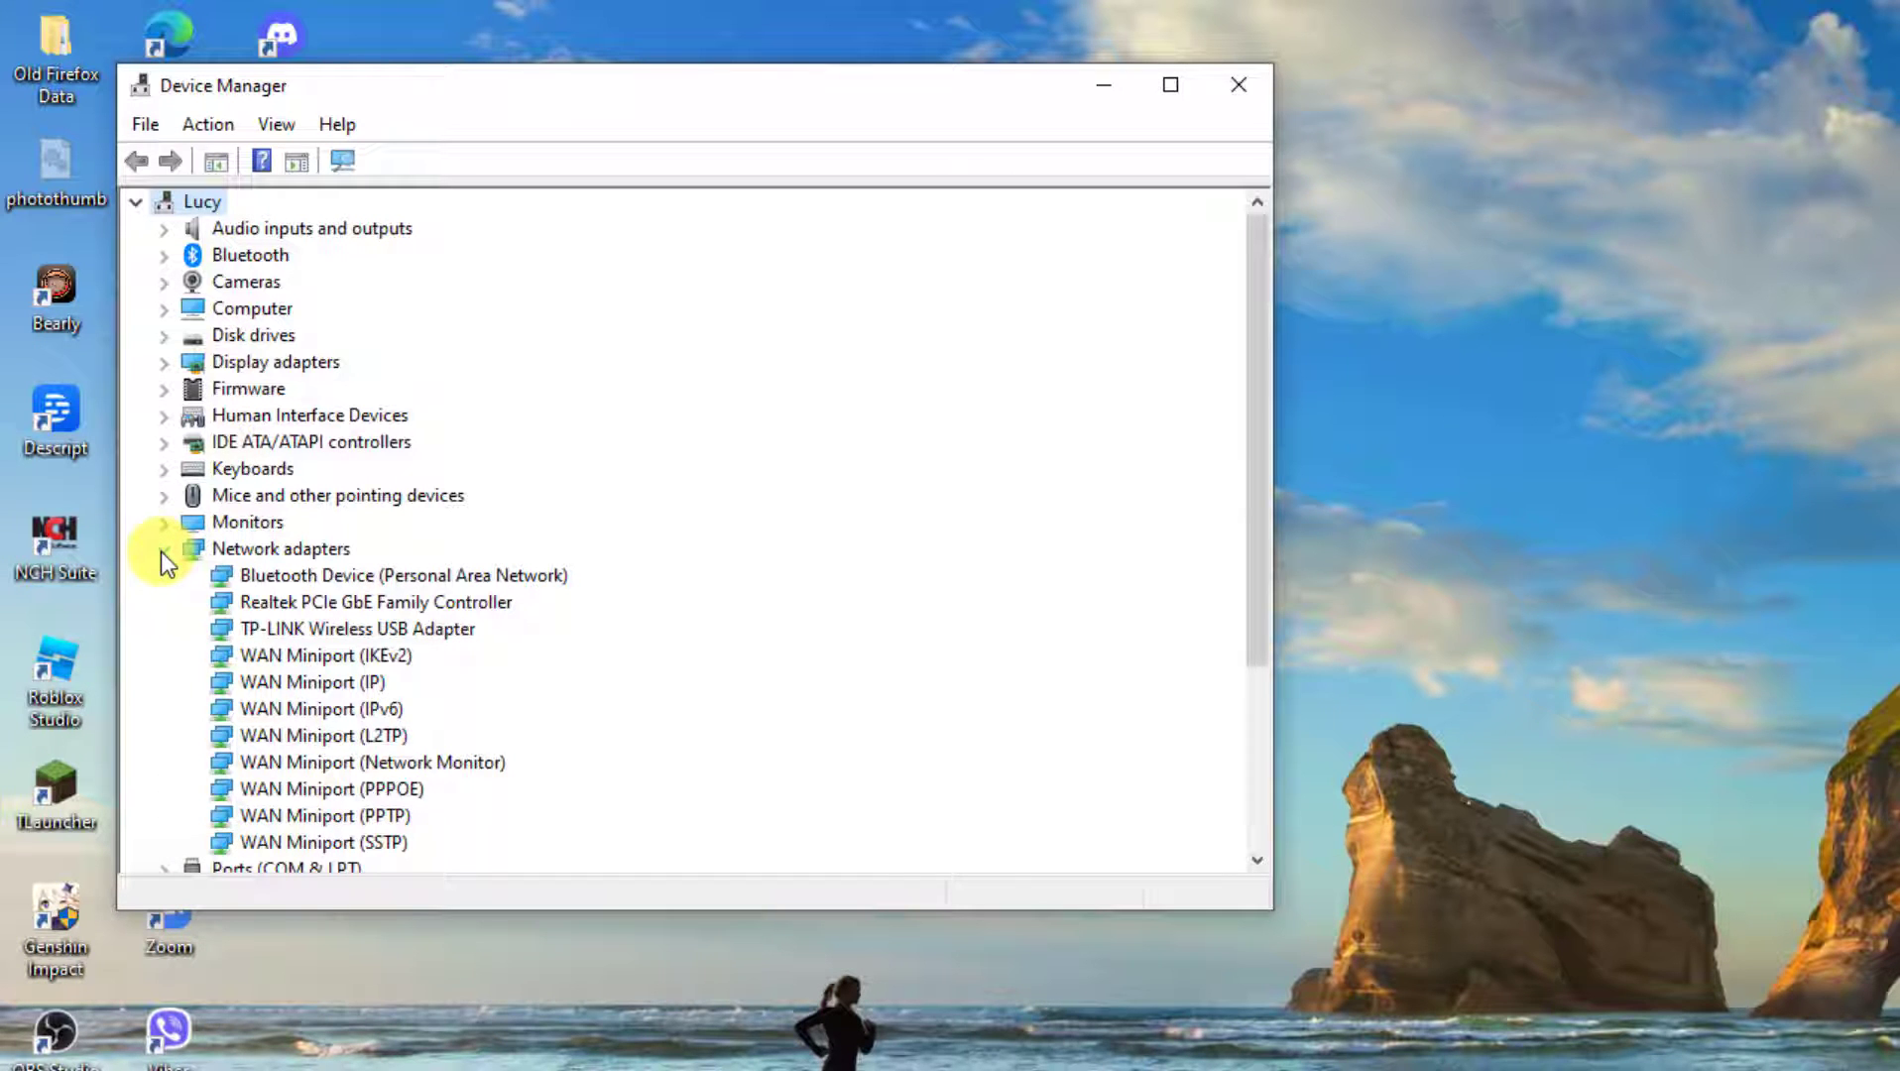
right_click(356, 628)
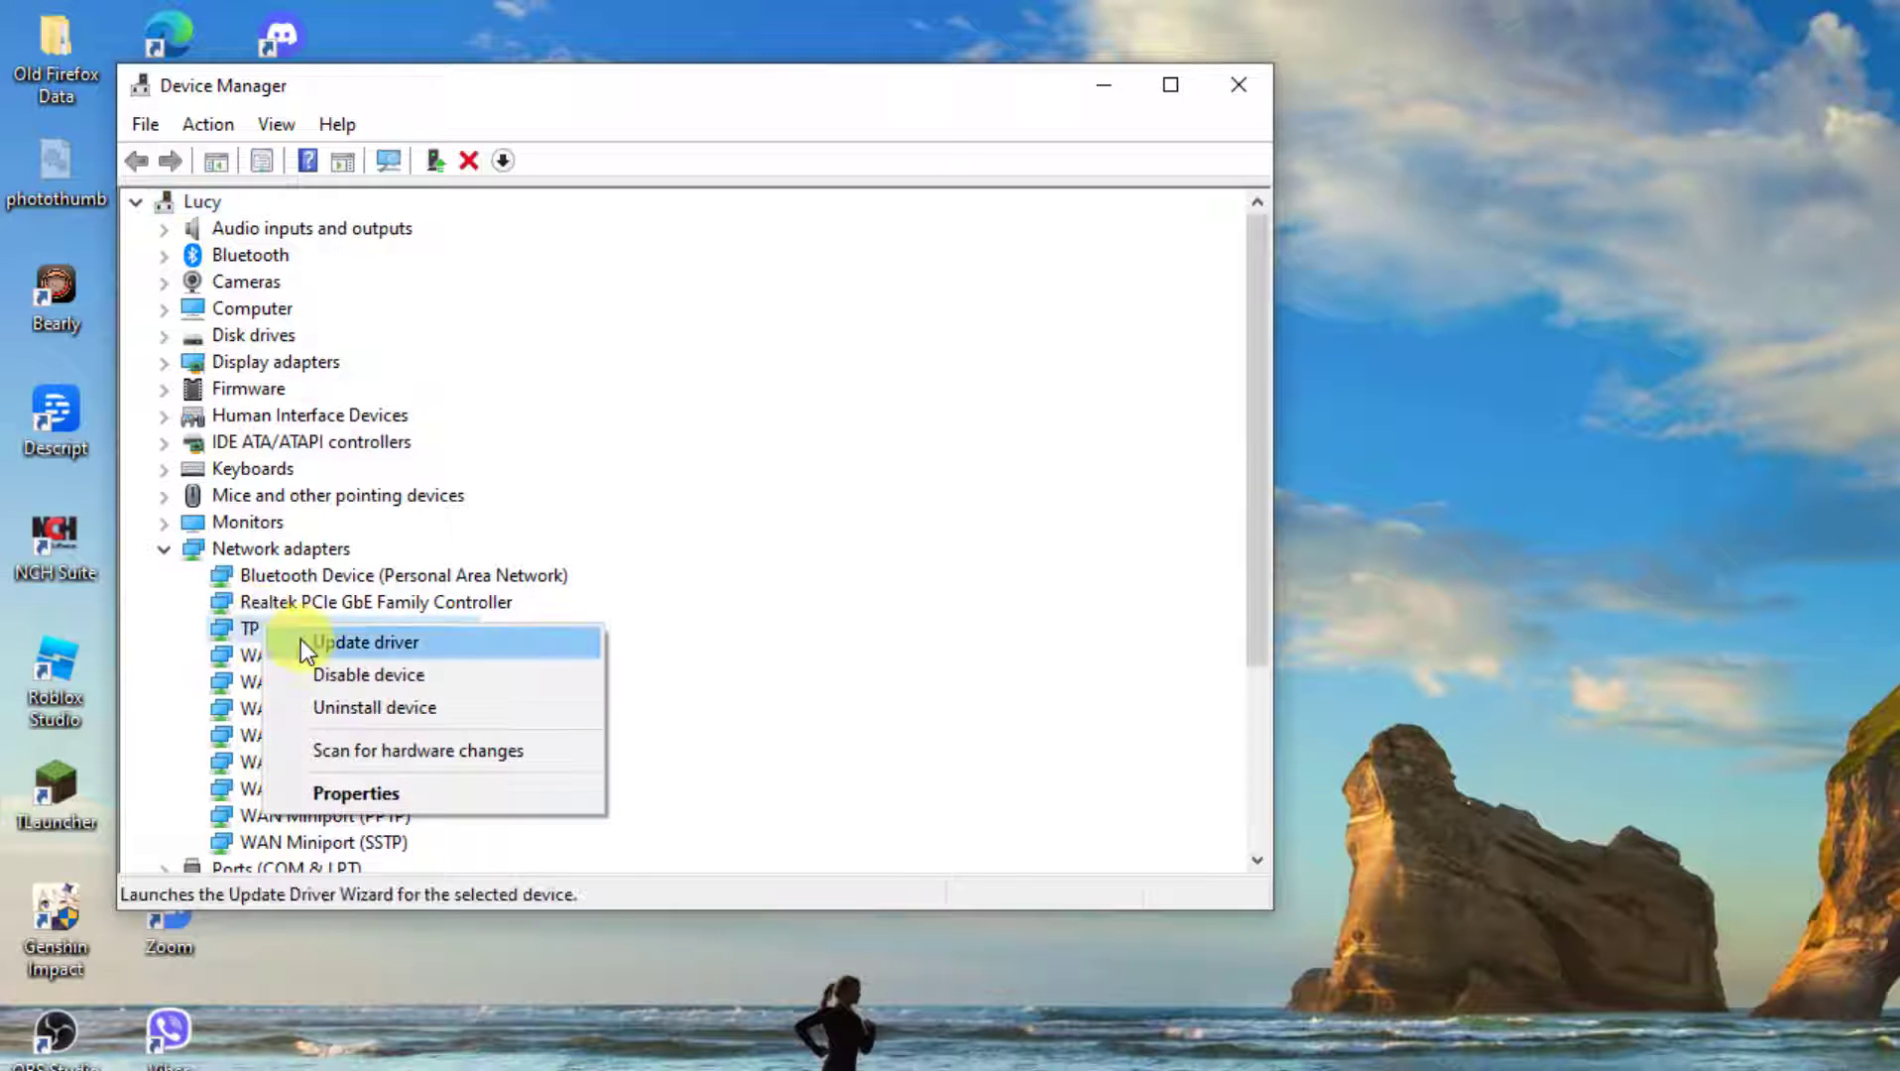
left_click(355, 792)
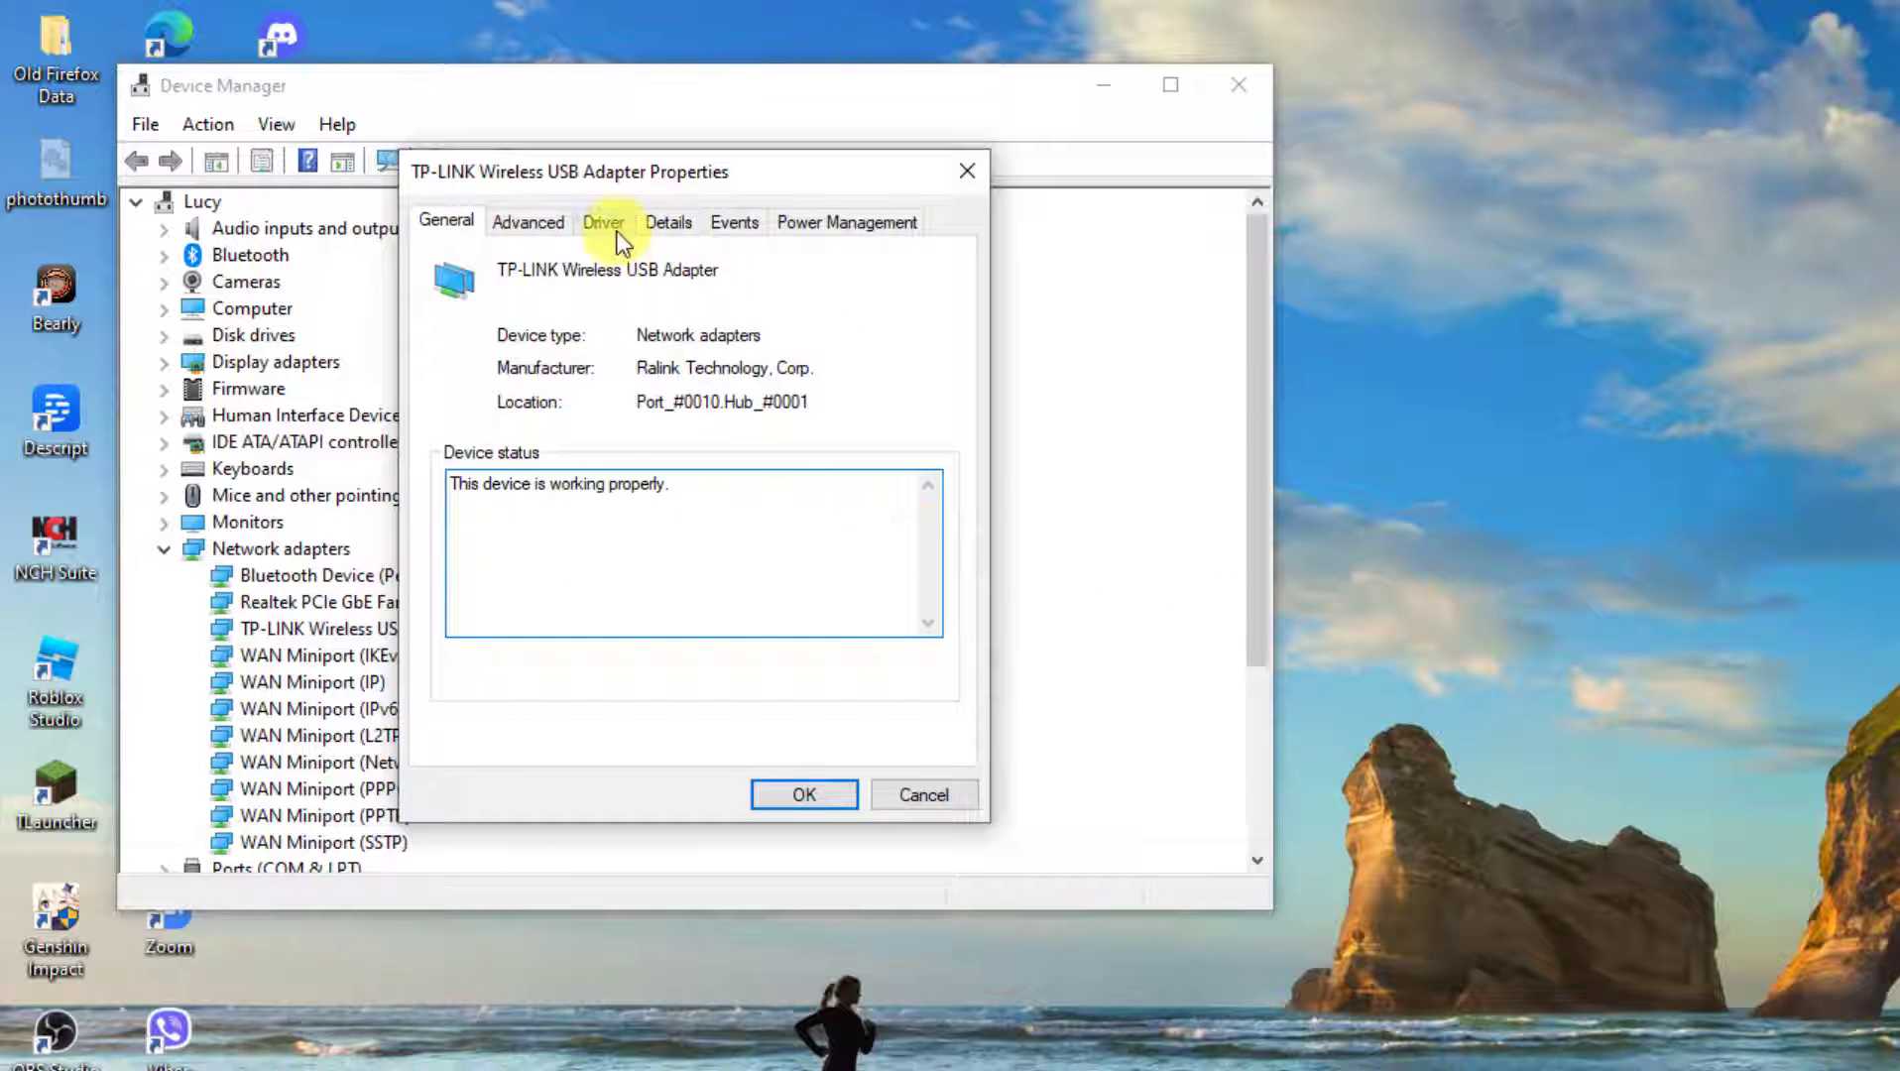
left_click(602, 222)
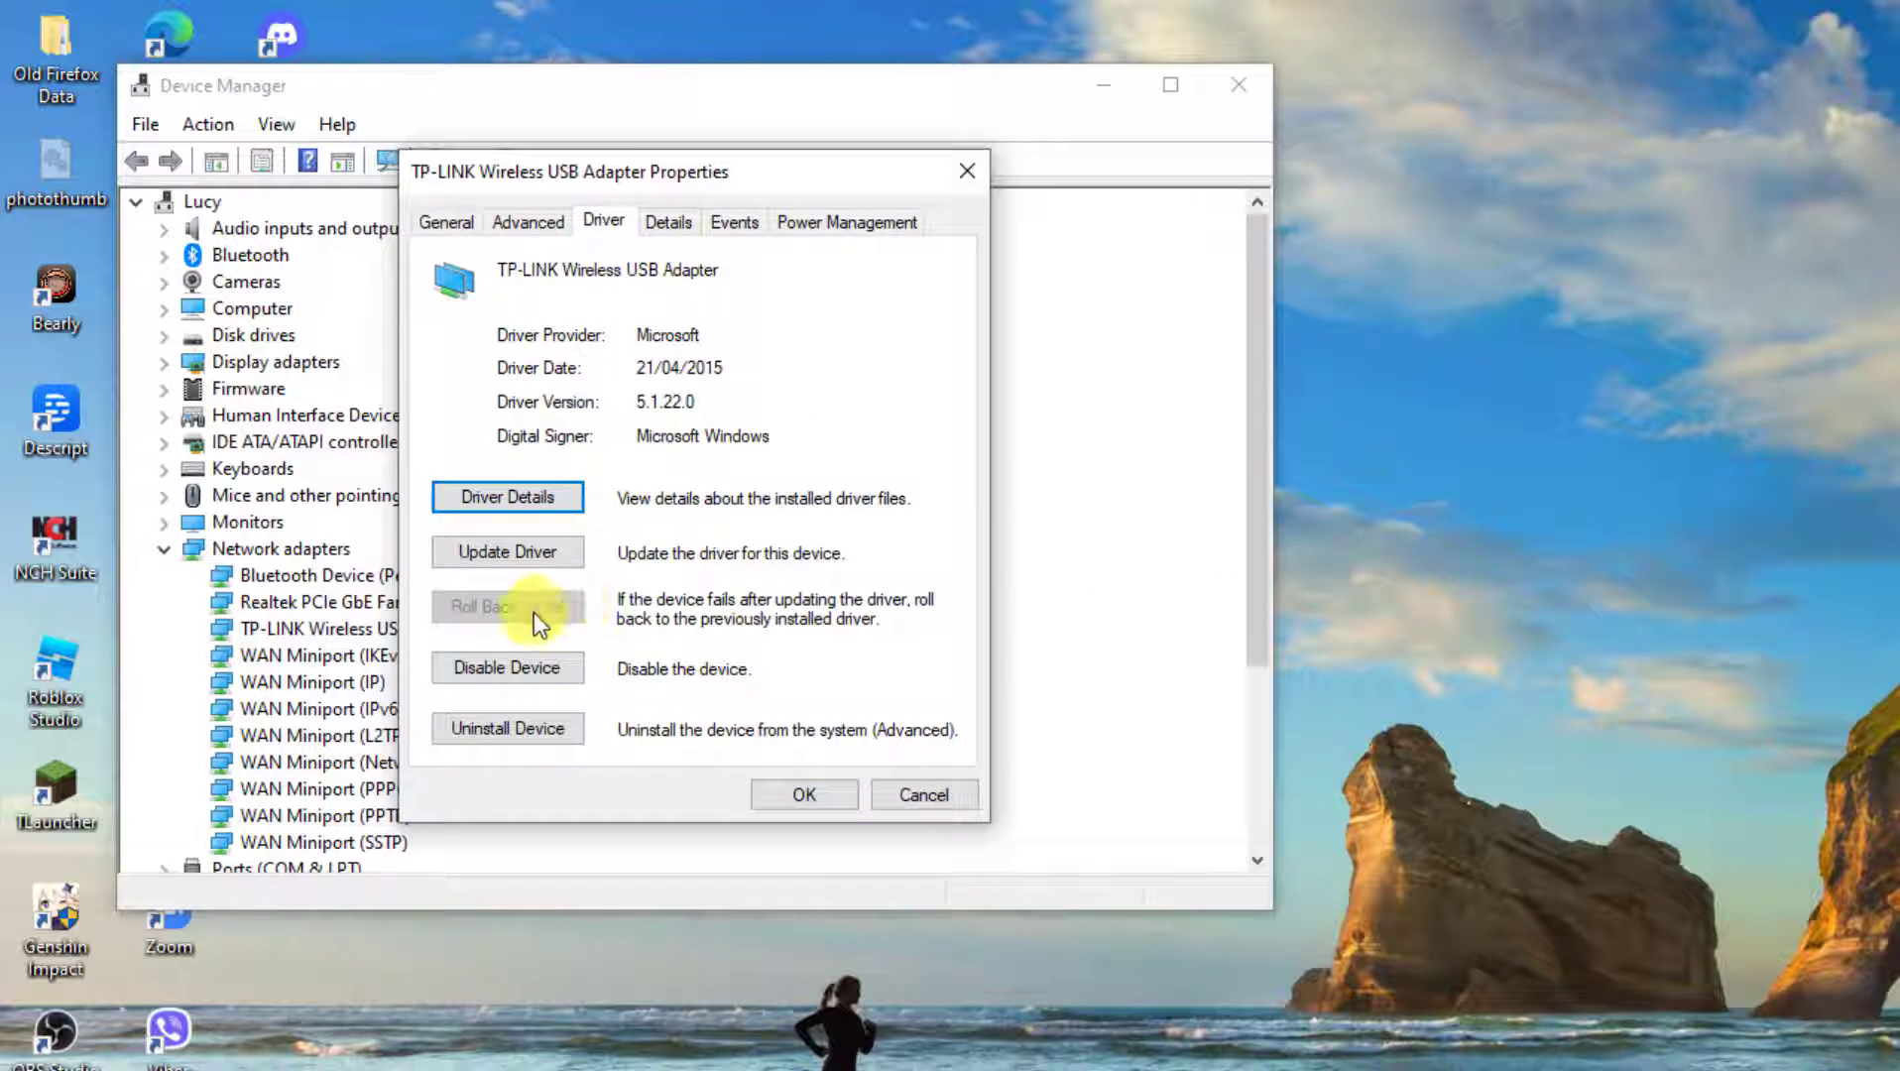
mouse_move(1011, 163)
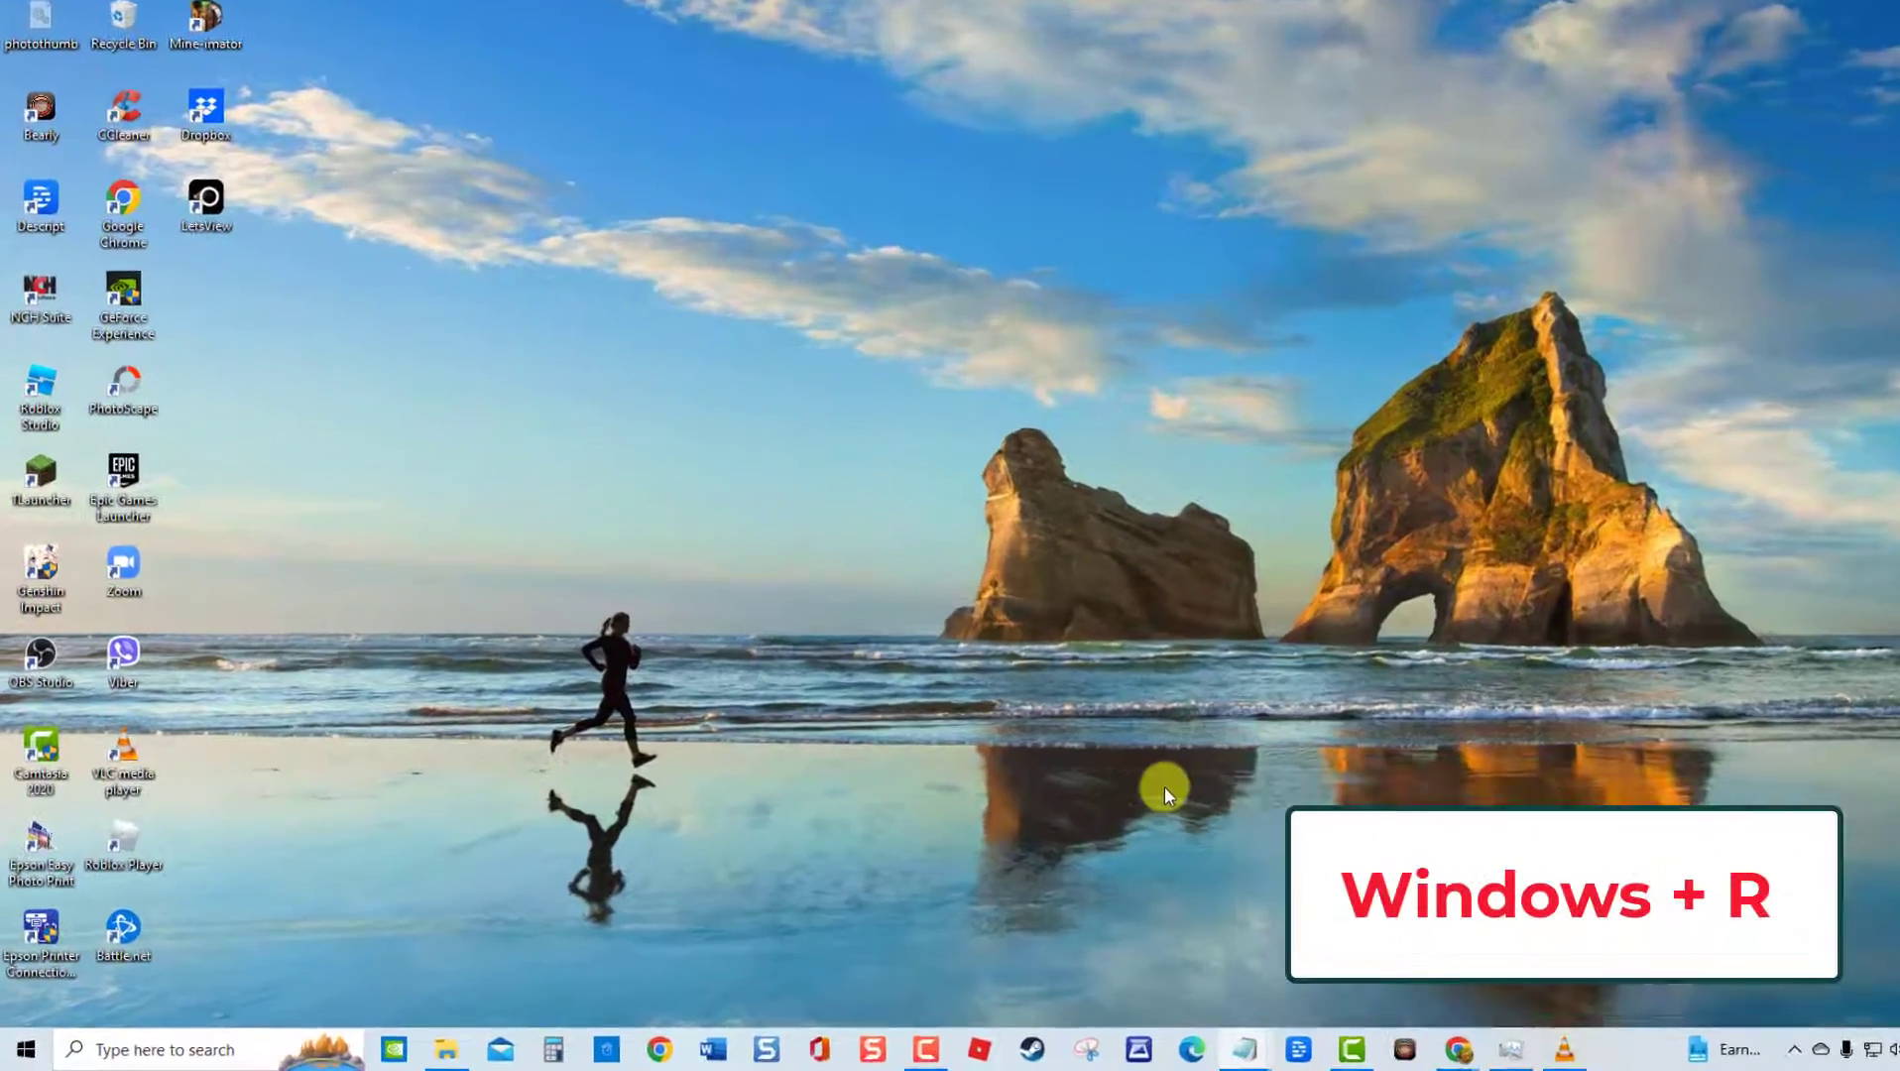
Step: Enter devmgmt.msc in the Run dialog again
key("Win+r")
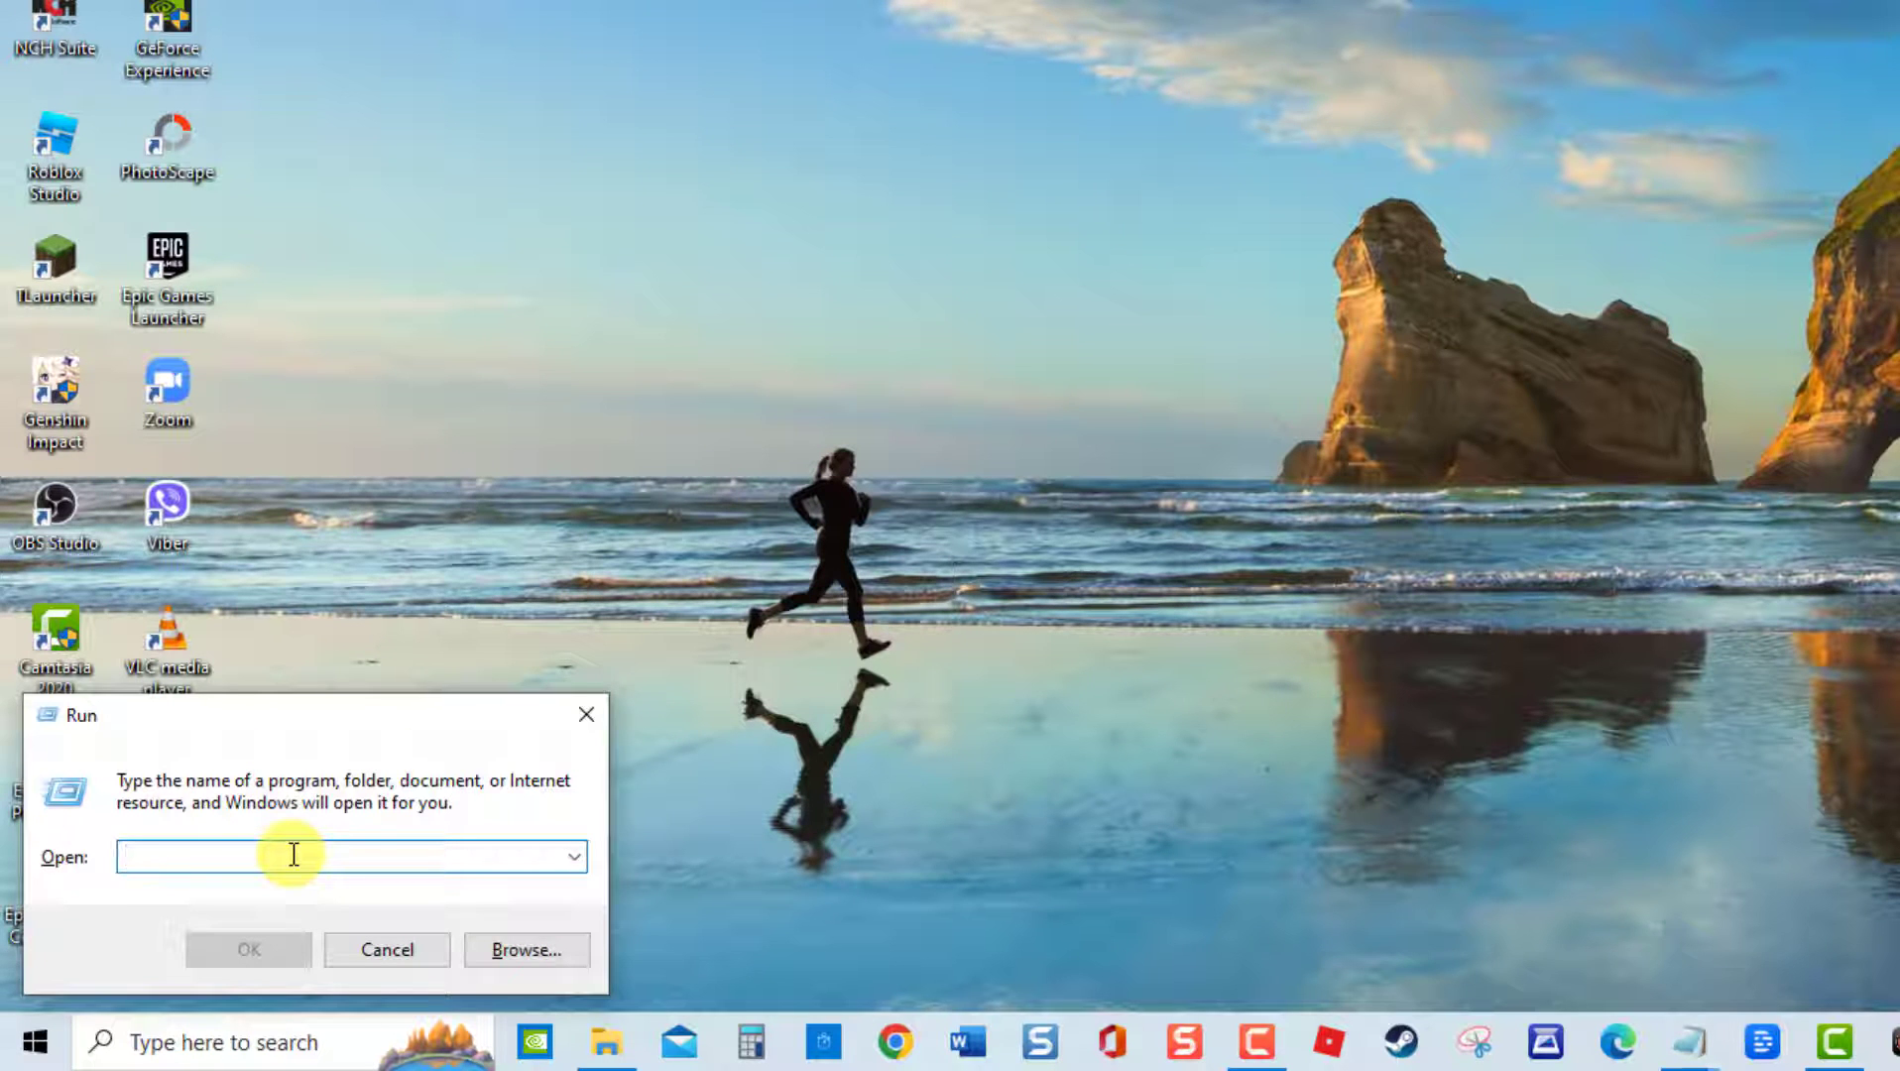
type("devmgmt.msc")
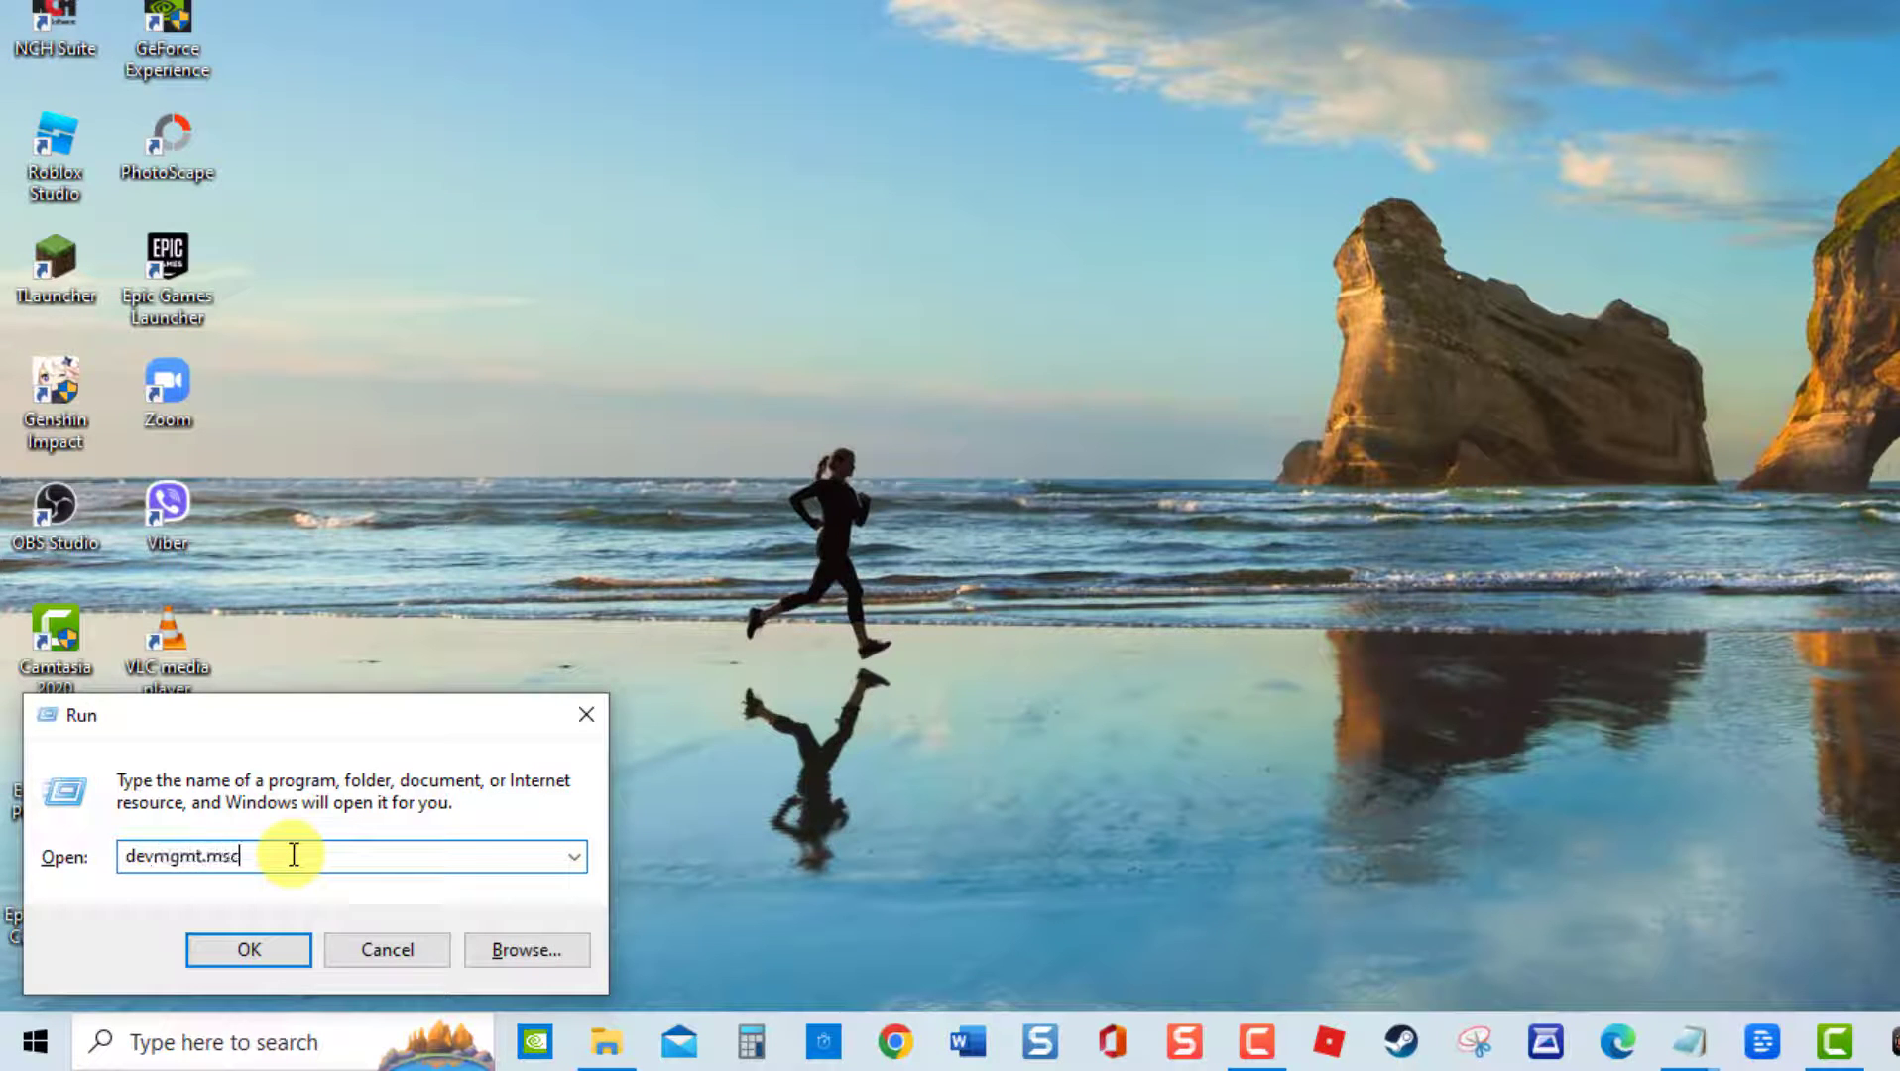
Step: Search automatically for a newer TP-LINK adapter driver and confirm the best one is installed
left_click(247, 949)
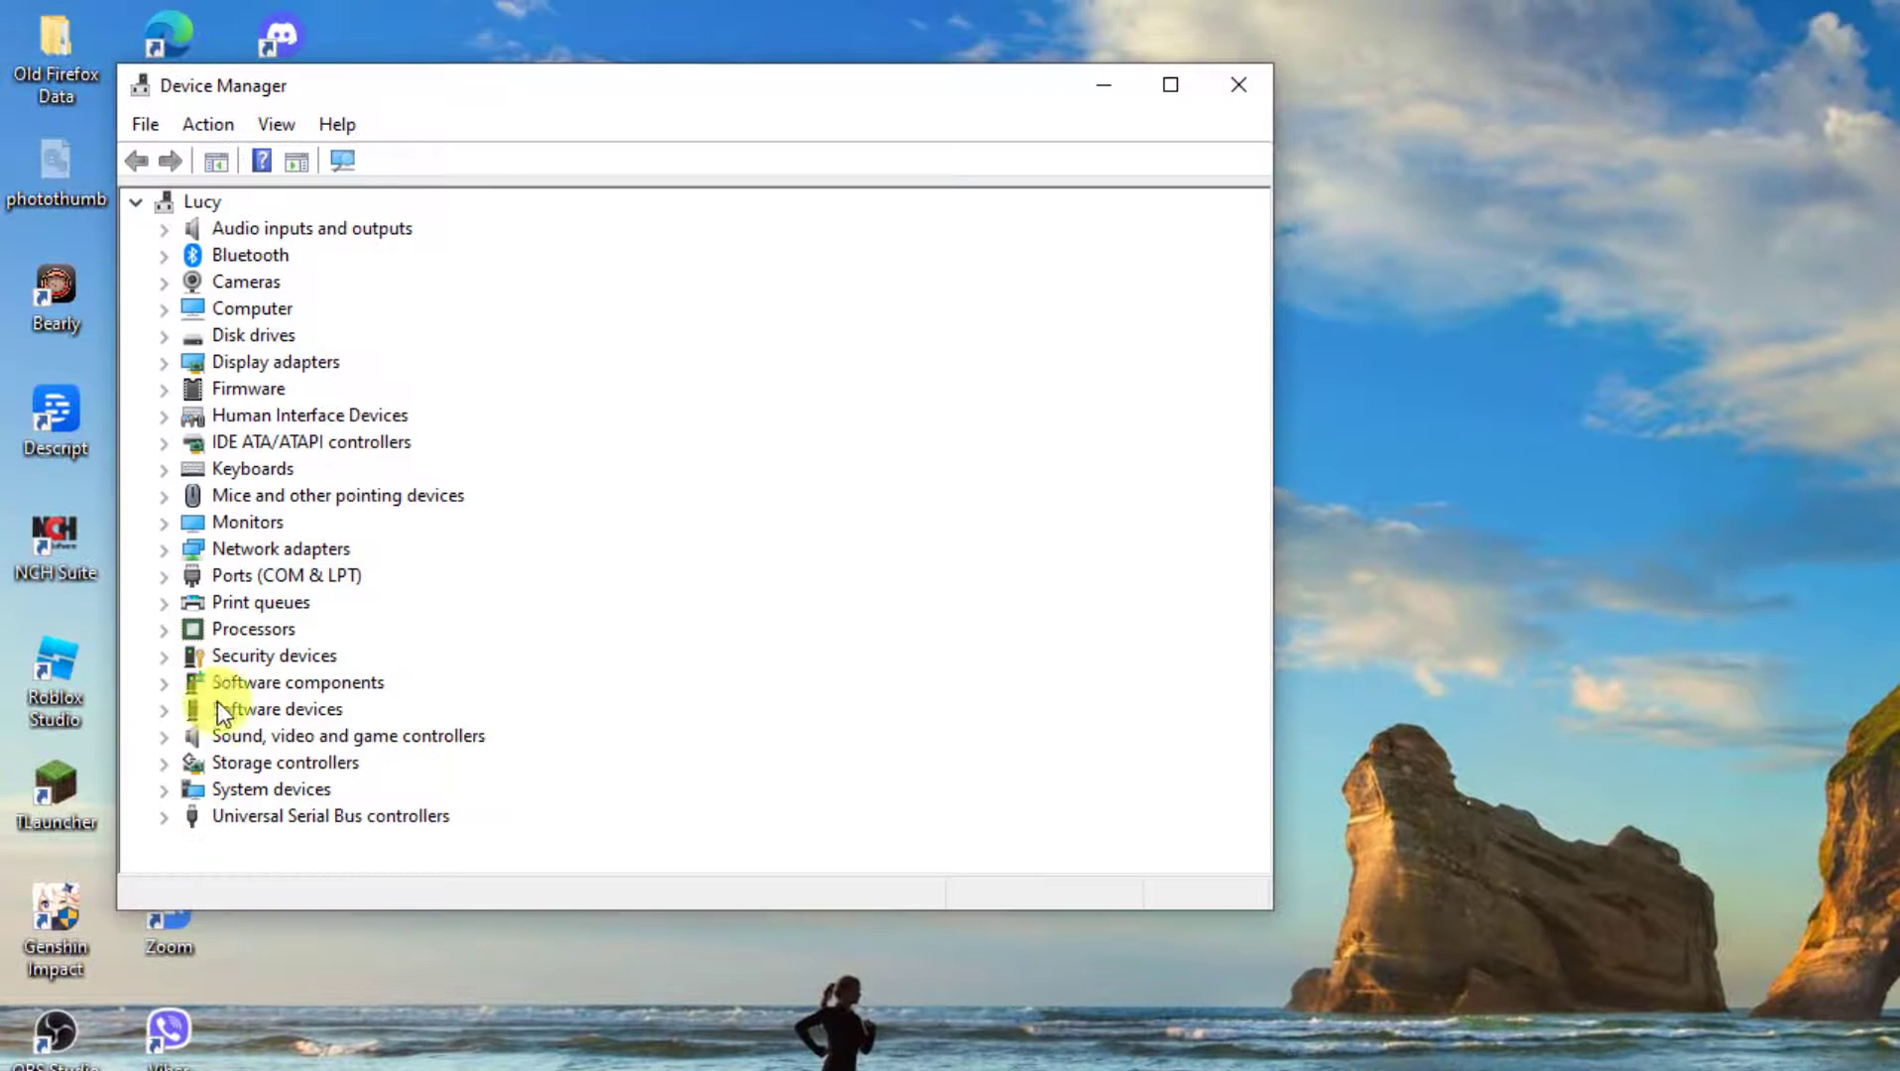
left_click(164, 548)
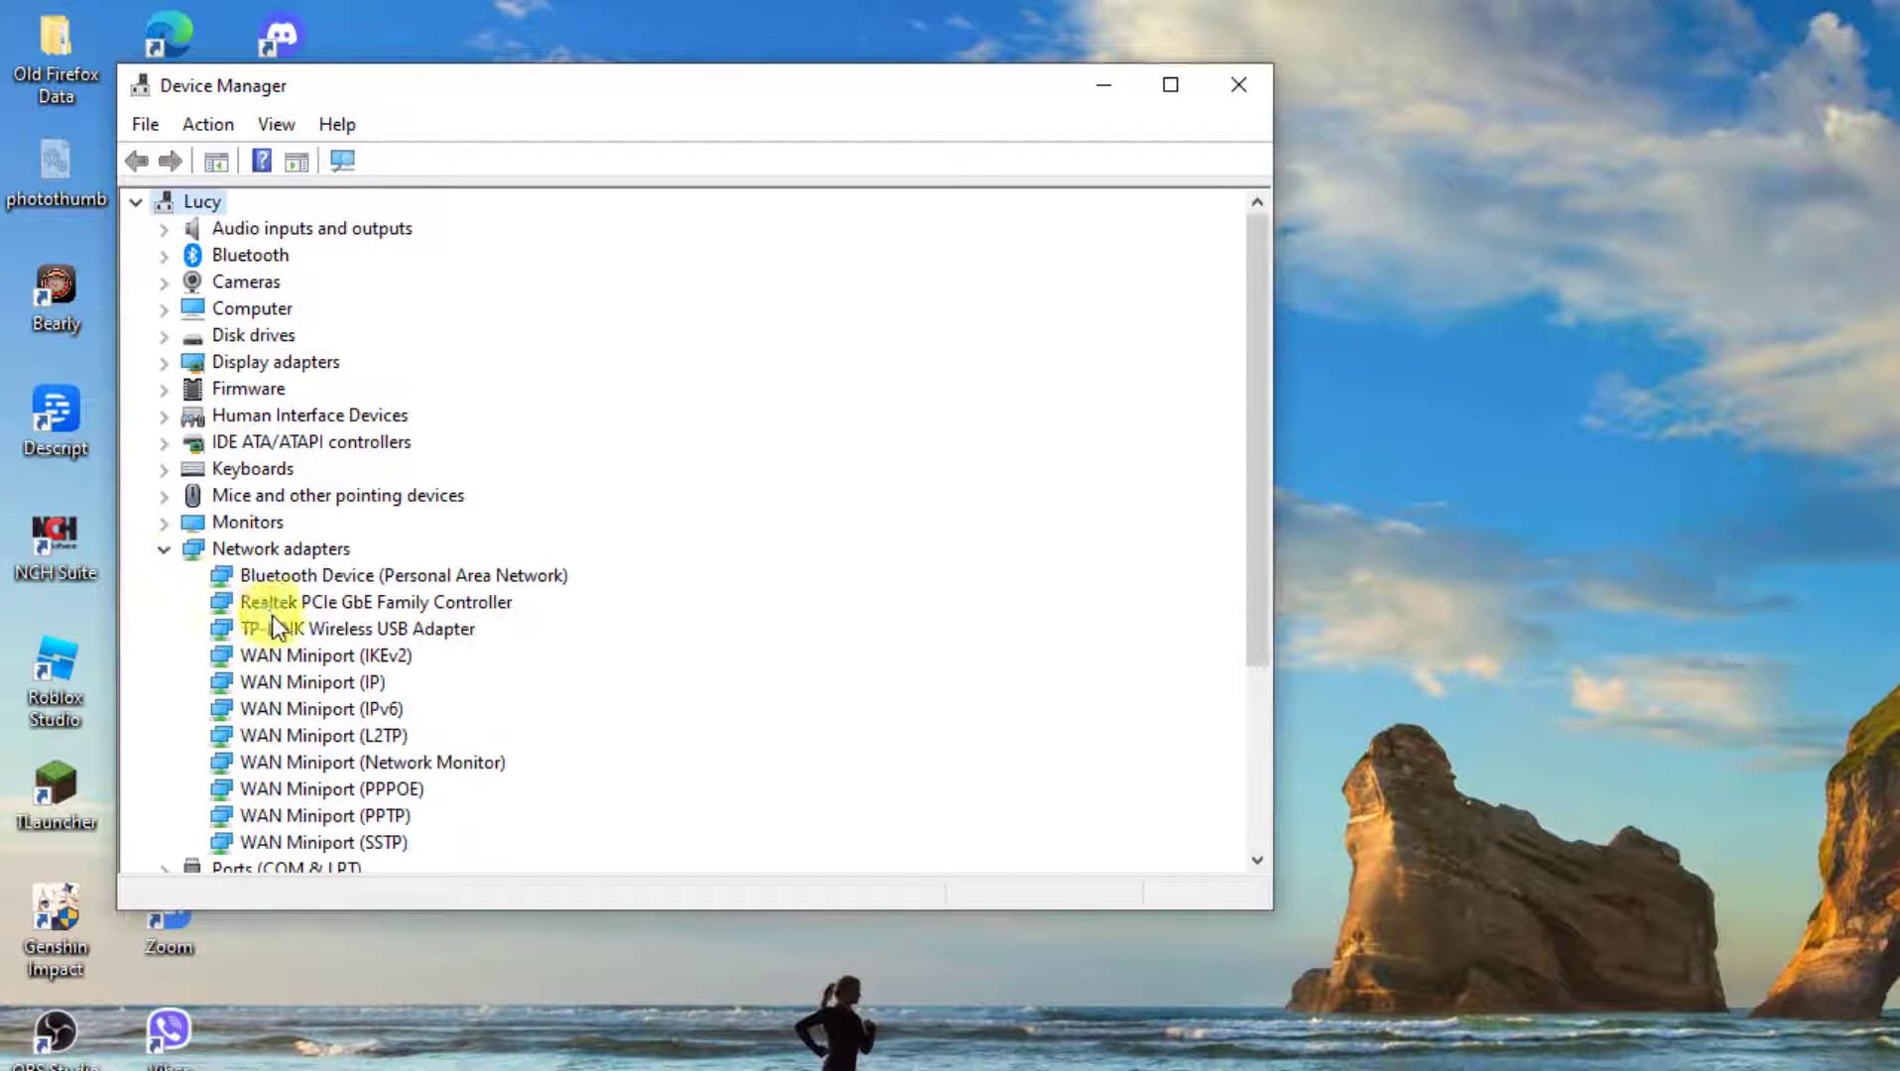
right_click(350, 628)
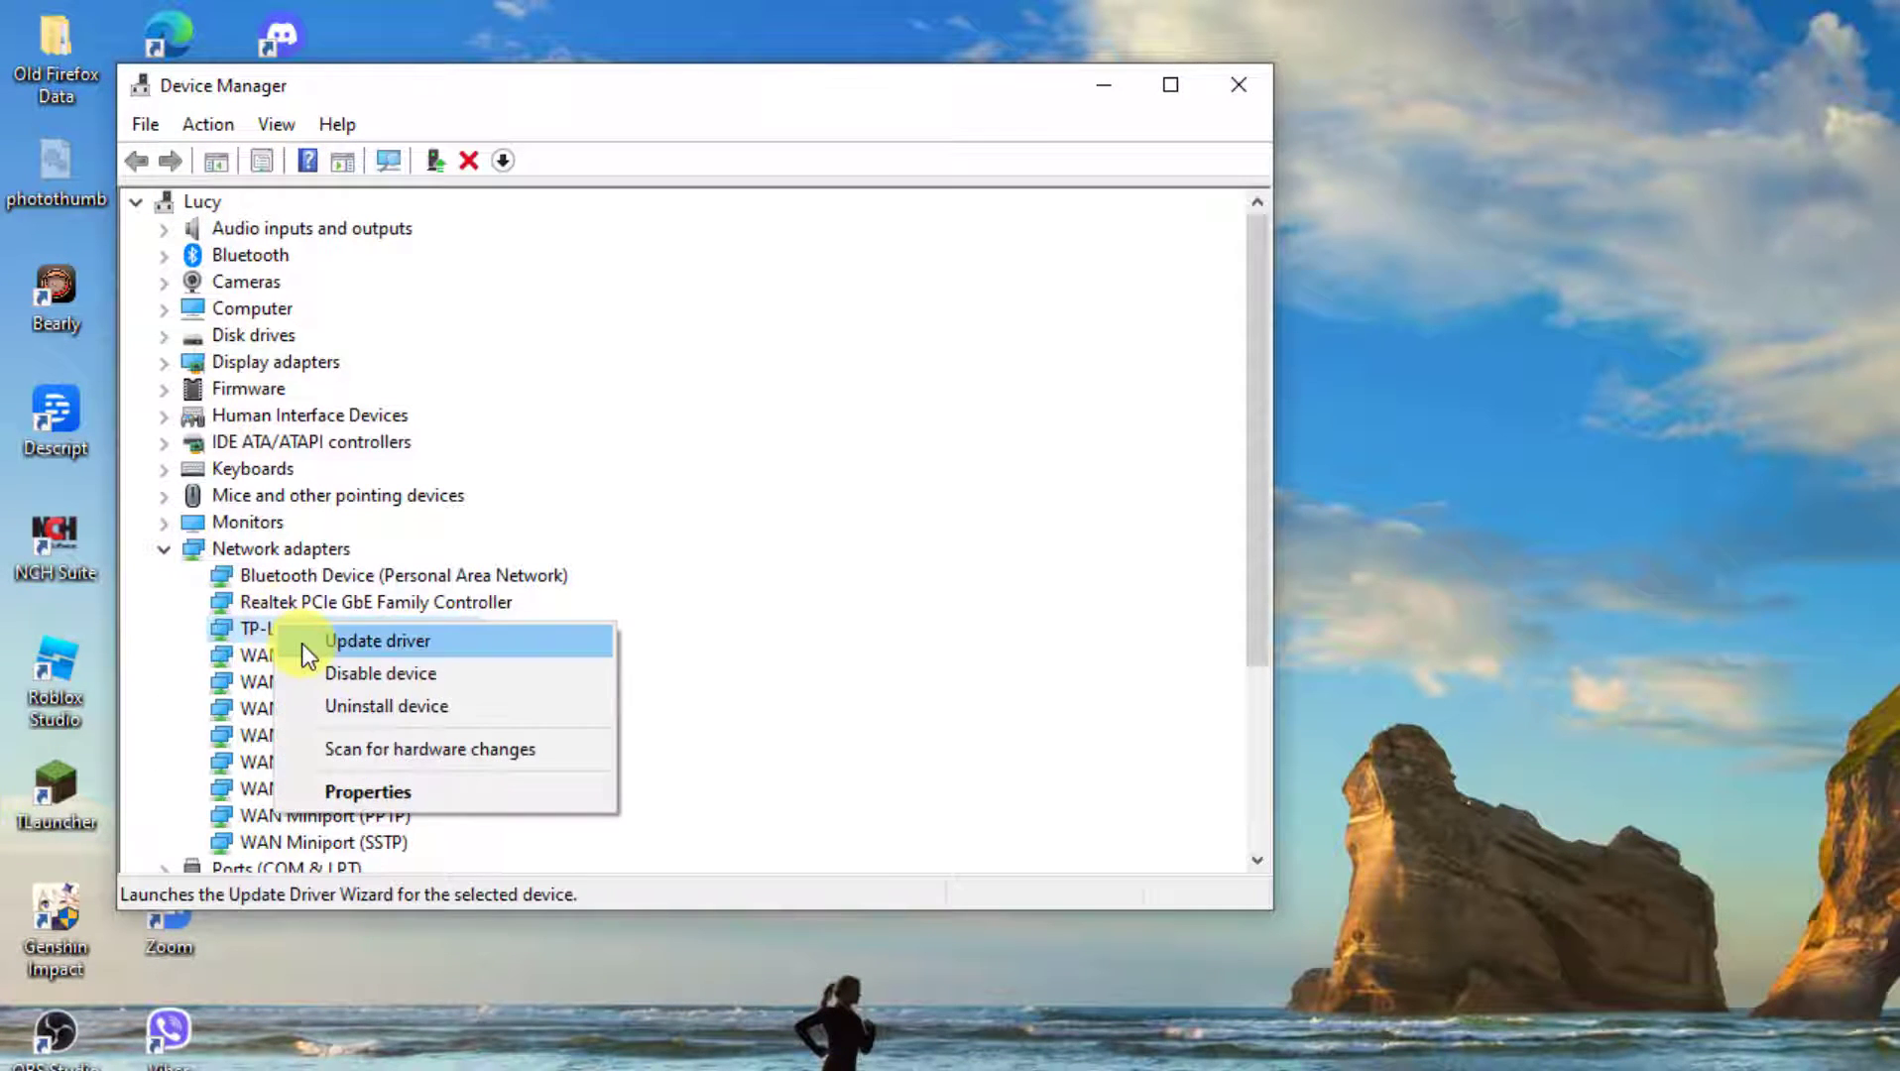
left_click(375, 639)
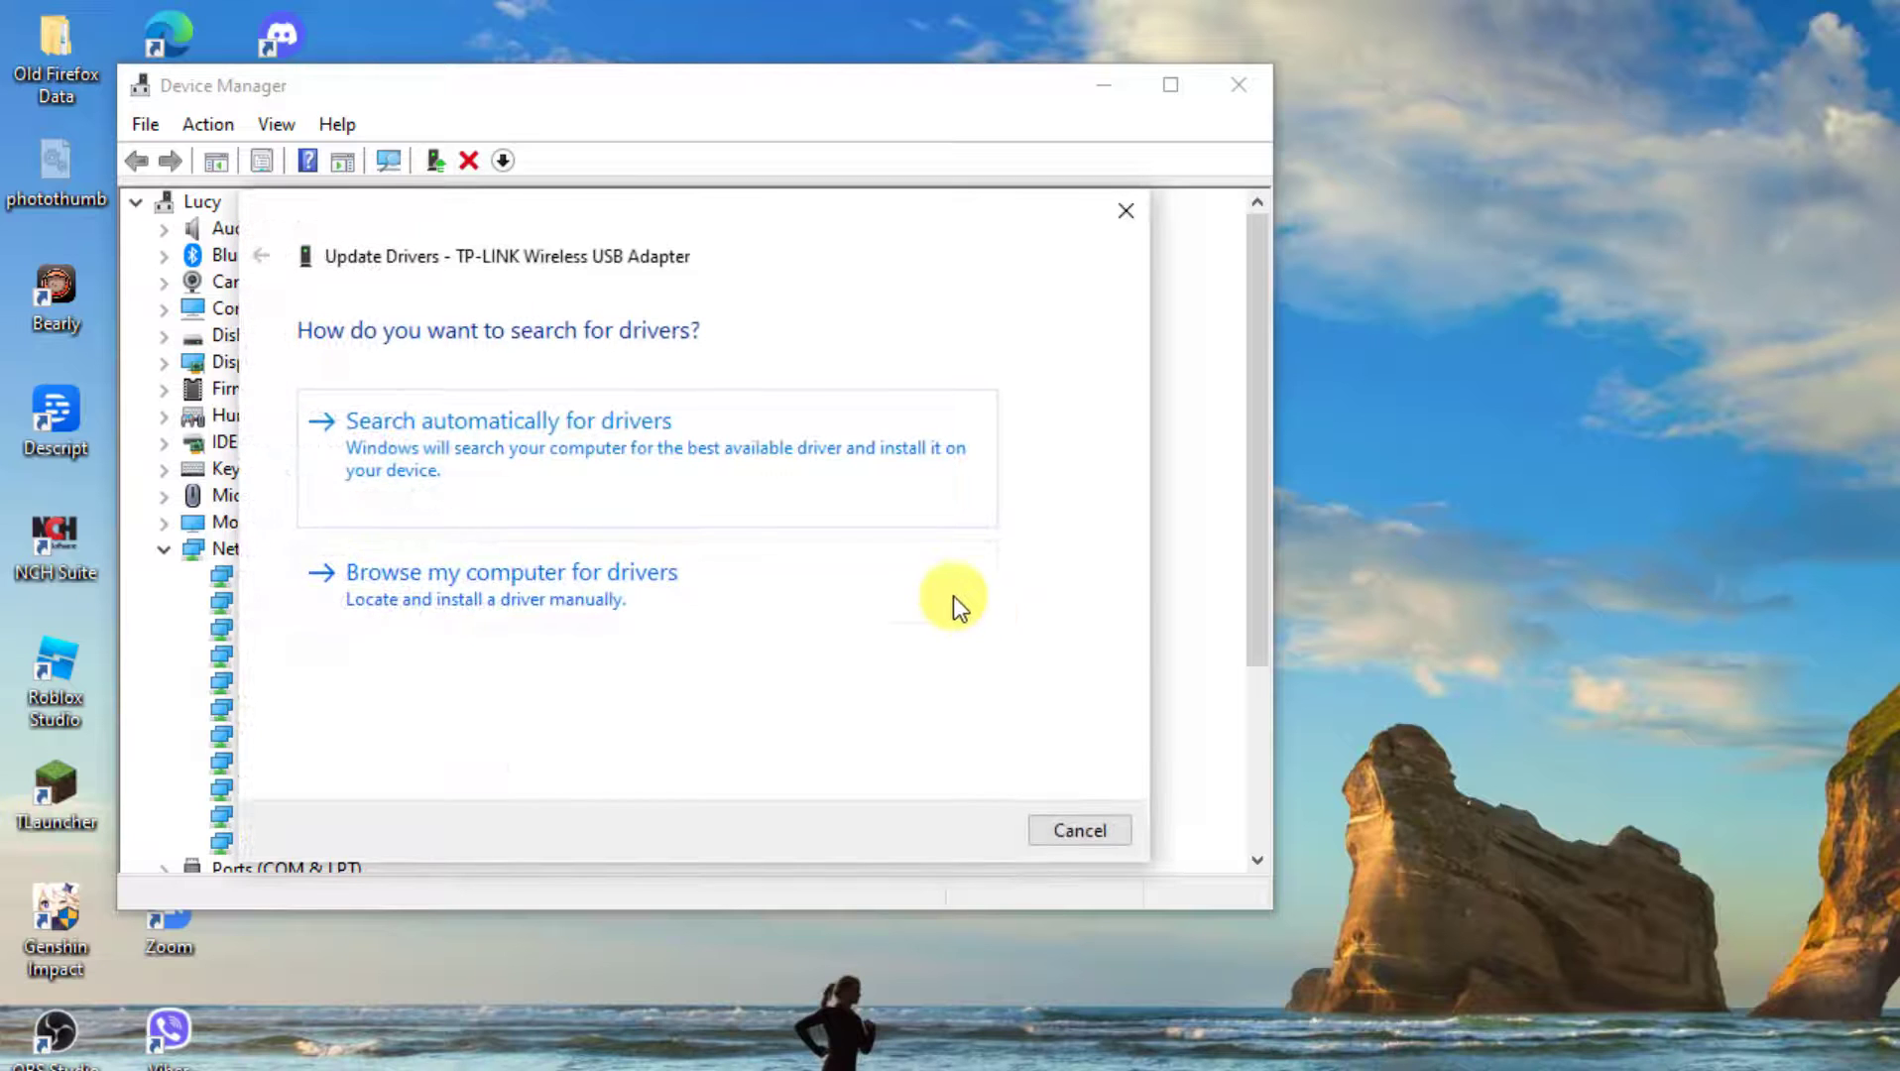
left_click(507, 420)
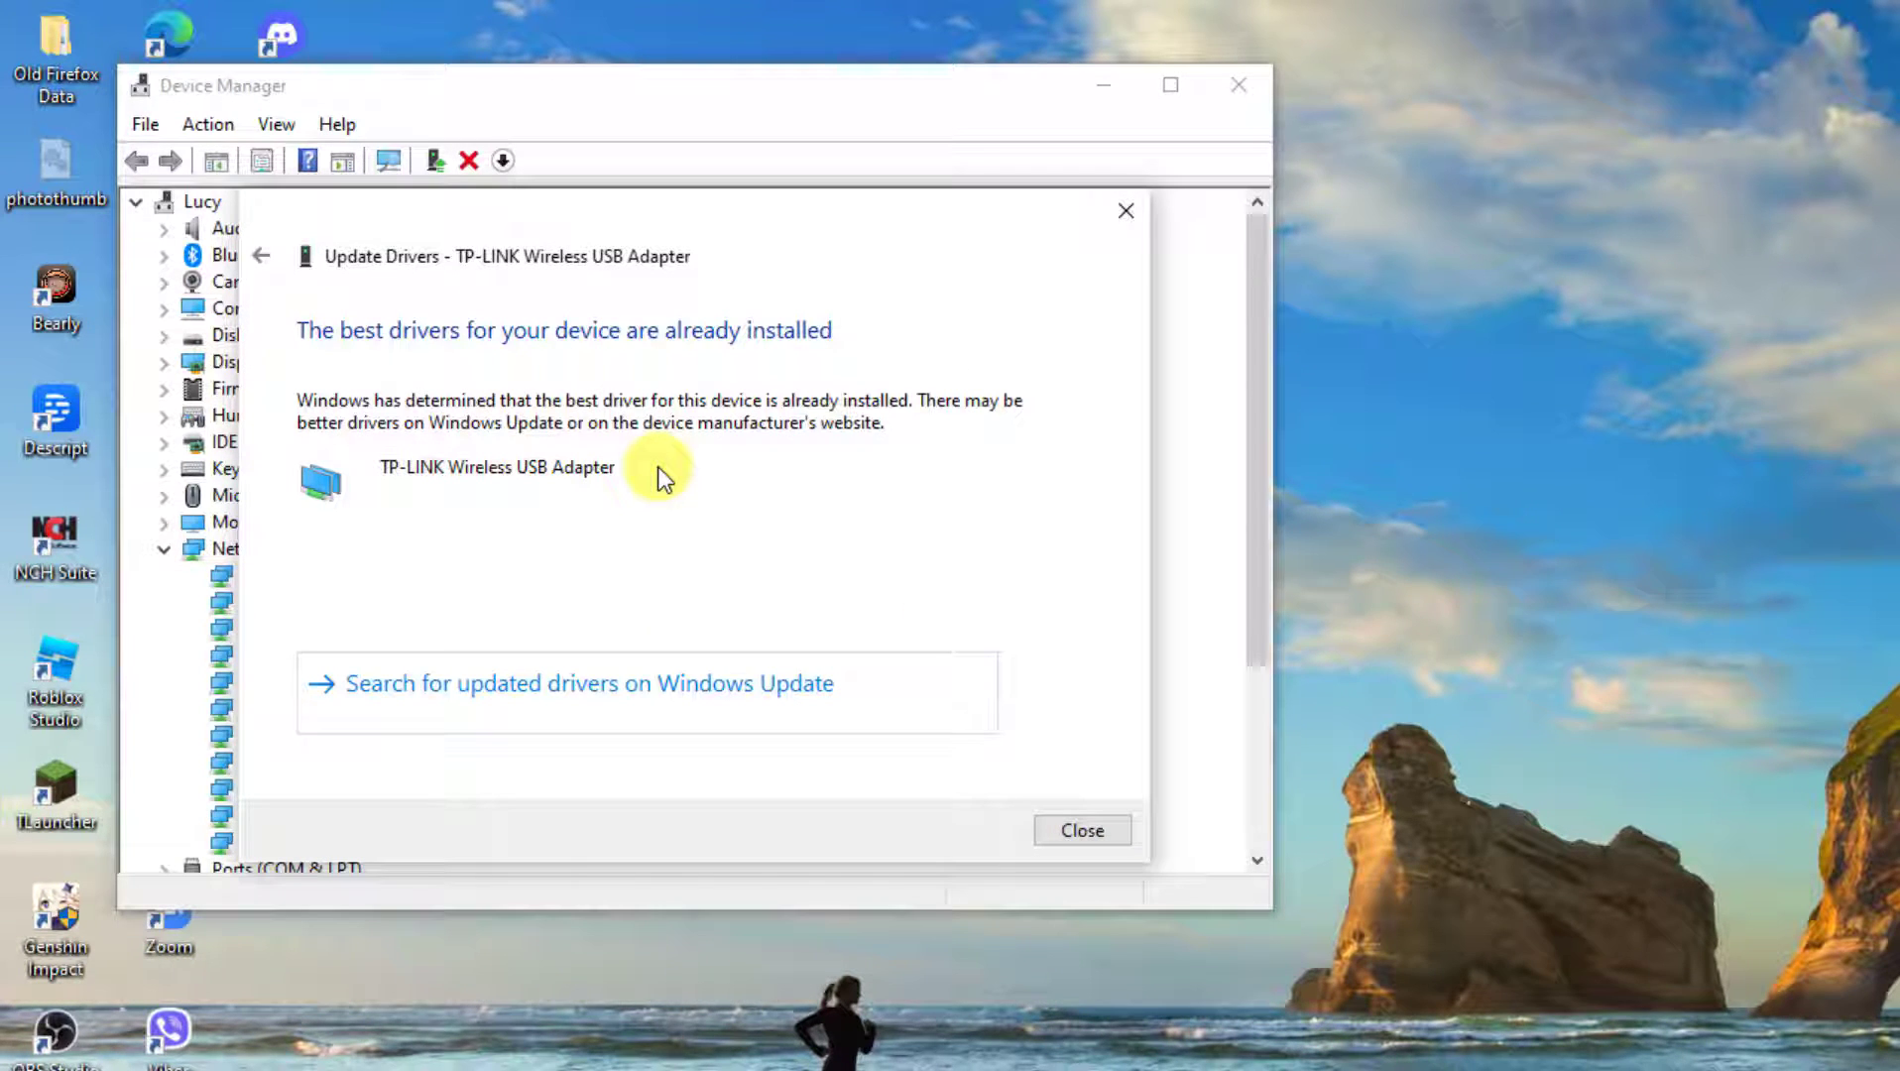
mouse_move(977, 370)
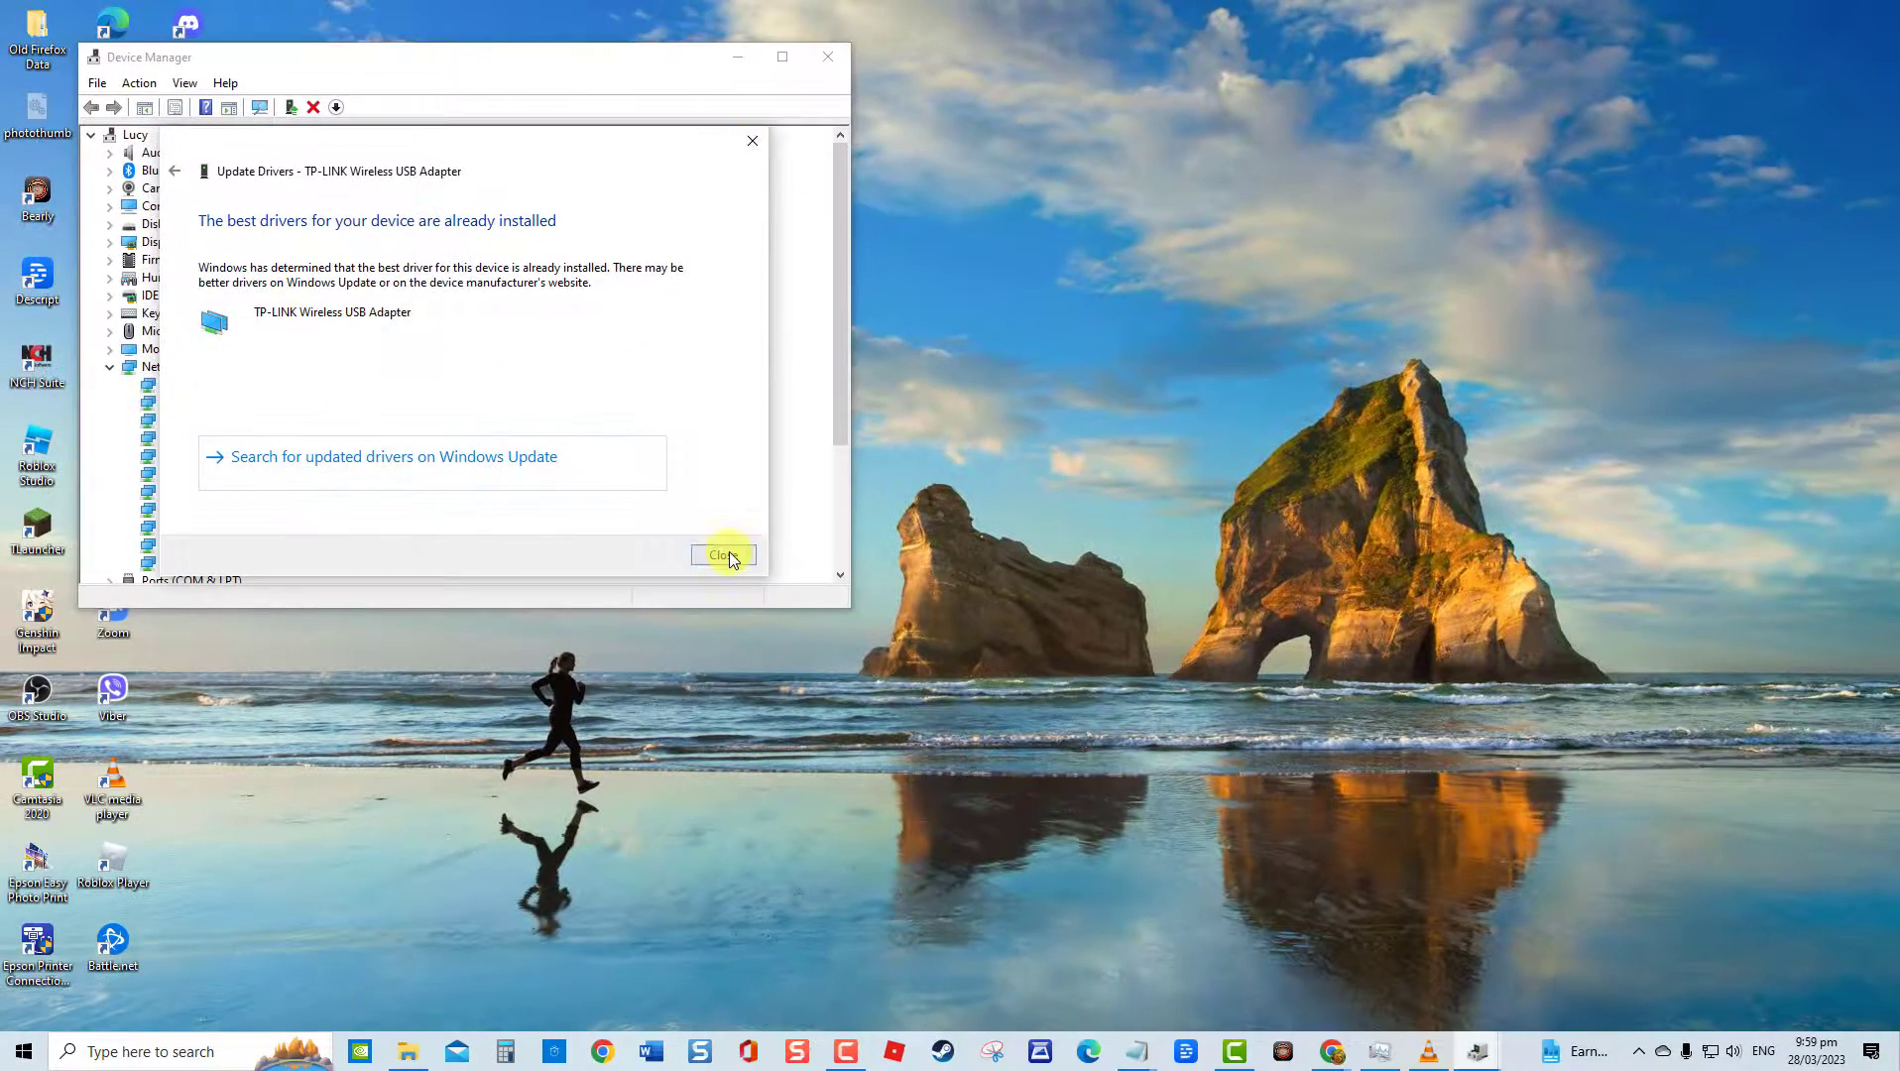
left_click(721, 555)
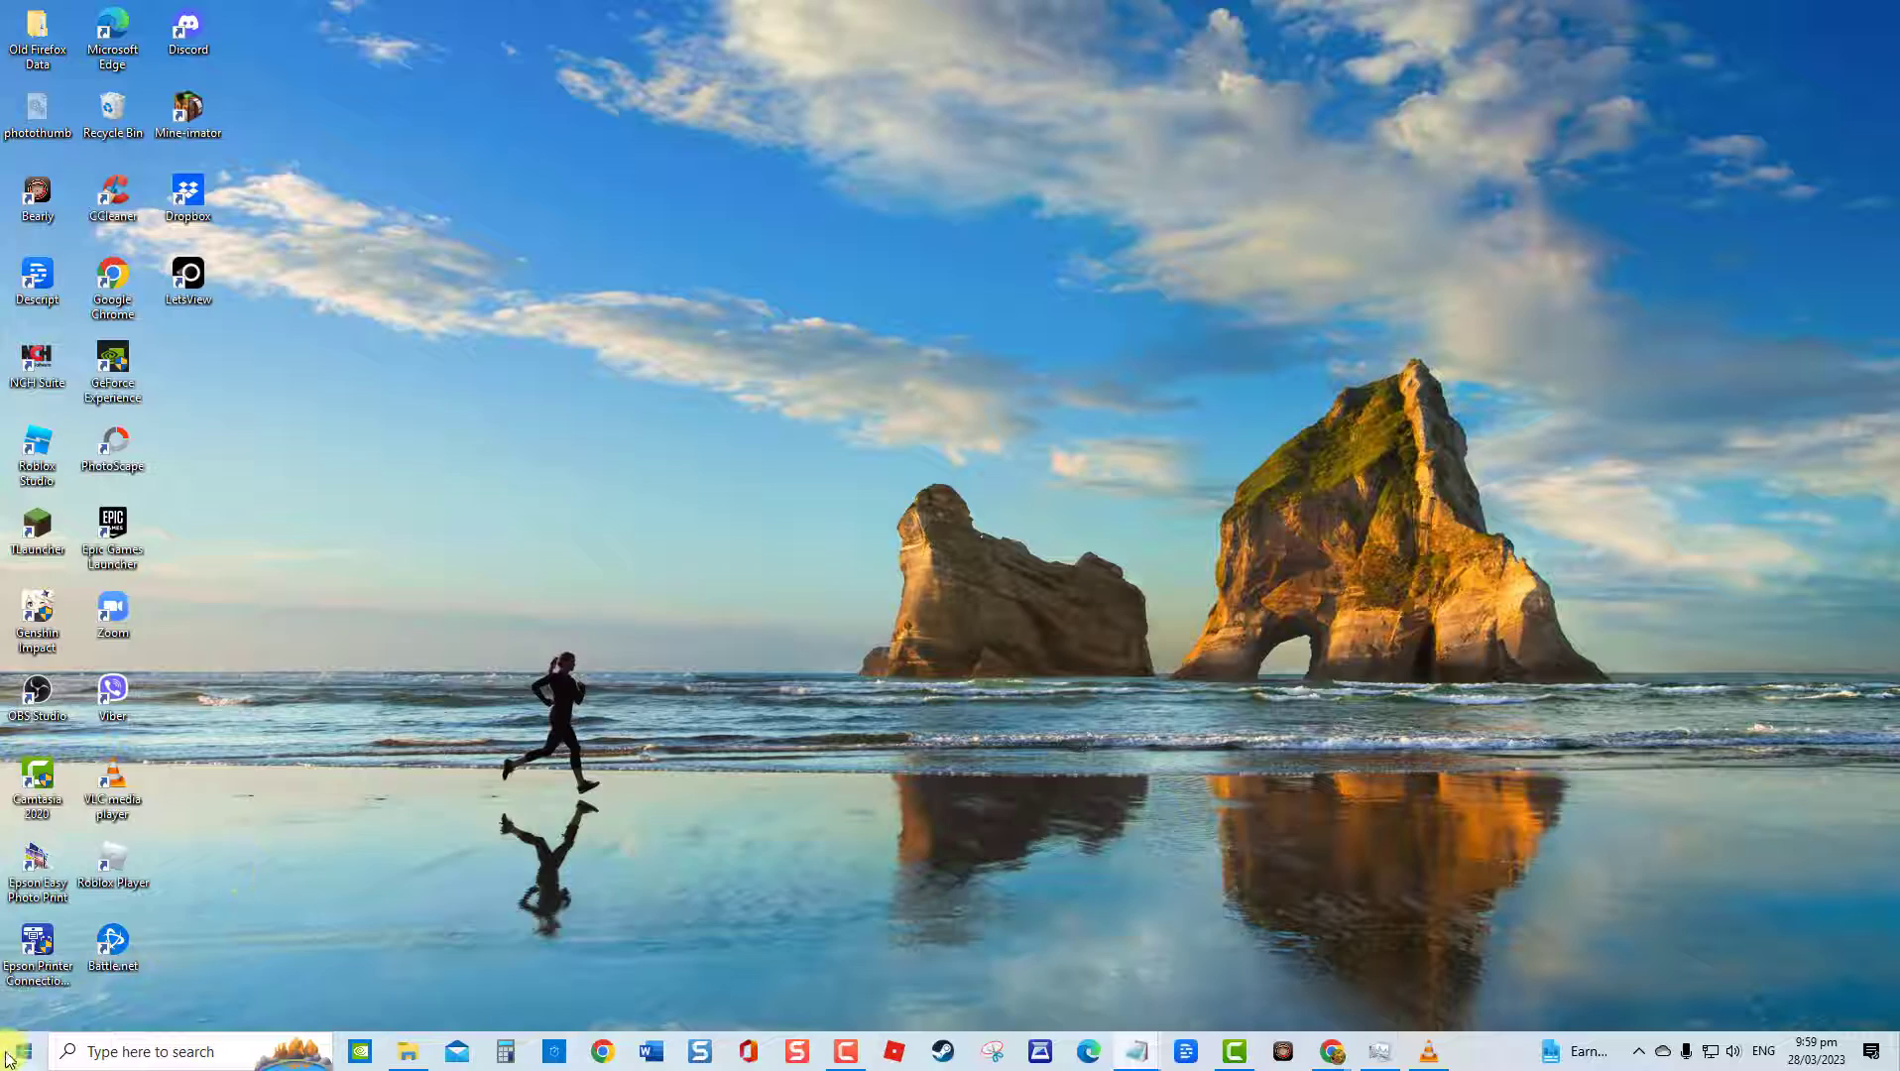
Step: Search the Start menu for 'control panel'
left_click(11, 1050)
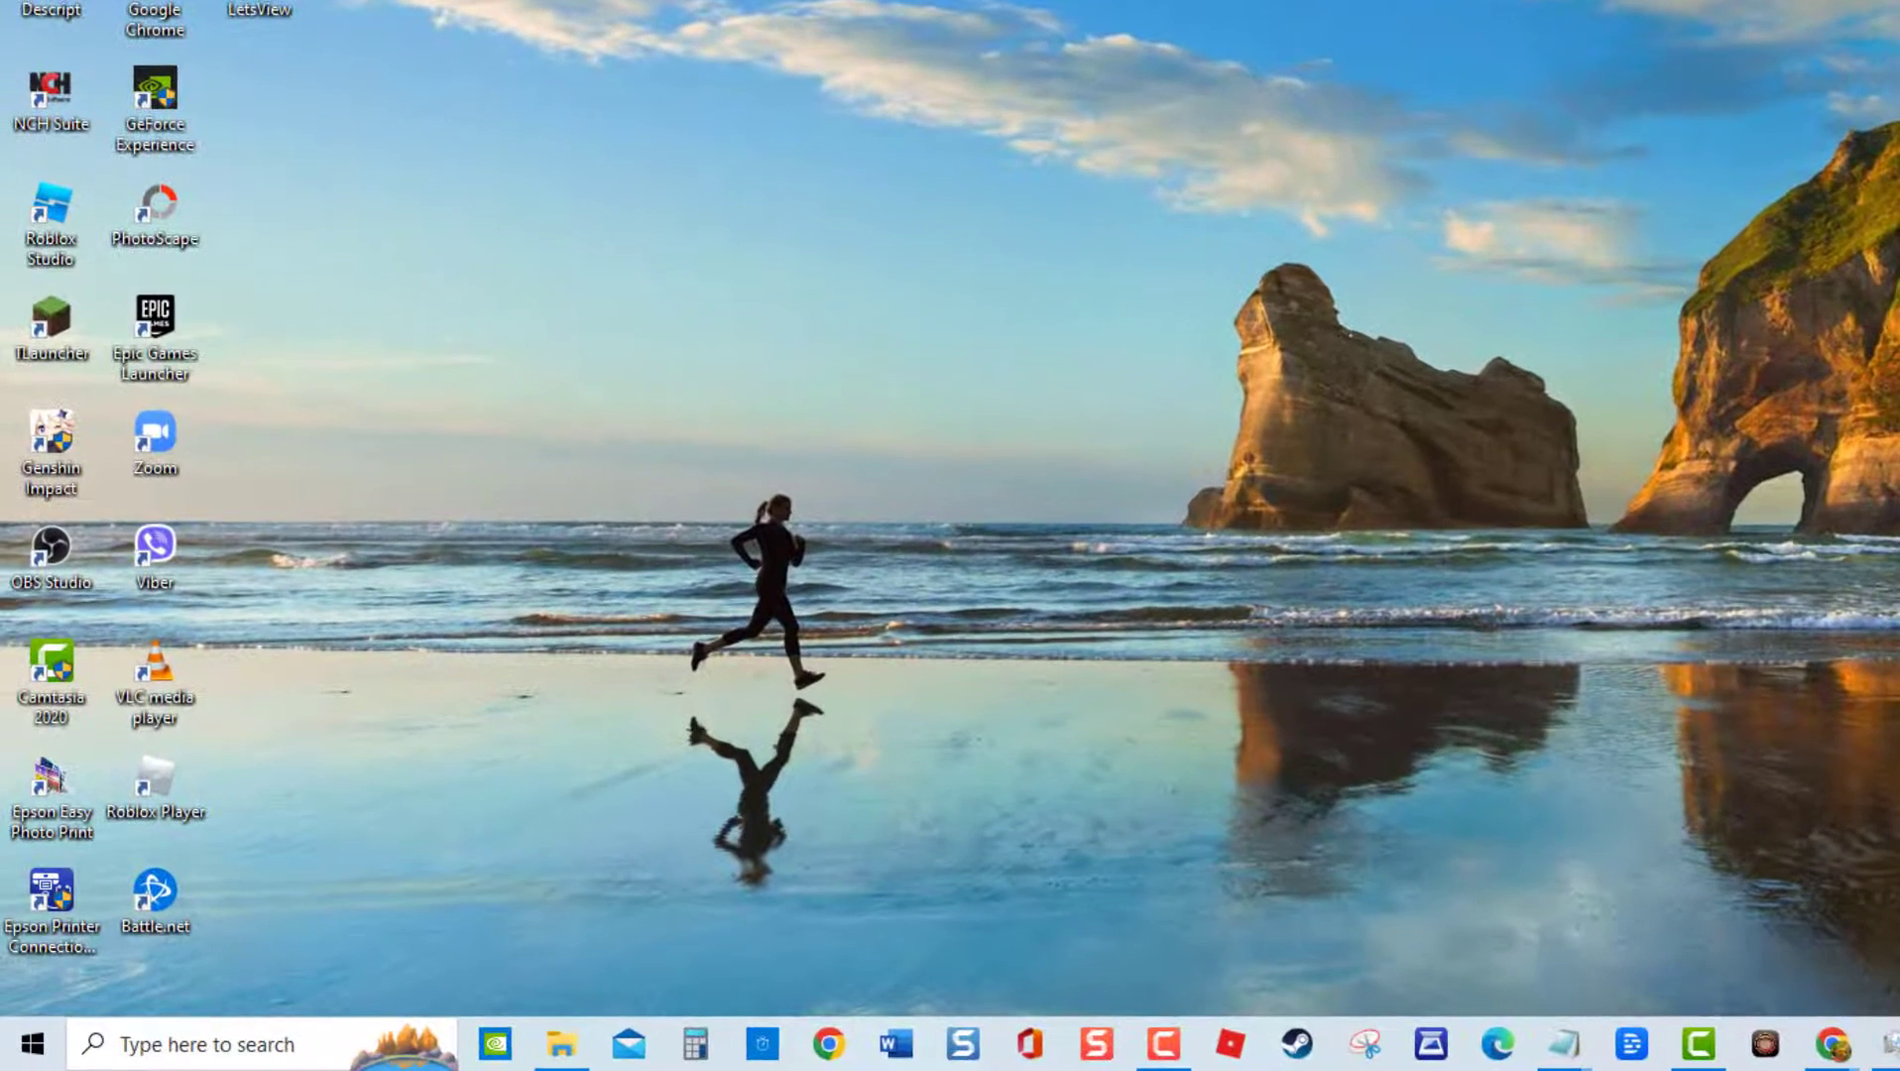
type("control panel")
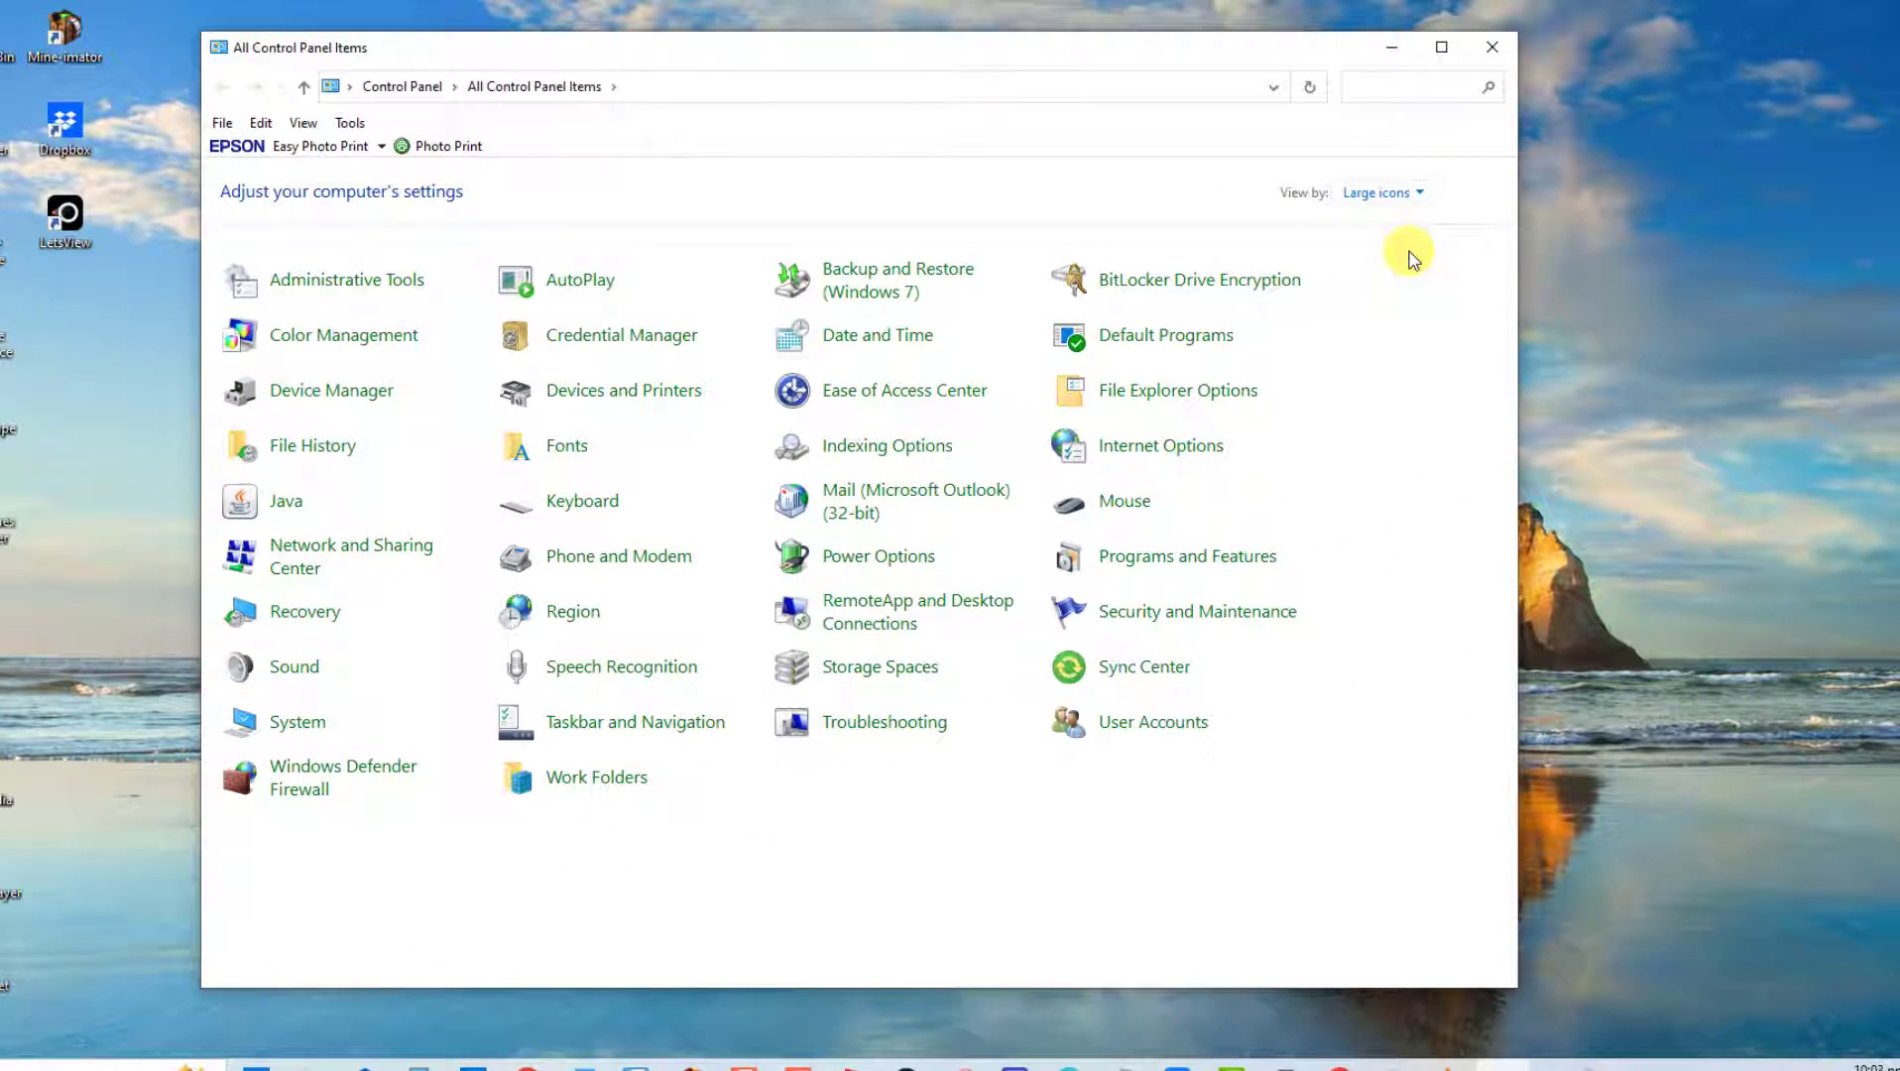
mouse_move(351, 557)
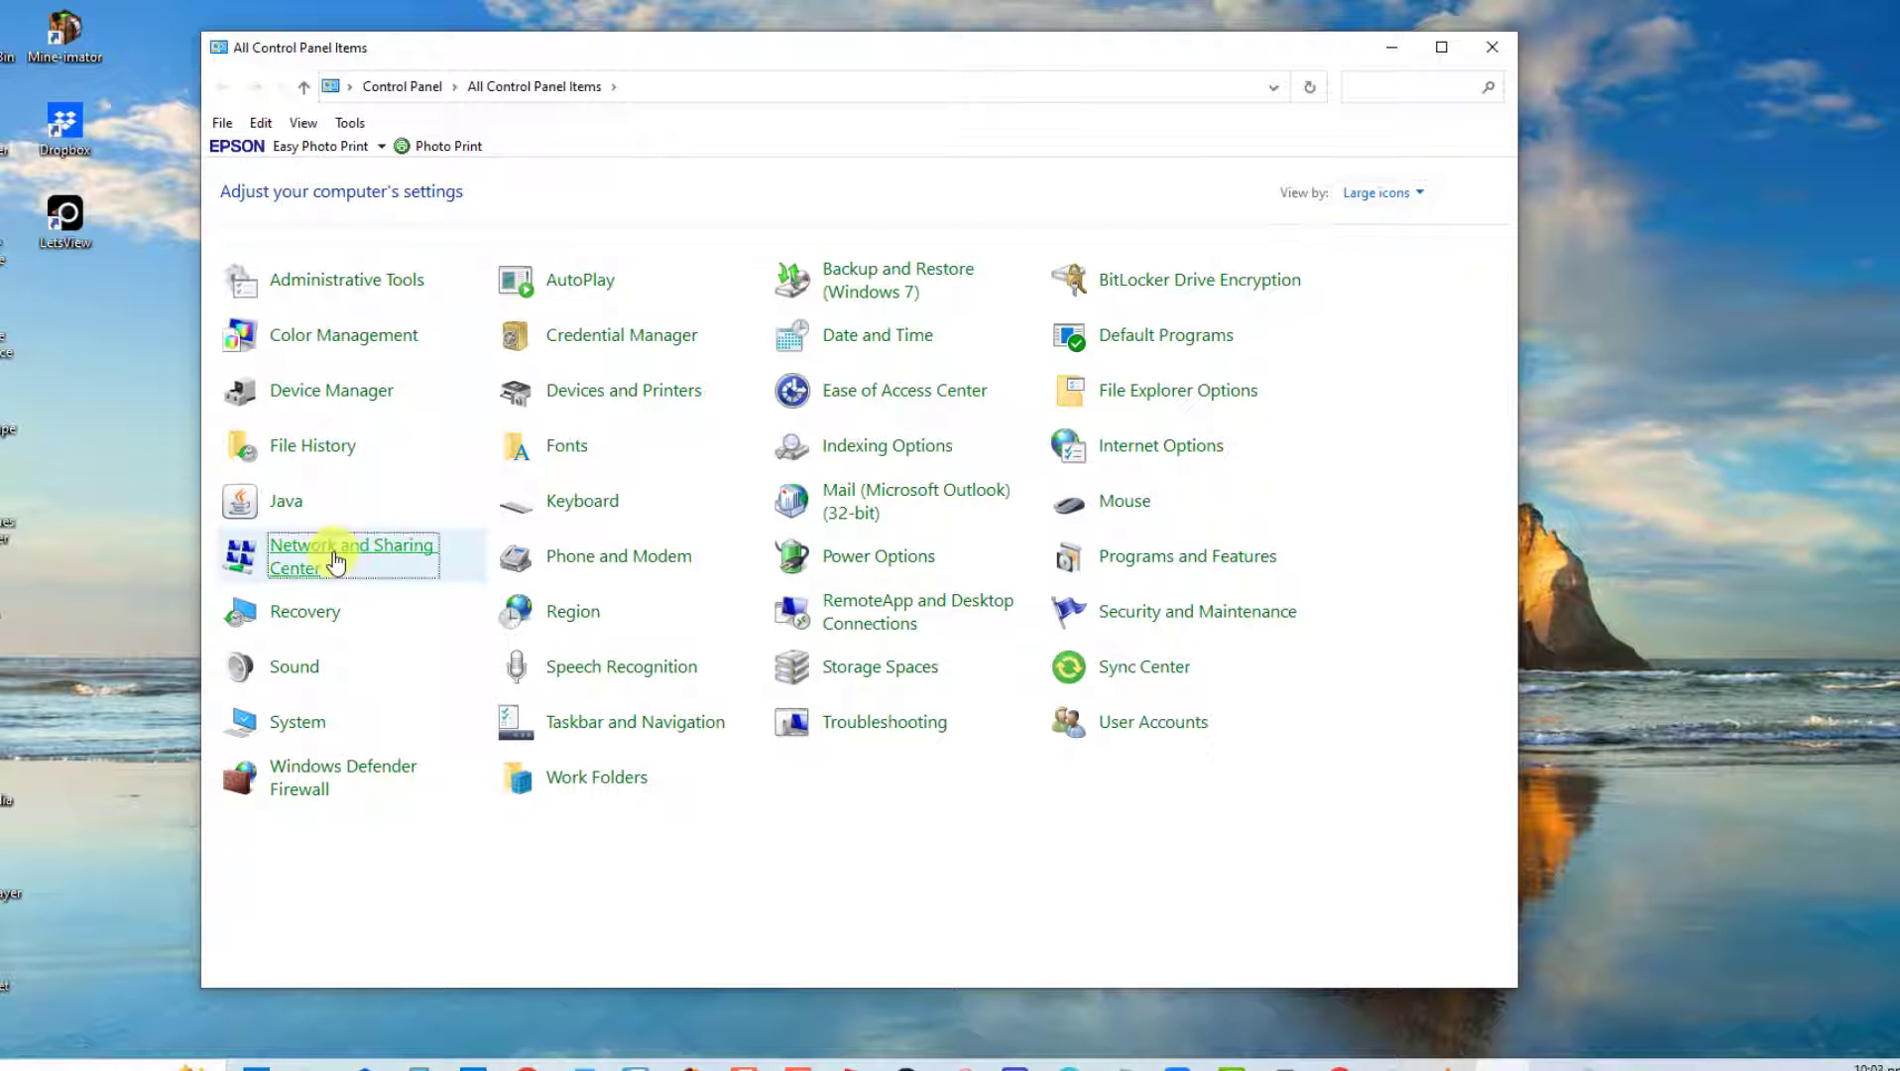
Step: Open the Wi-Fi connection's Properties from Network and Sharing Center's adapter settings
left_click(352, 556)
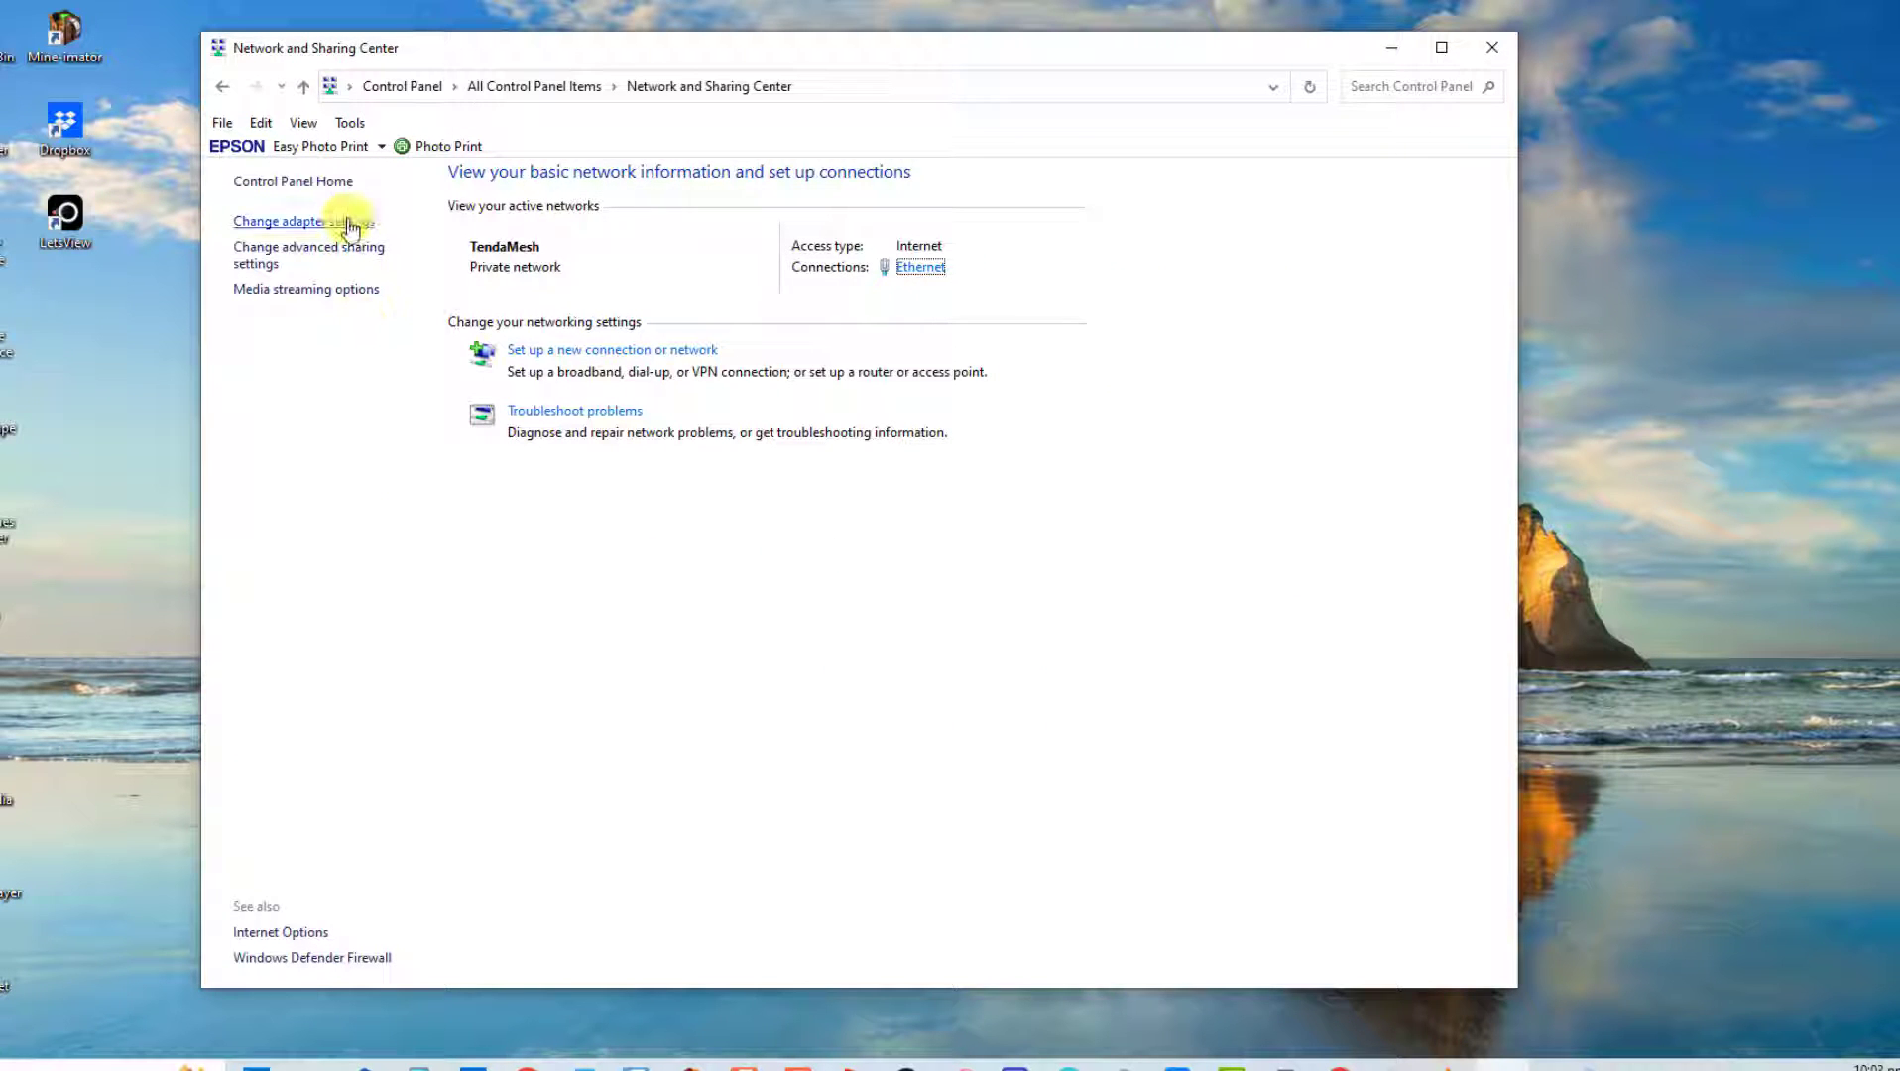
left_click(279, 221)
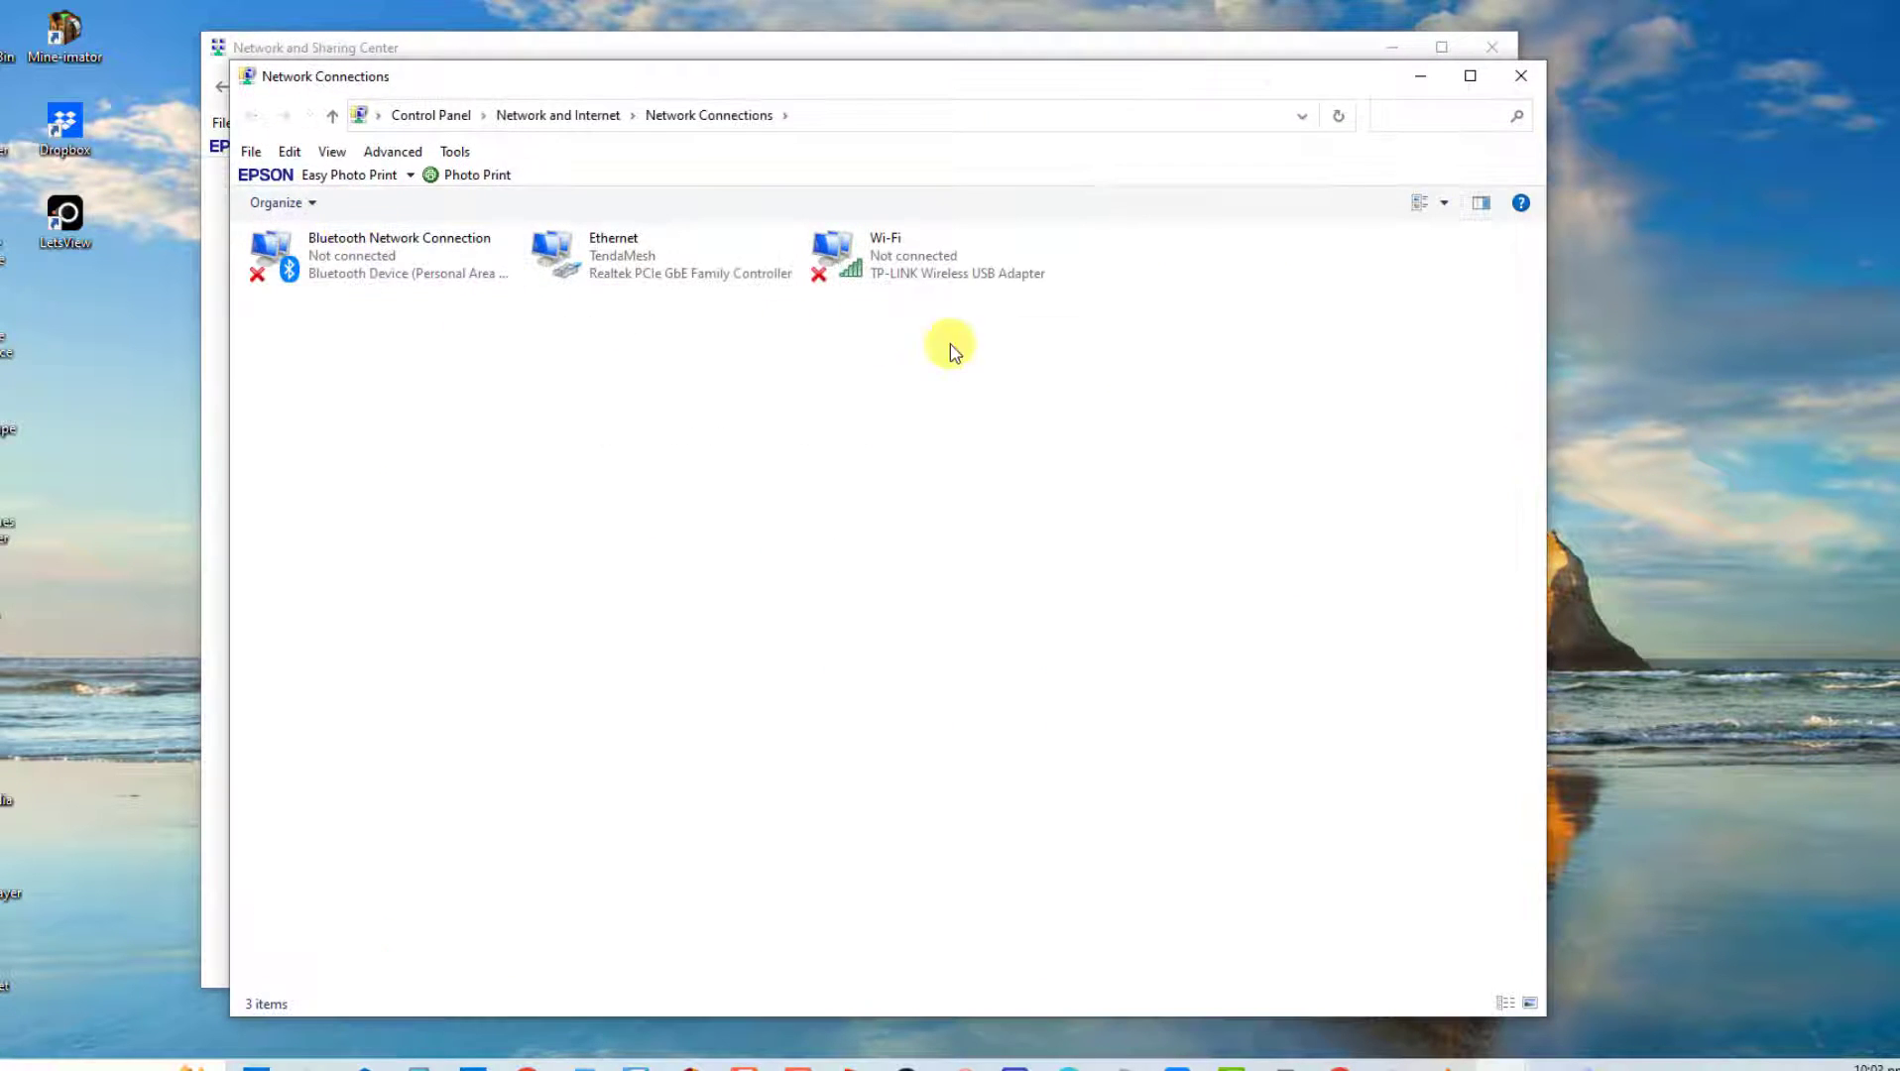
right_click(945, 255)
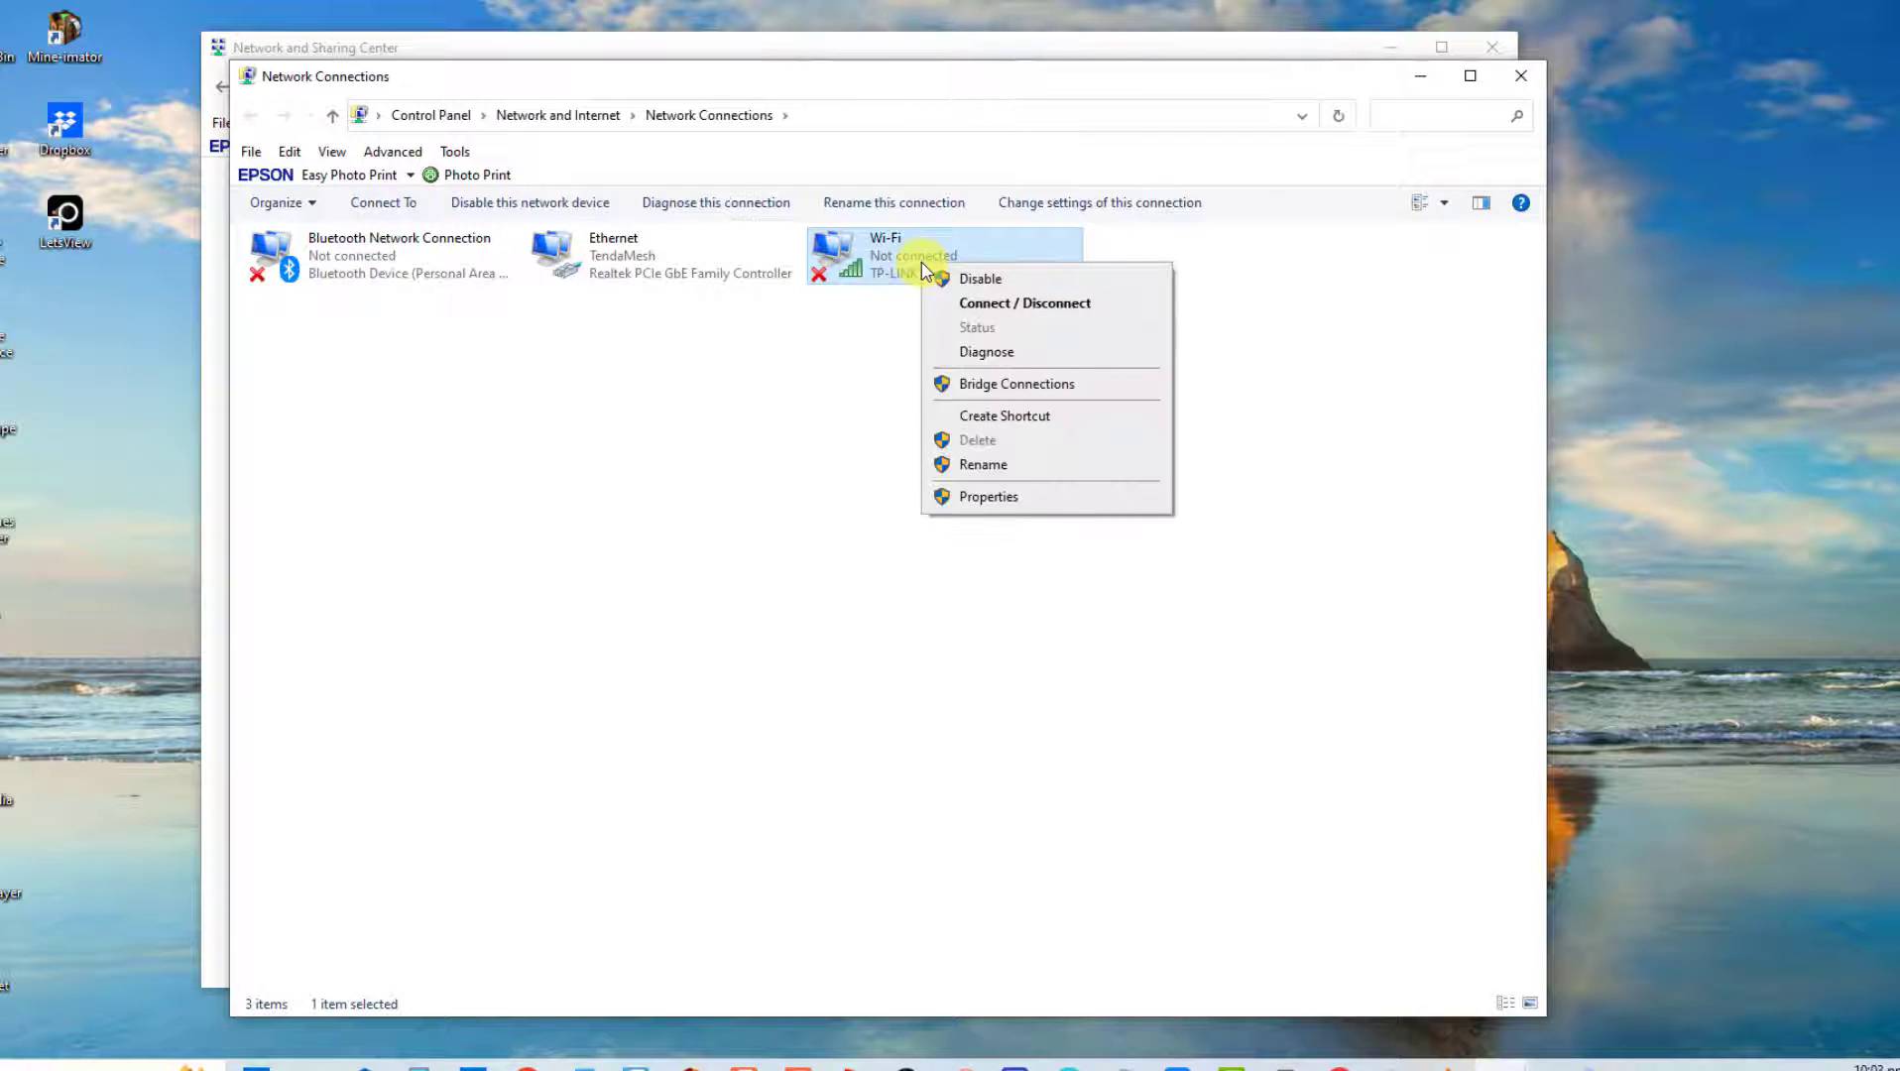
left_click(988, 496)
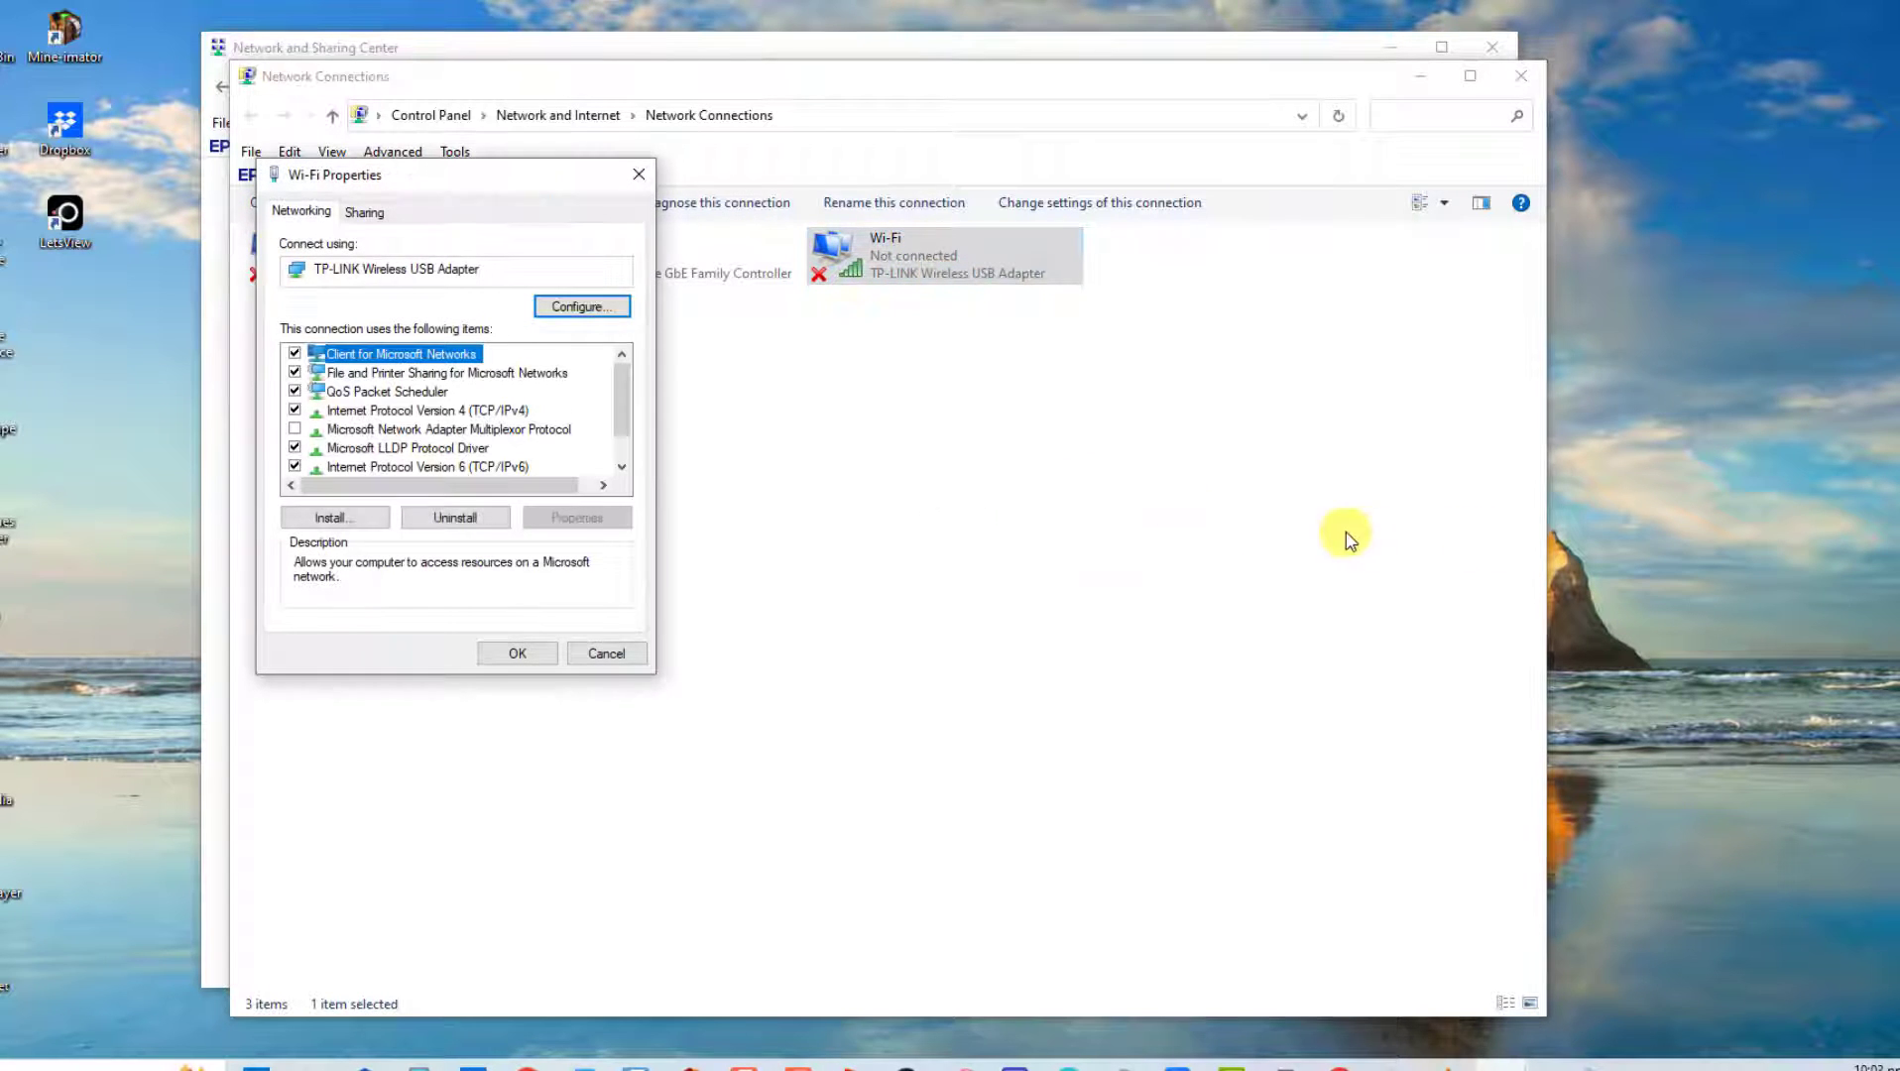
mouse_move(431, 431)
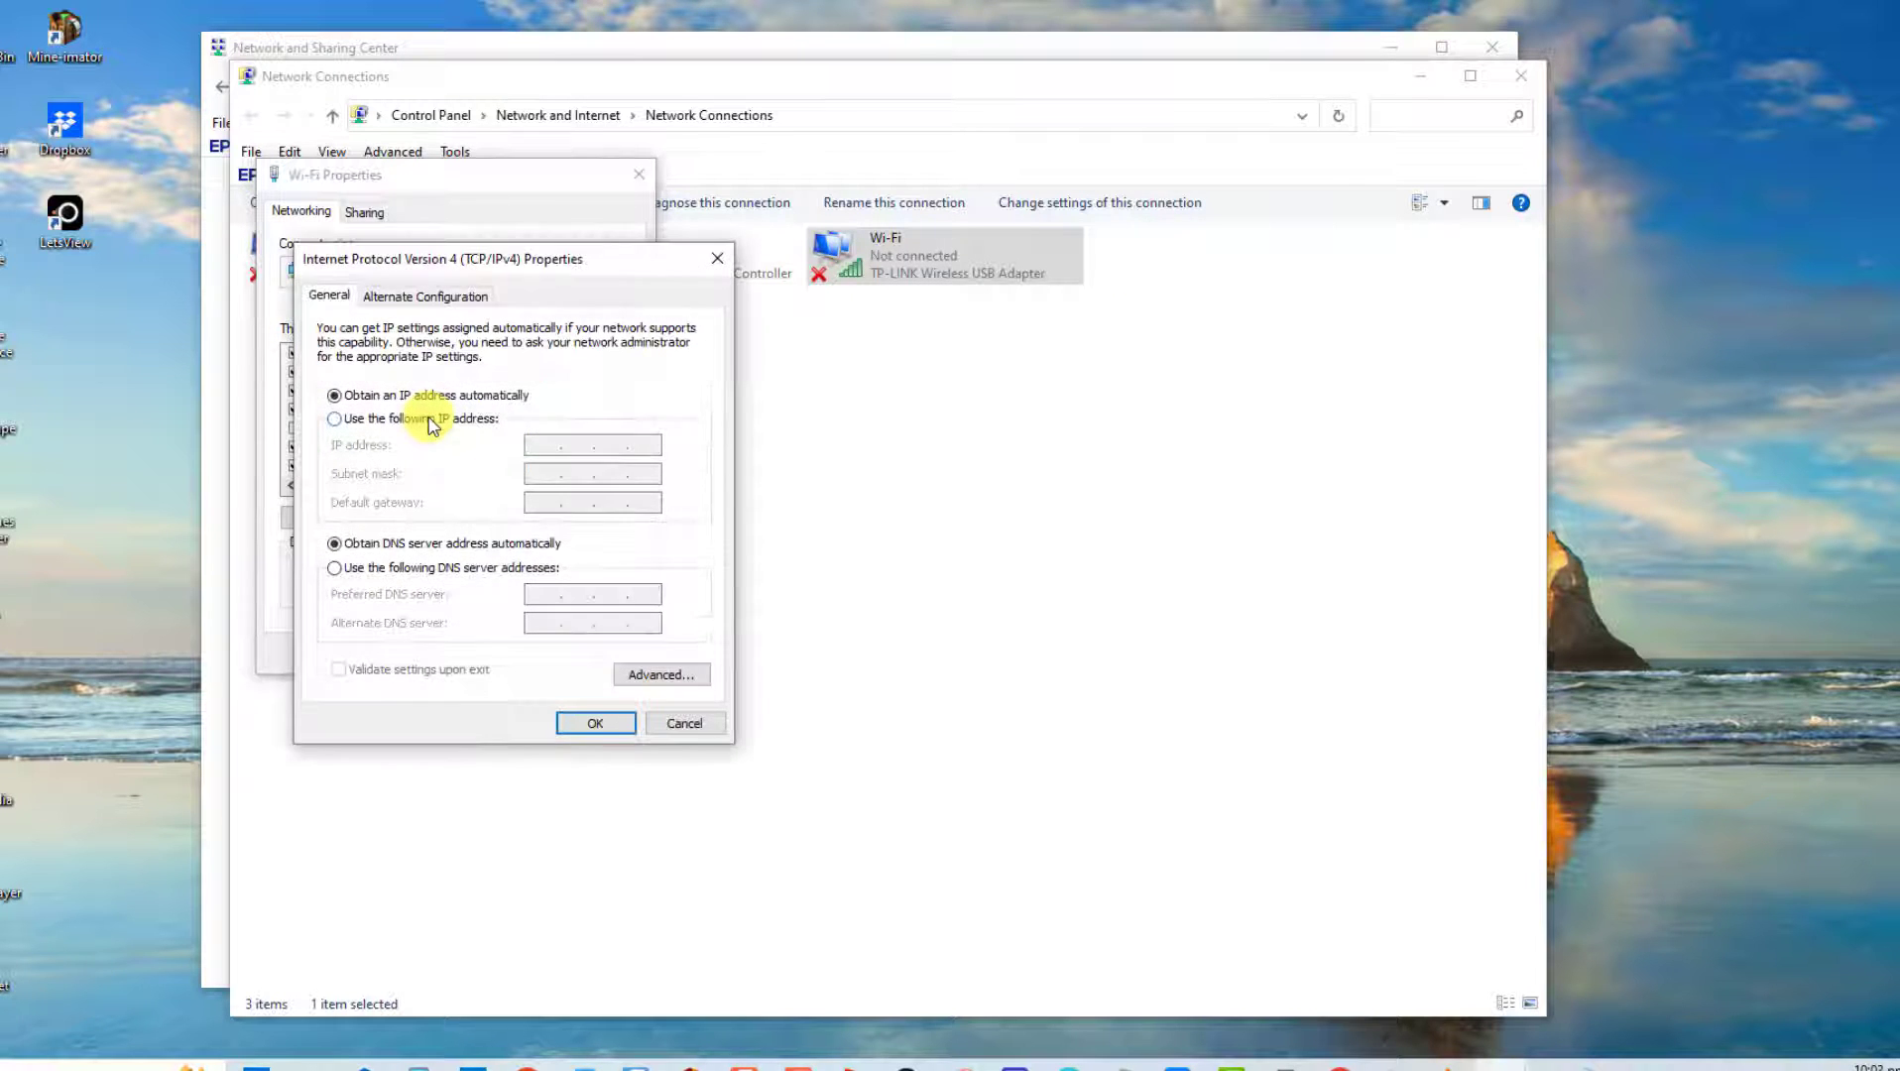
mouse_move(529, 567)
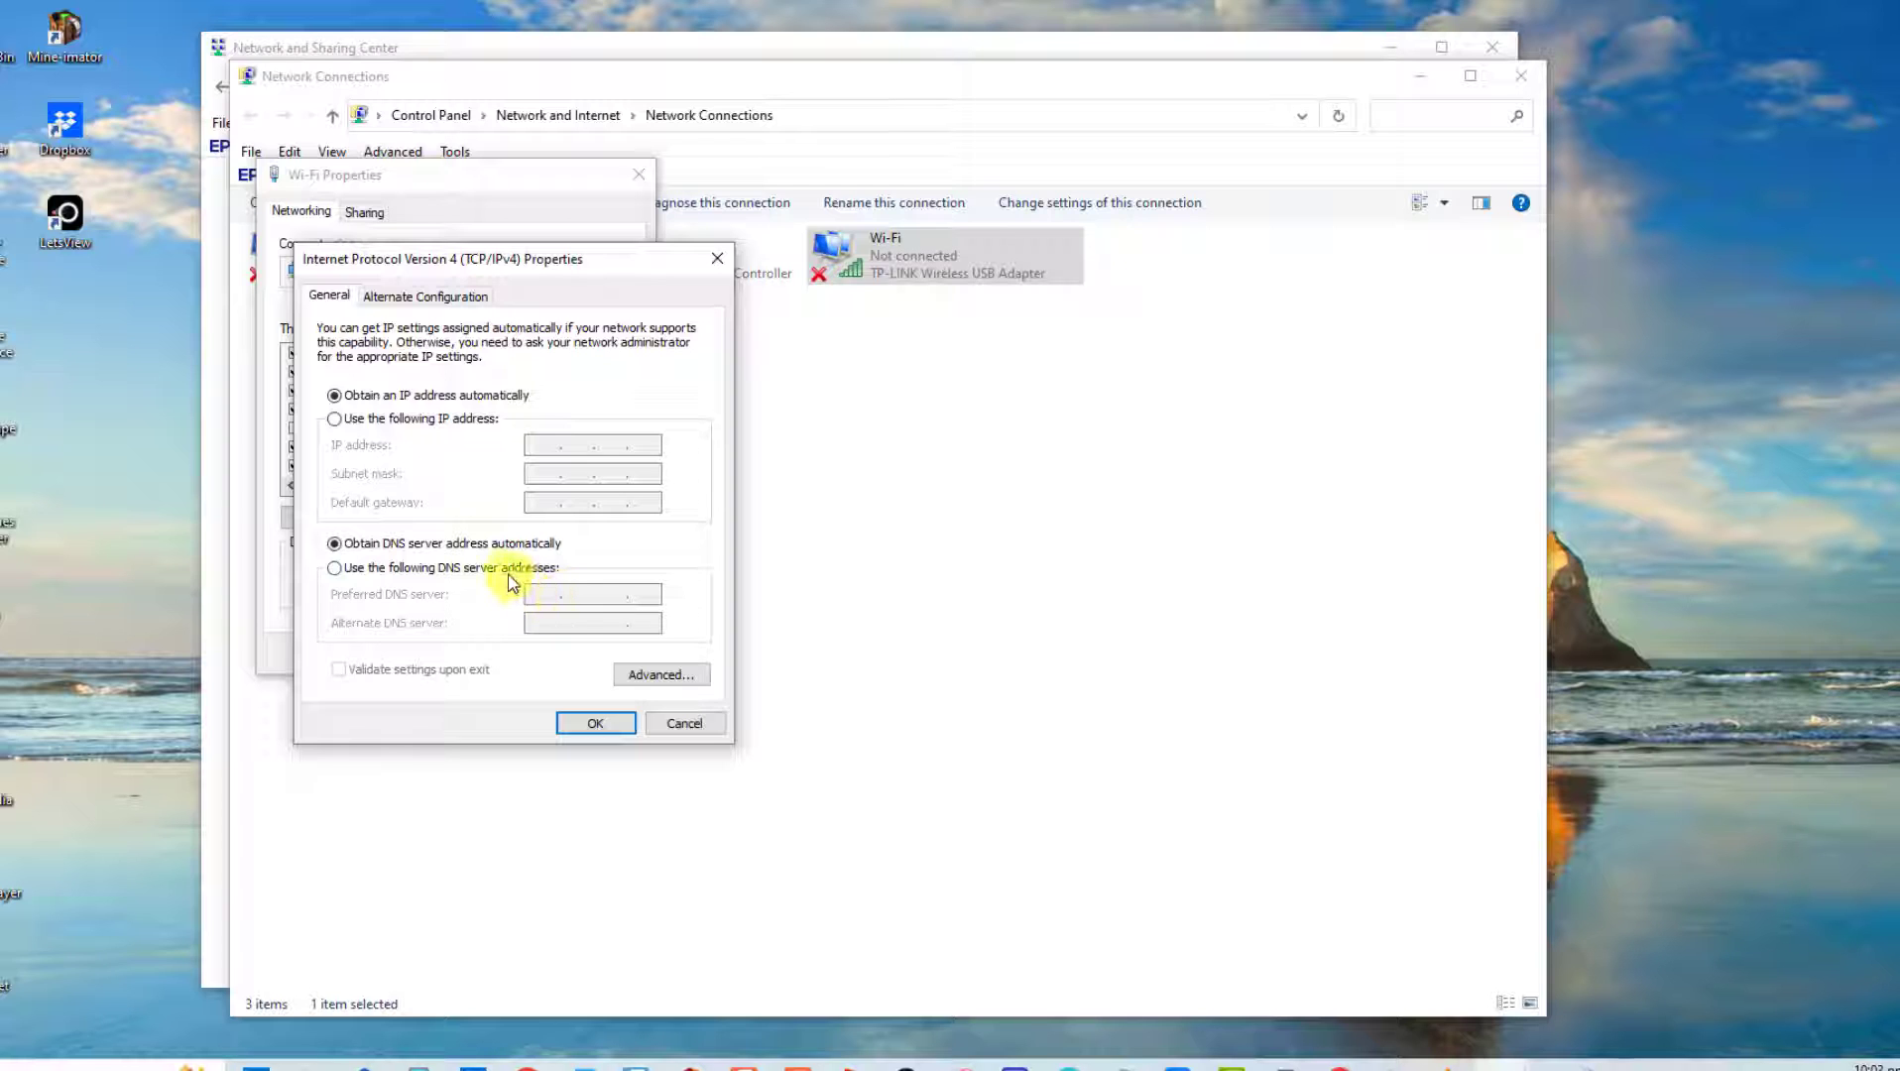
mouse_move(437, 577)
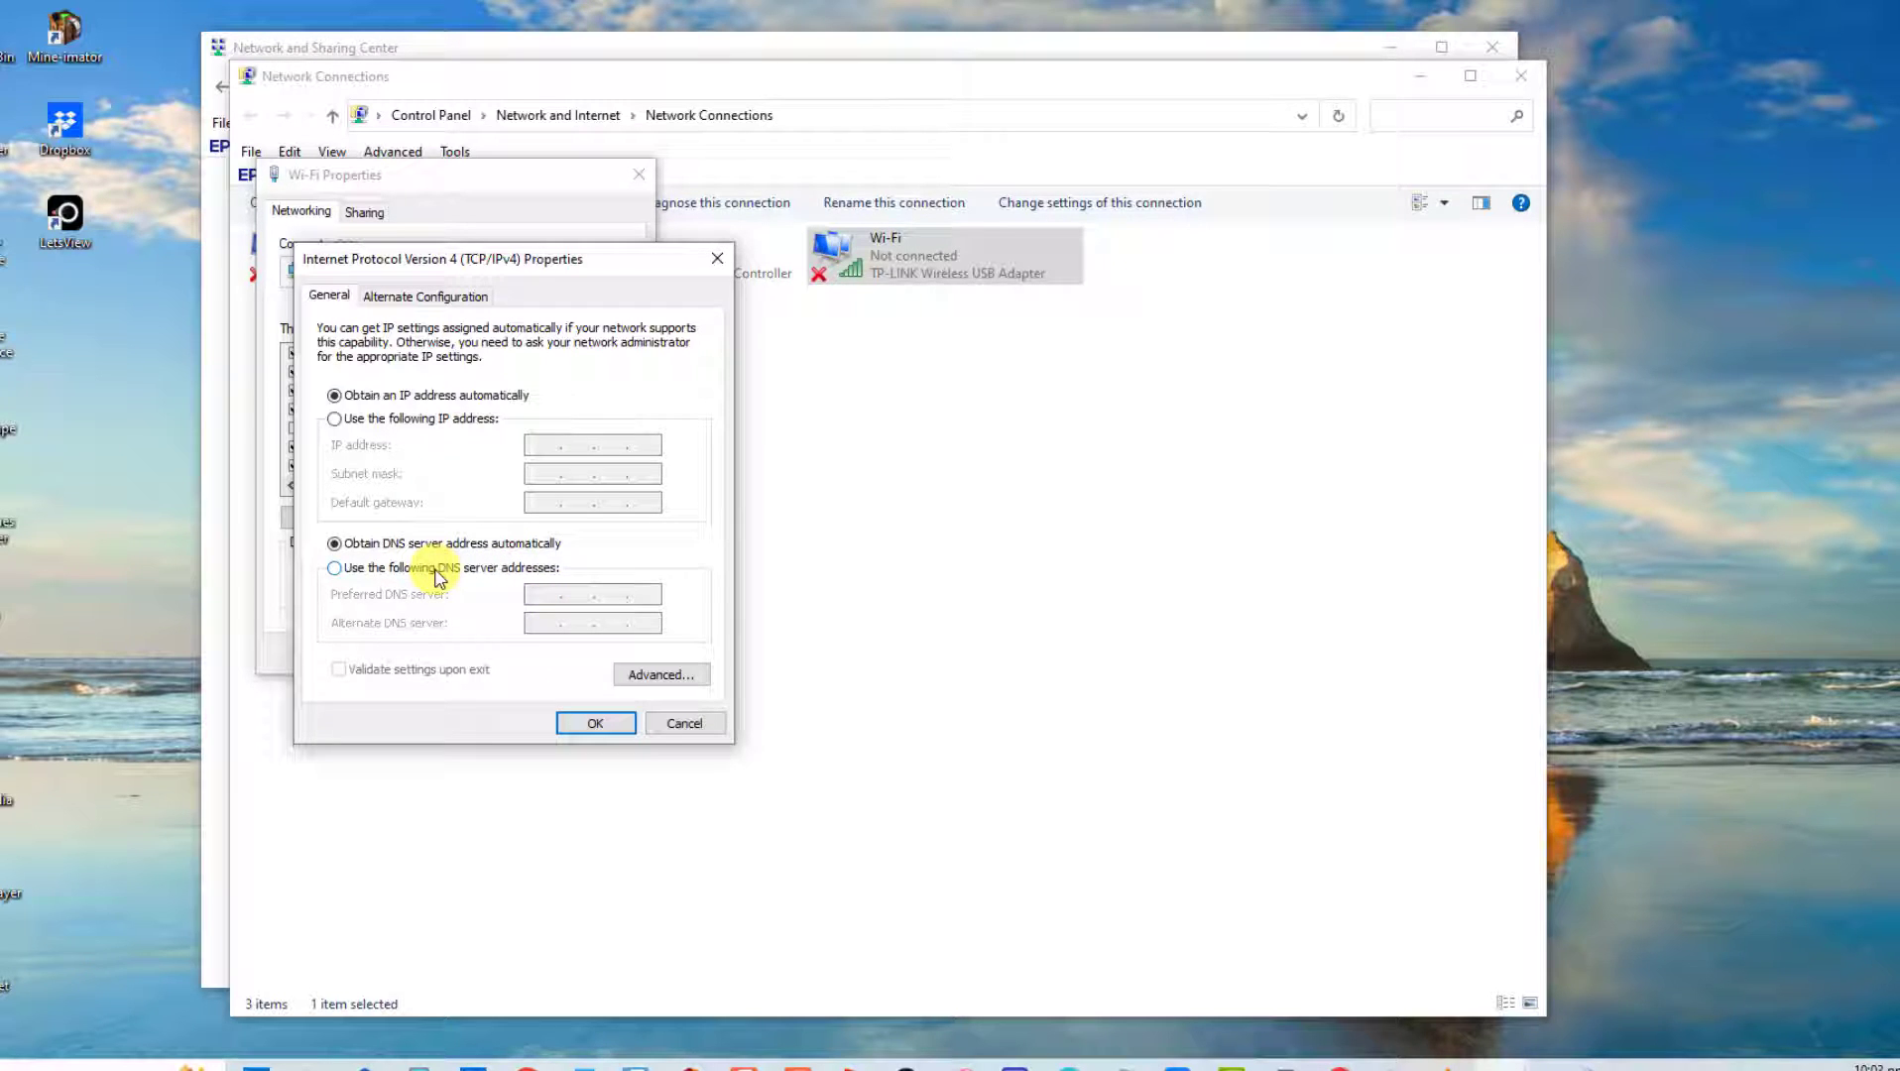
Step: Set the Wi-Fi DNS servers manually to 8.8.8.8 and 8.8.4.4 and confirm
left_click(335, 567)
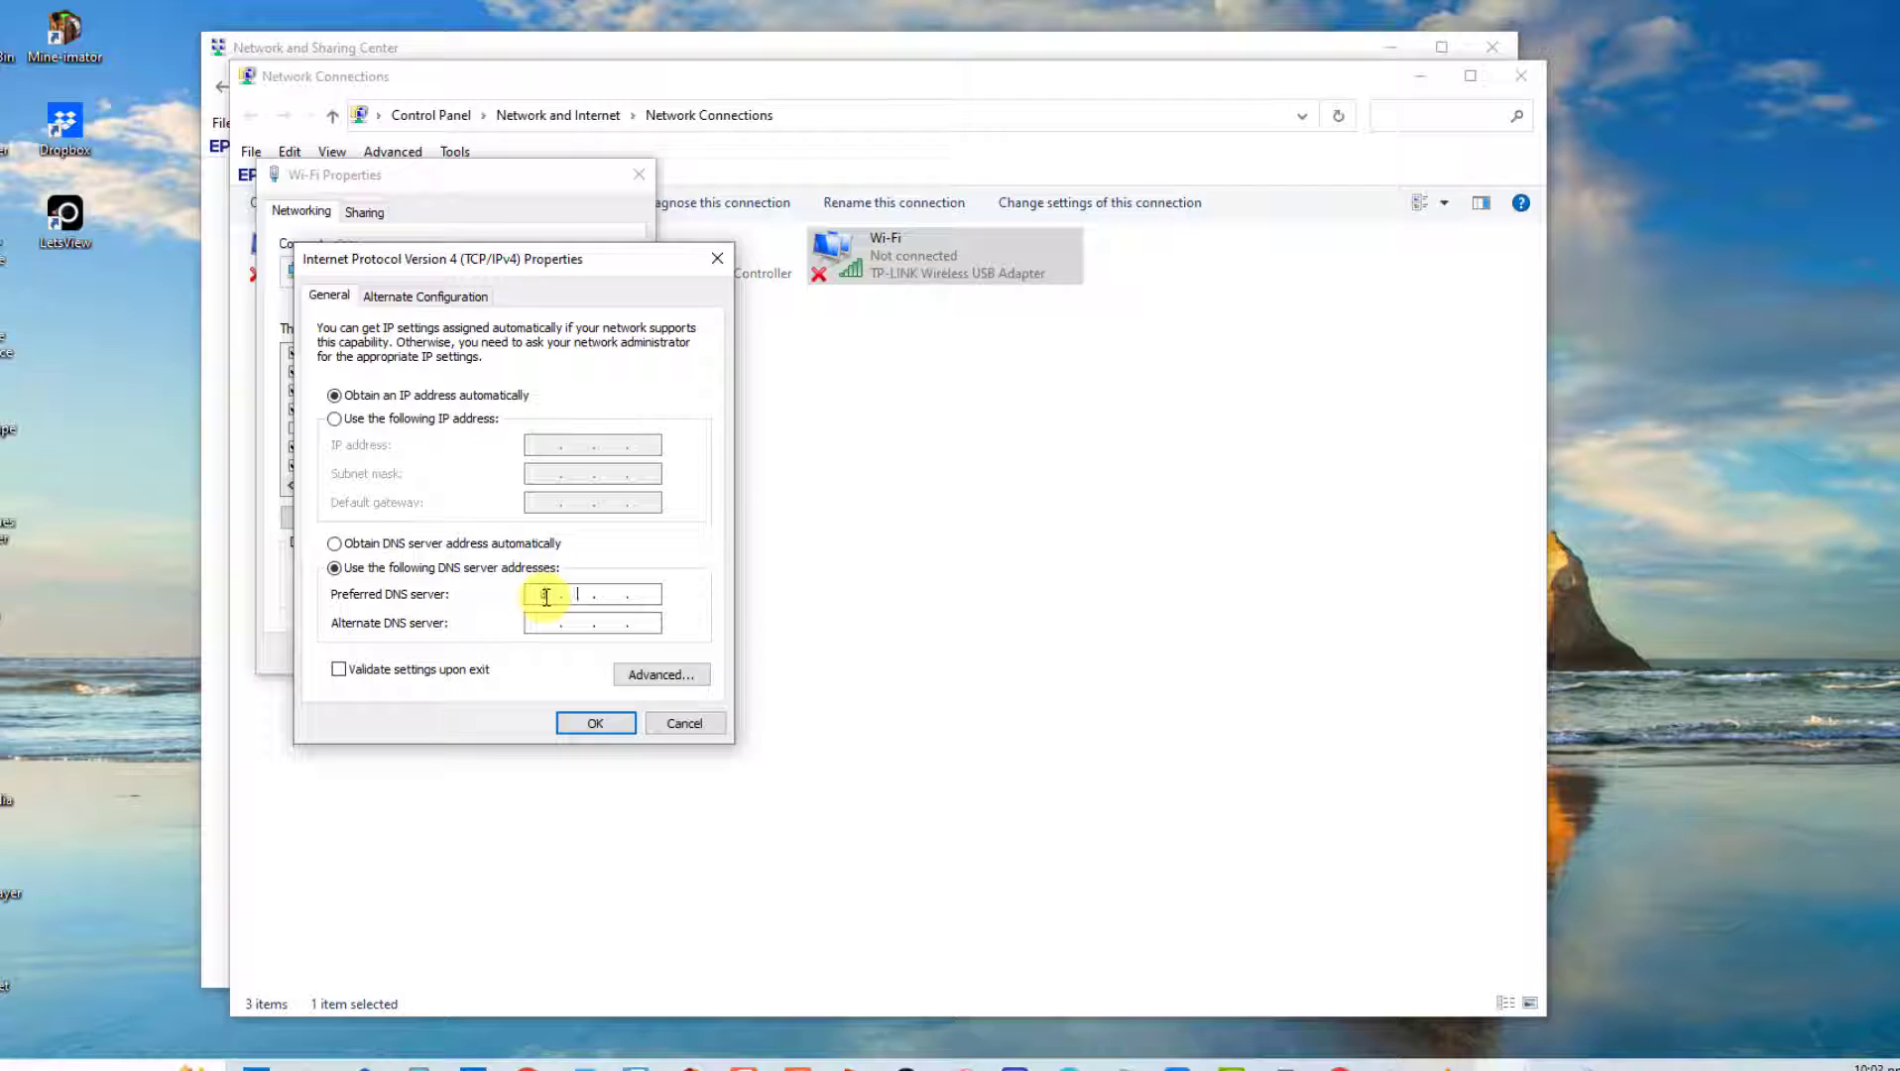
type("8.8.8")
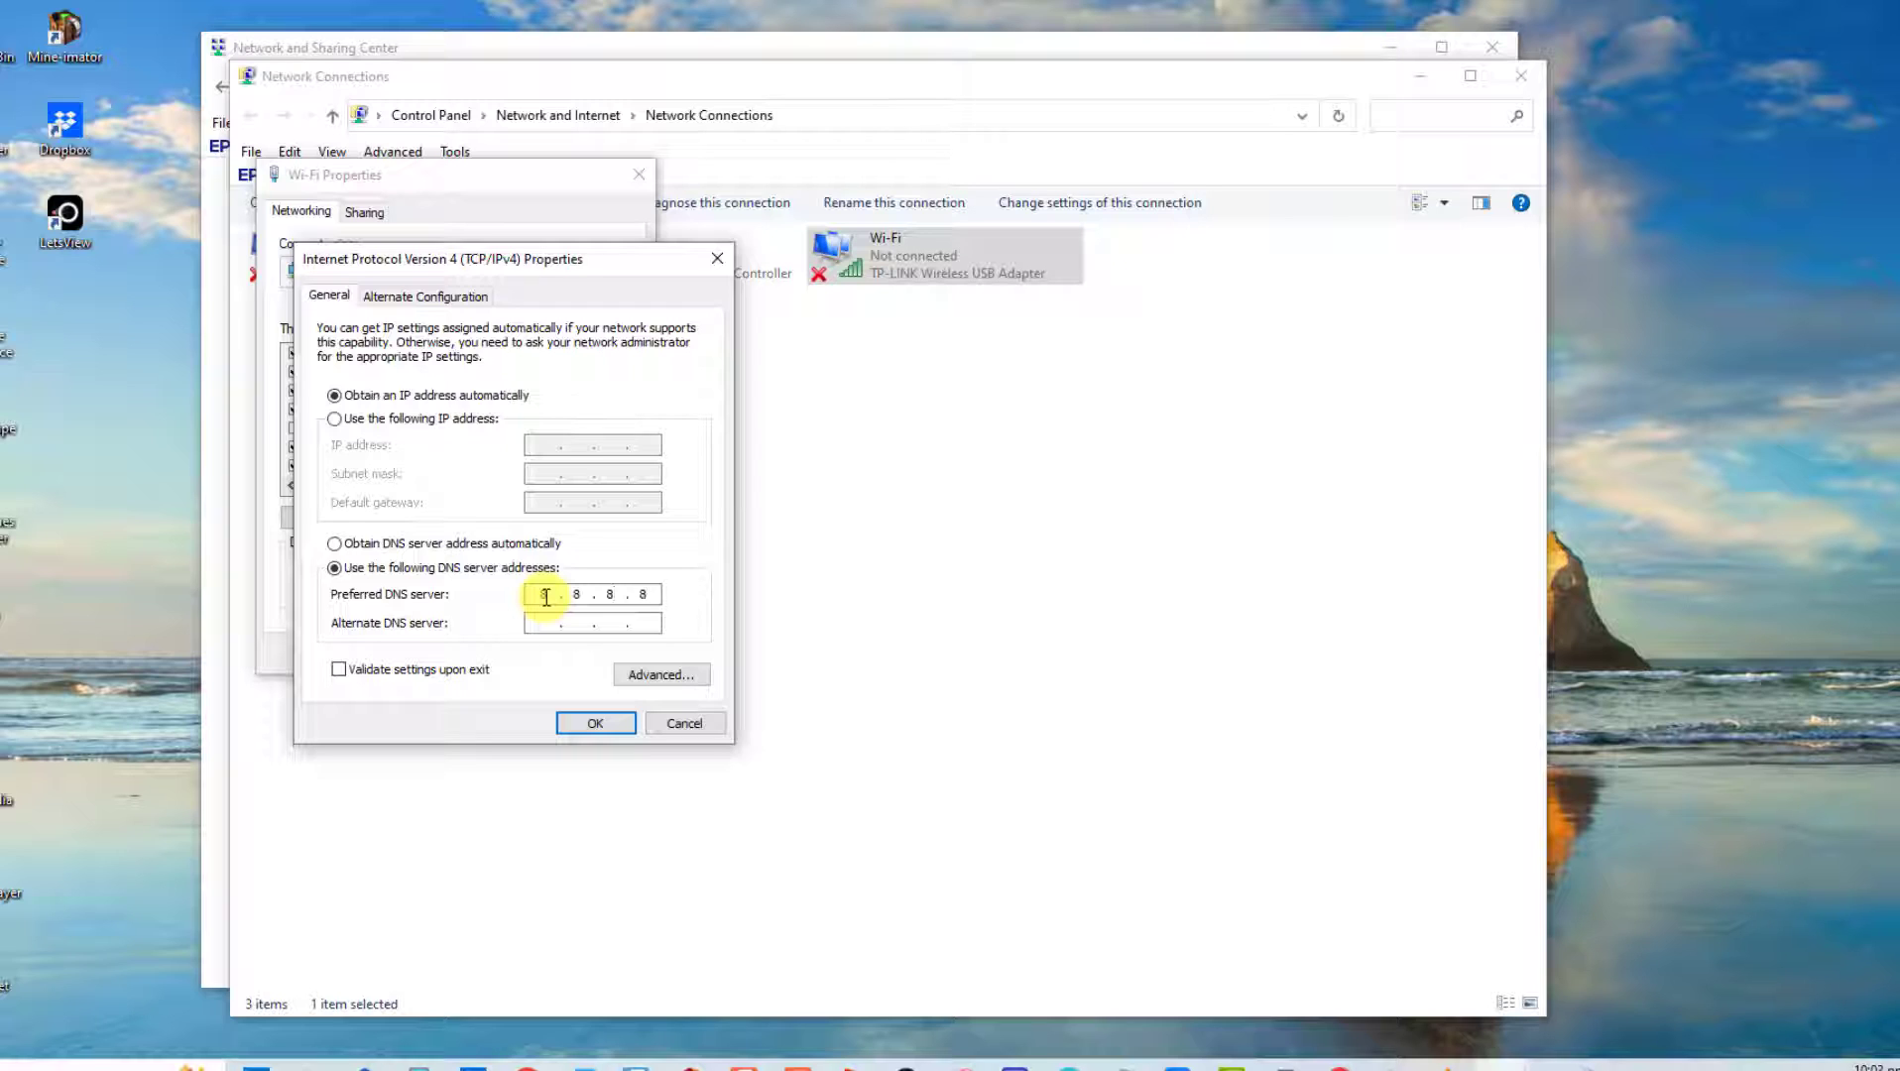
type("8")
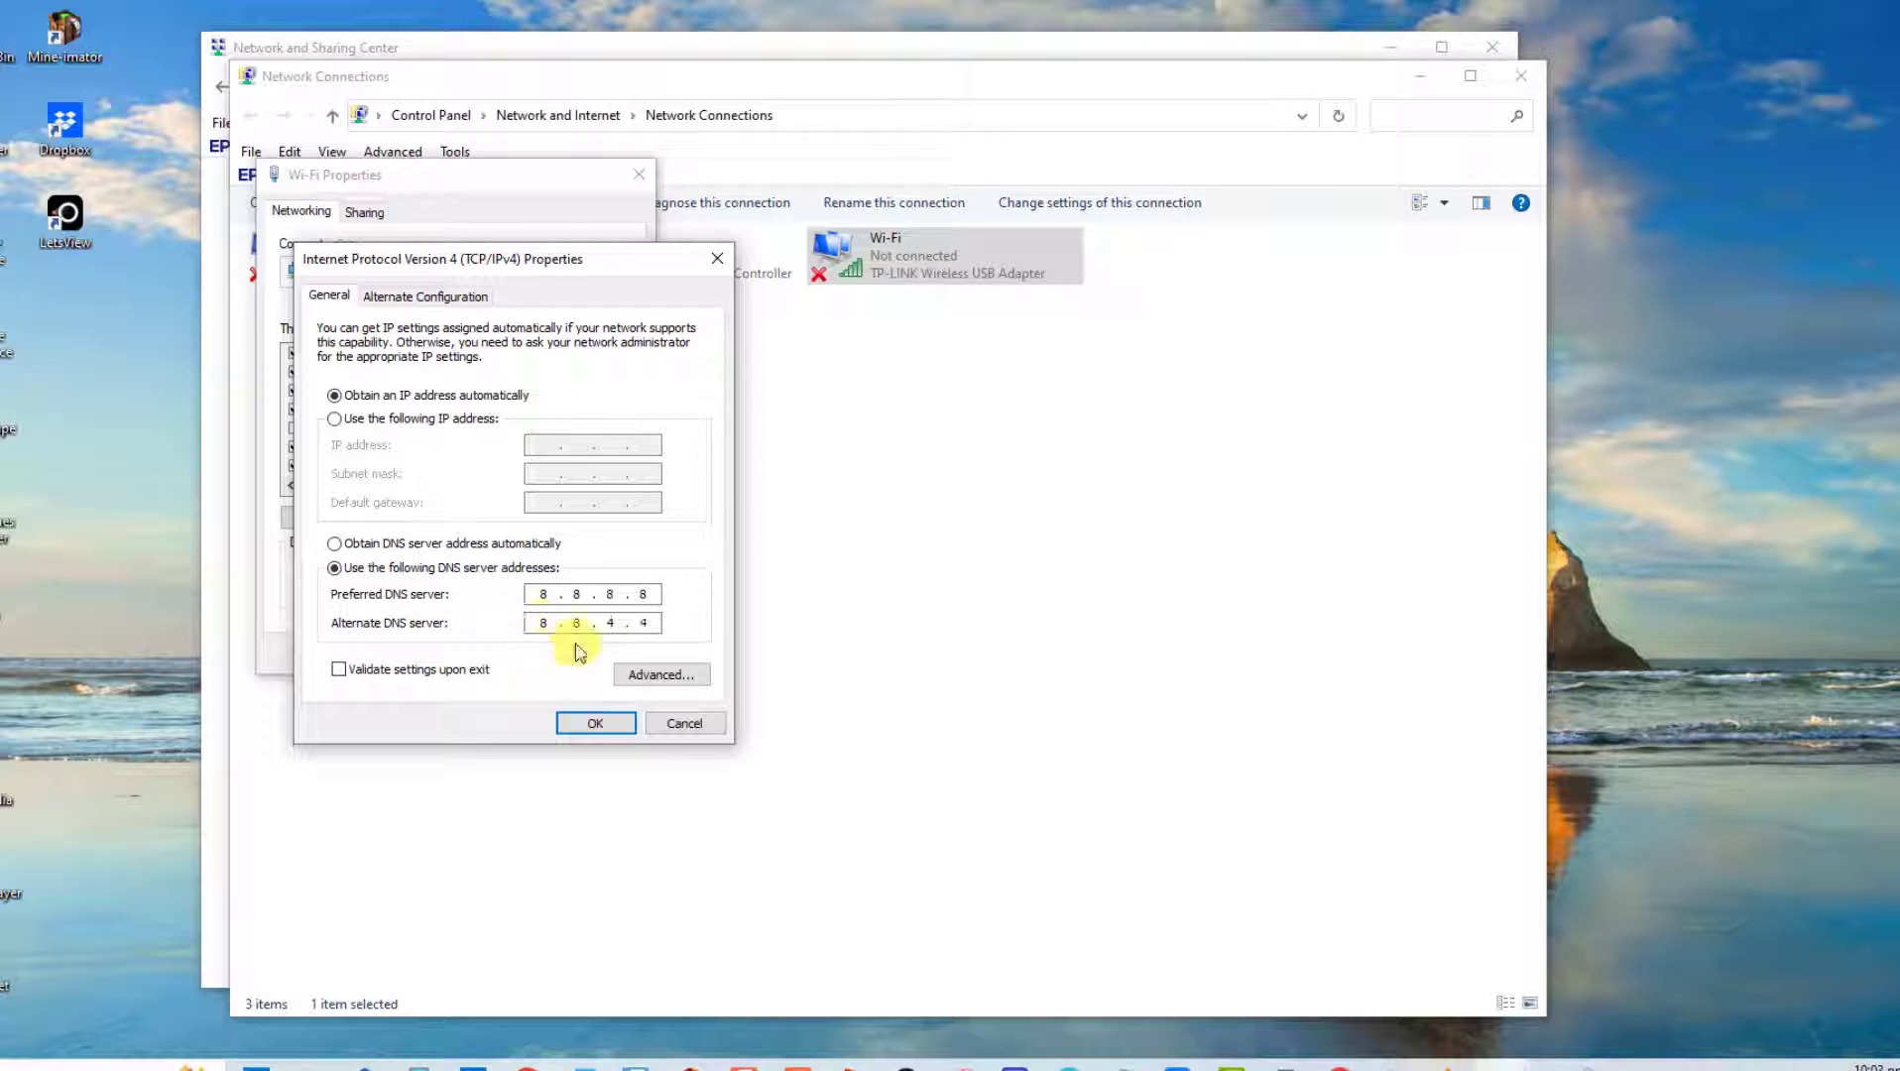
left_click(595, 723)
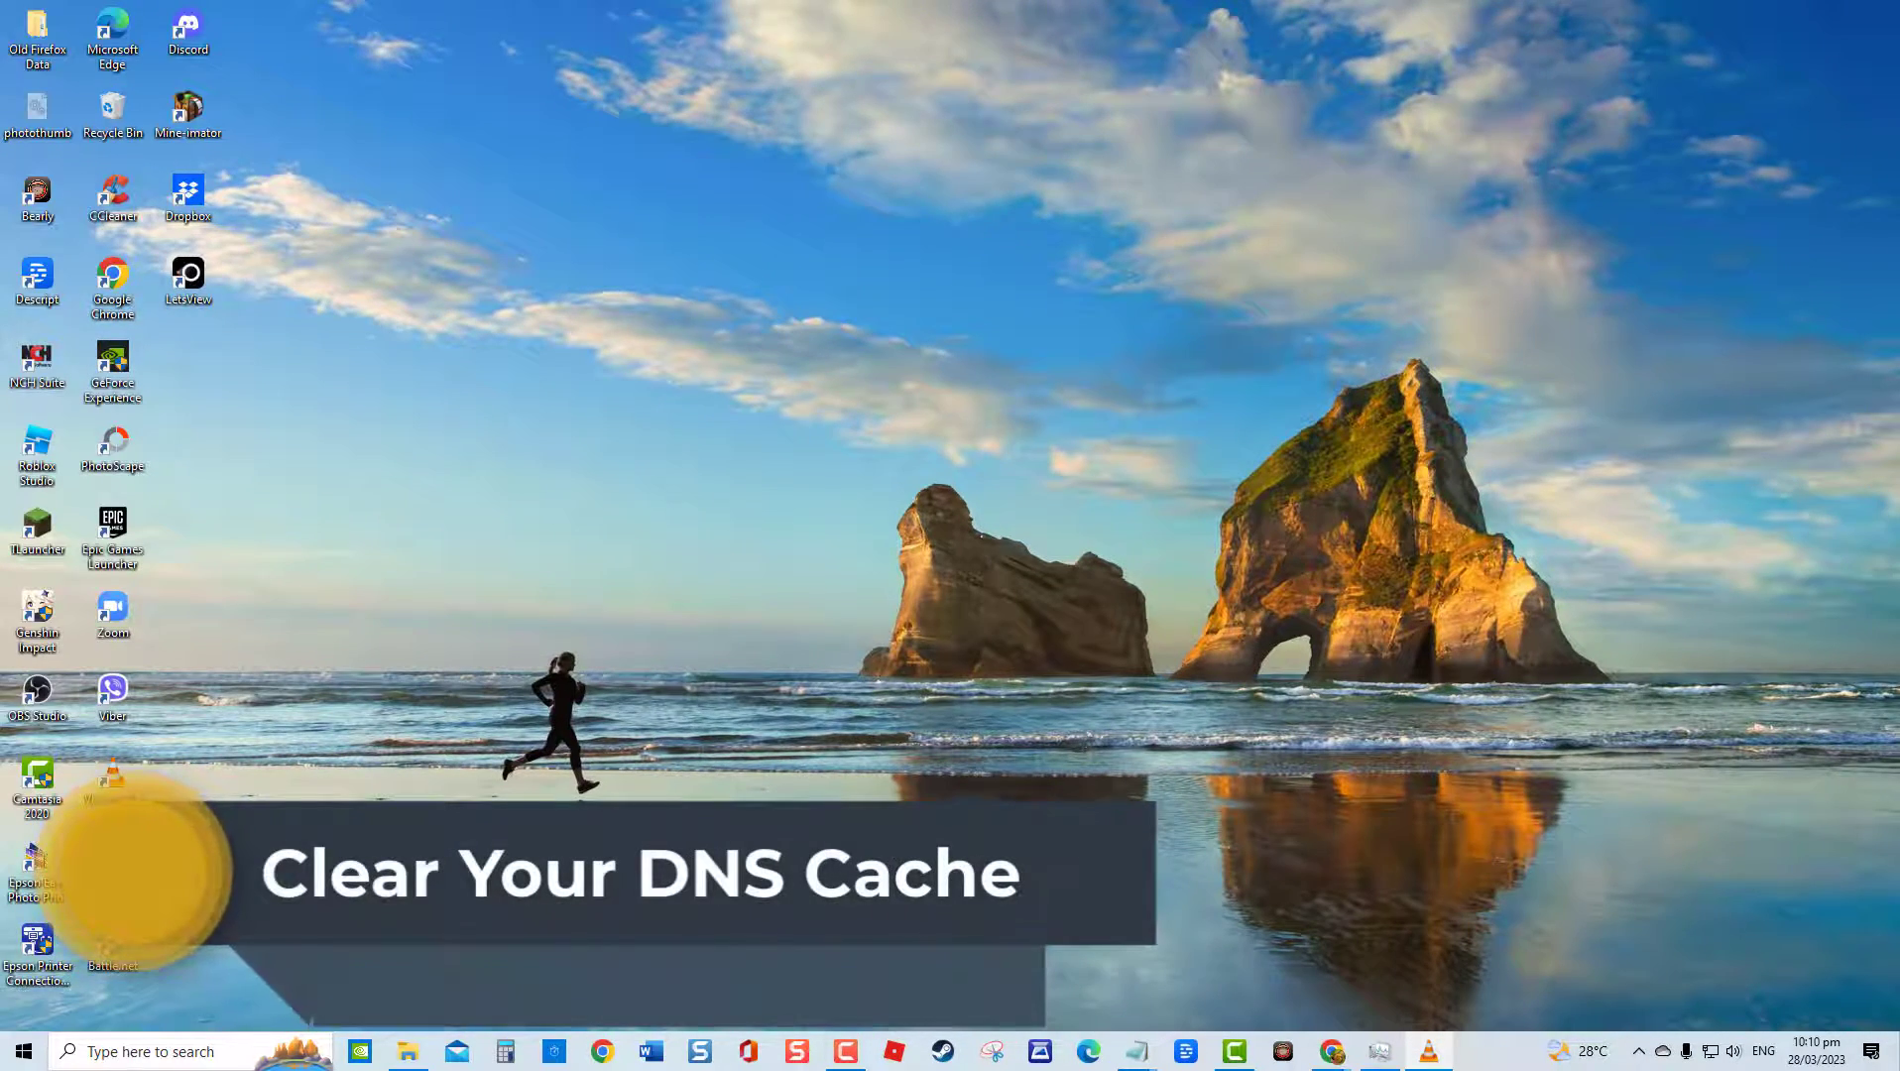
Step: Search the taskbar for 'Command Prompt'
left_click(146, 1050)
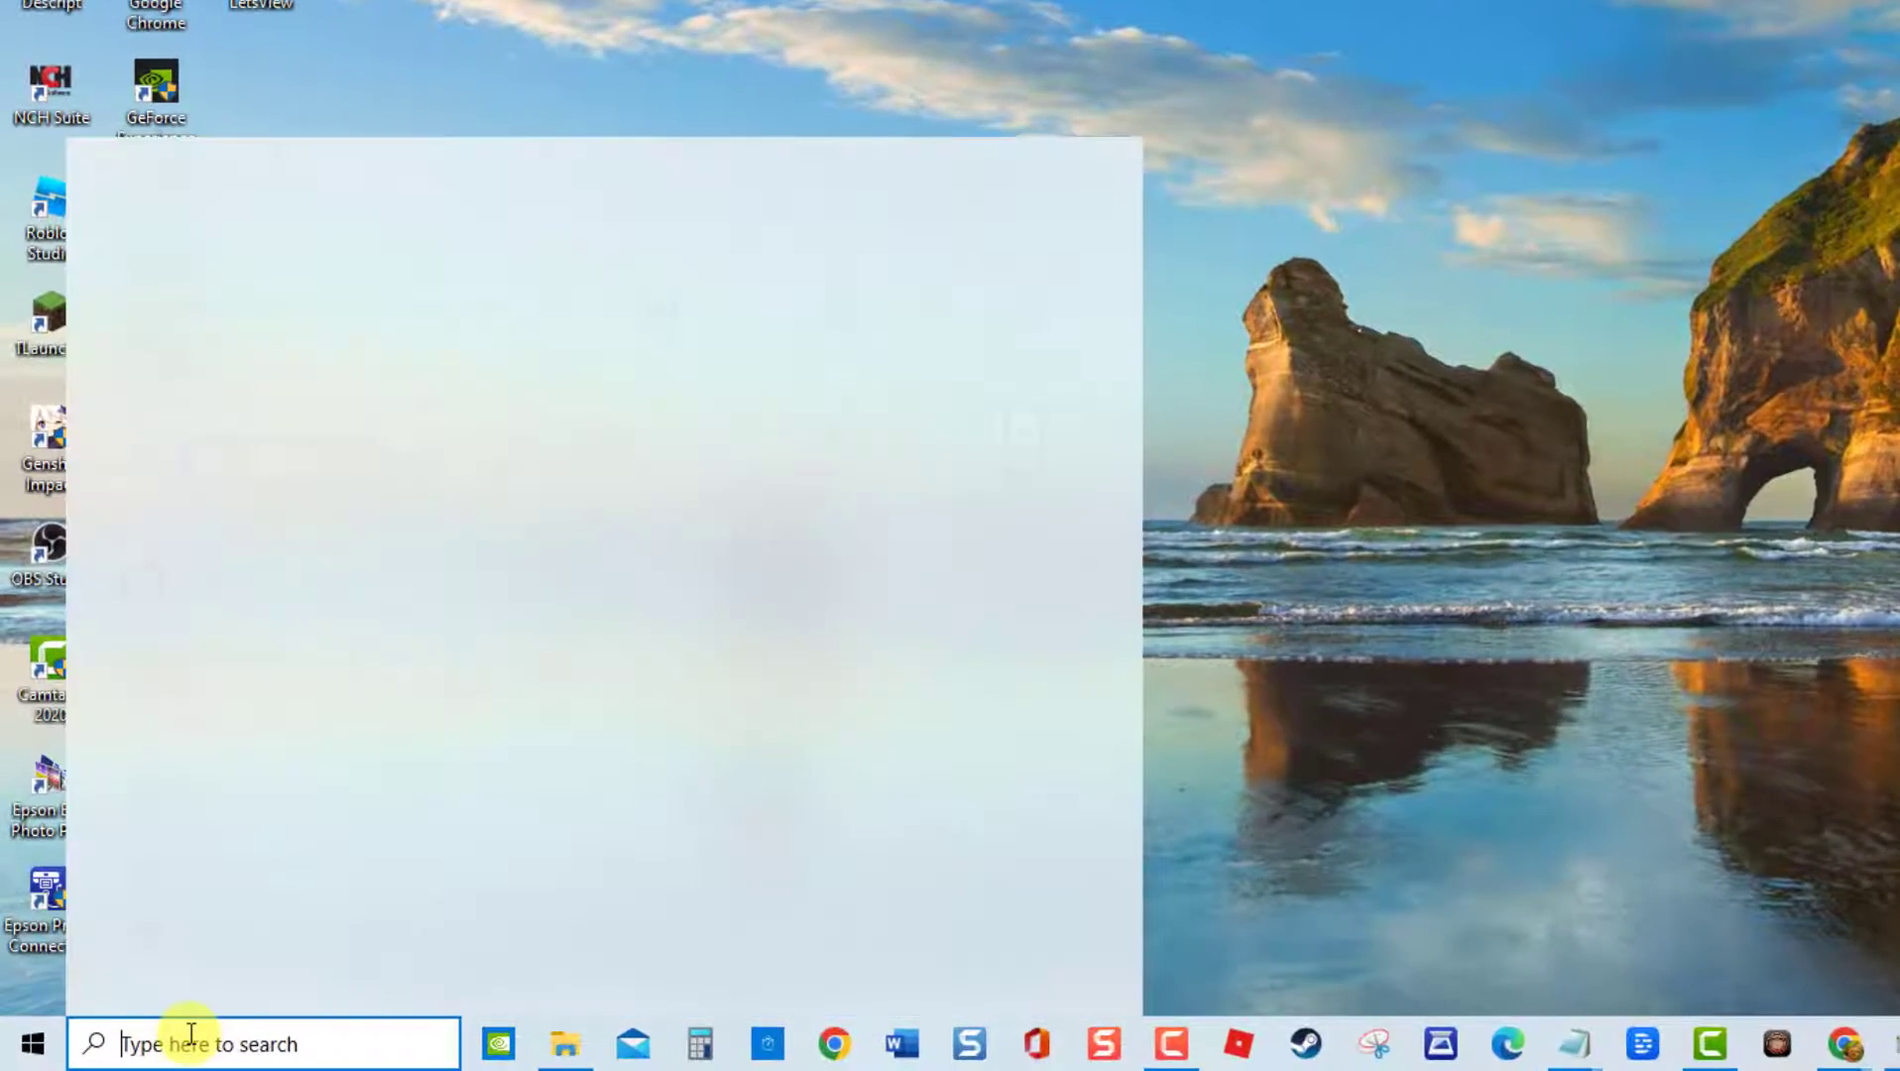
type("Command Prompt")
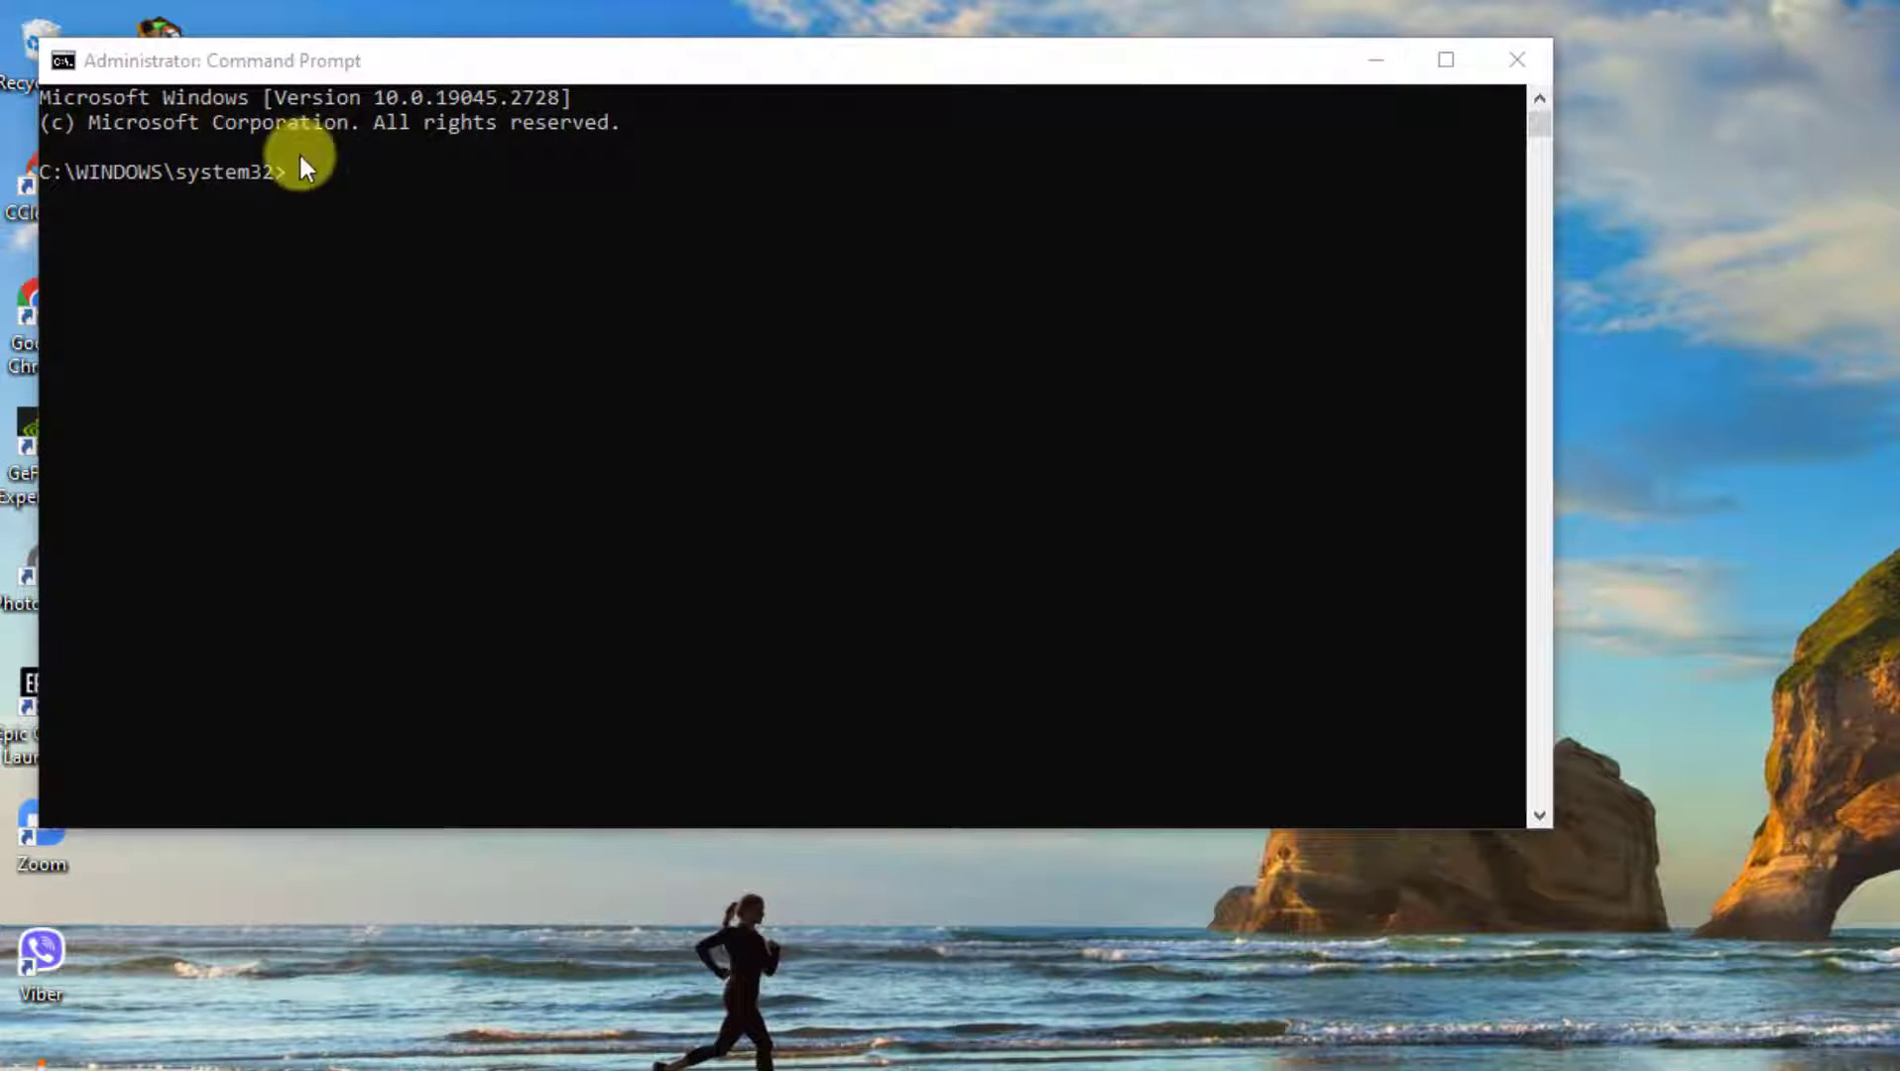
Step: Flush the DNS cache with ipconfig /flushdns, then close the Command Prompt window
type("ipconfig/flushdns")
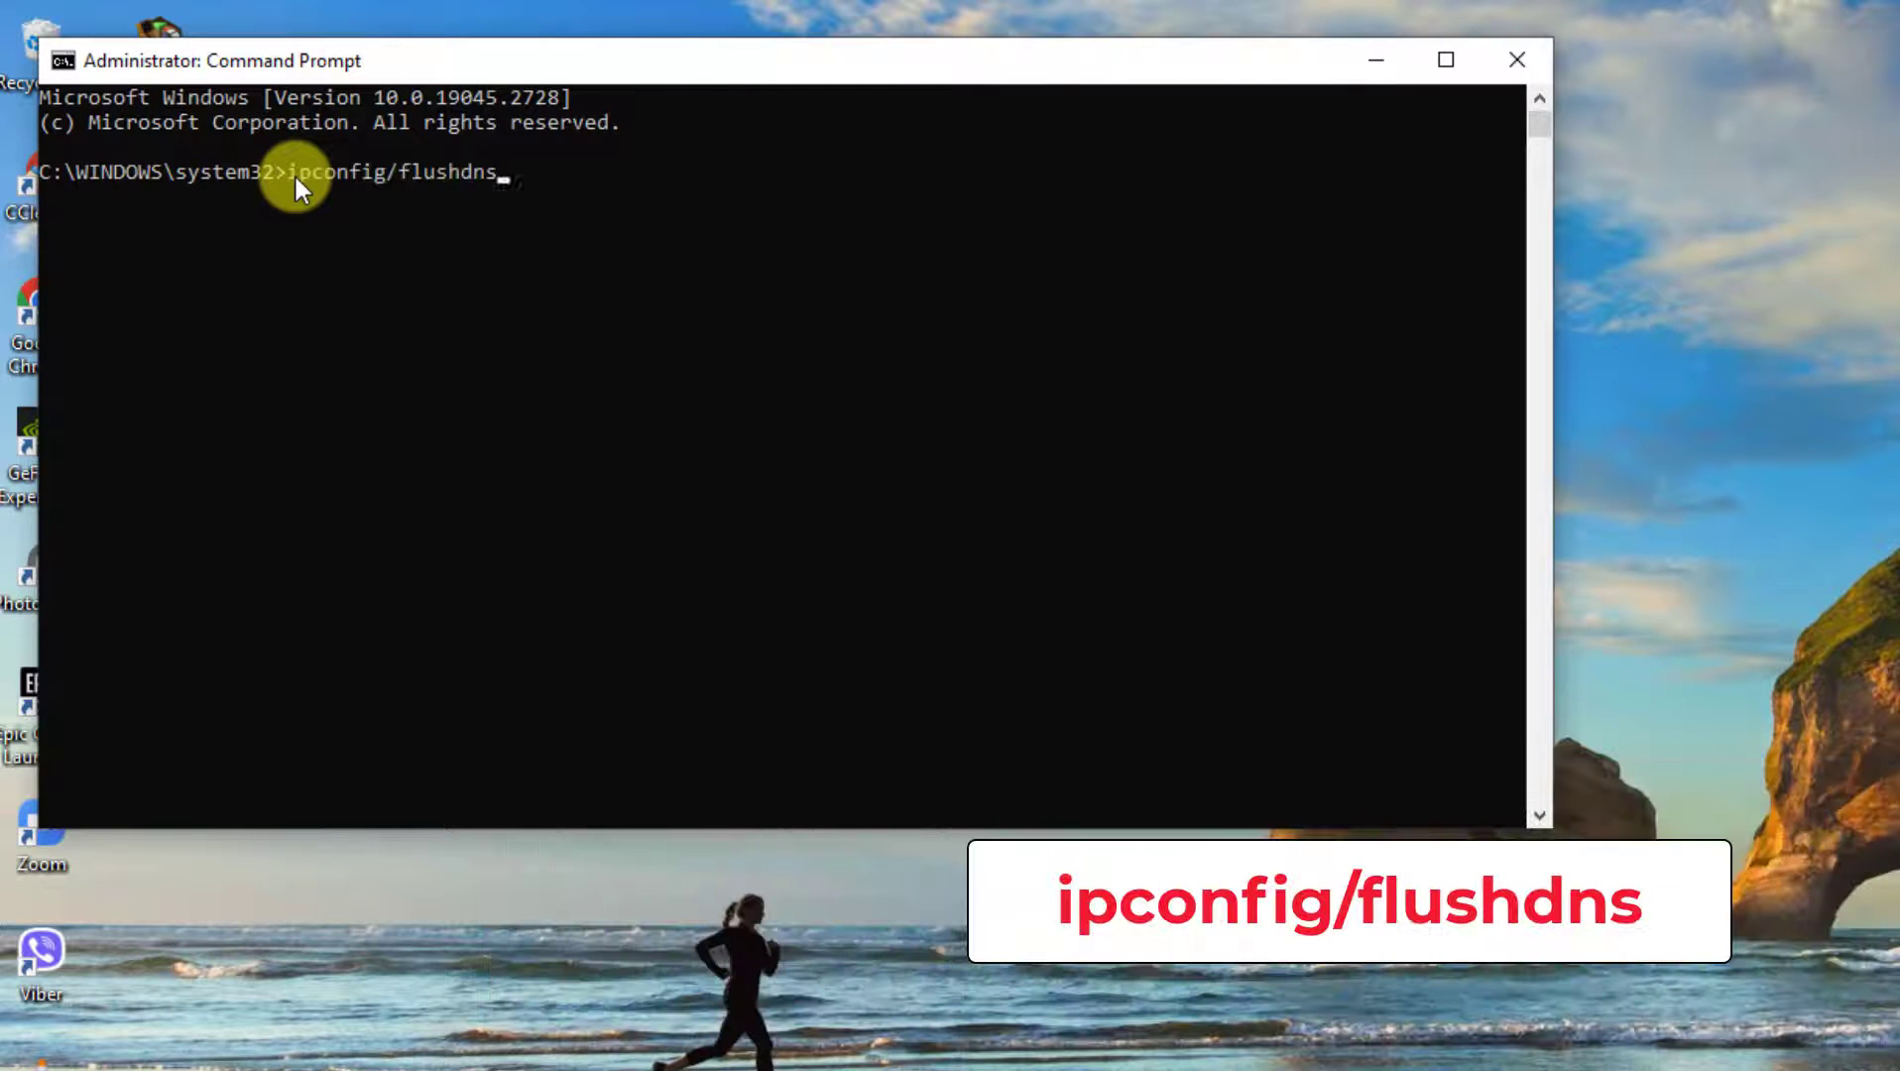
key("Return")
type("ipconfig/renew")
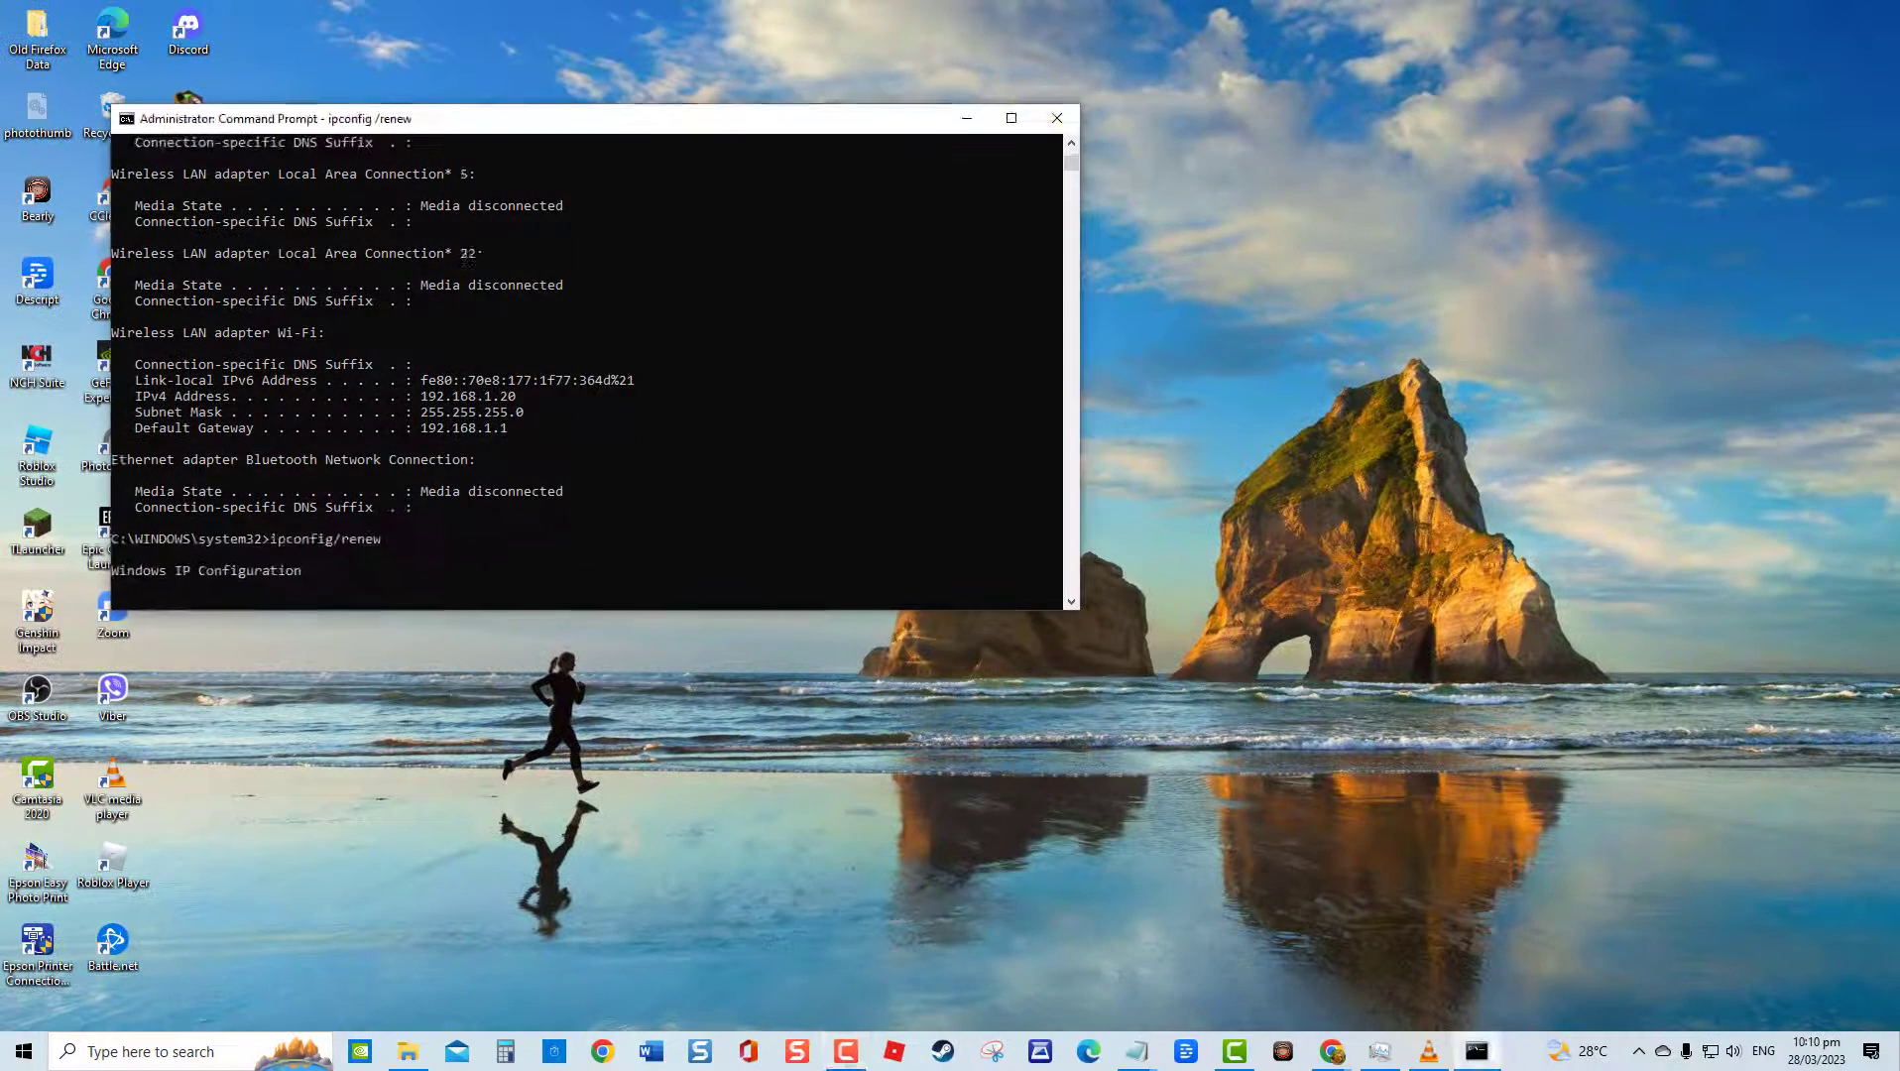
left_click(1053, 118)
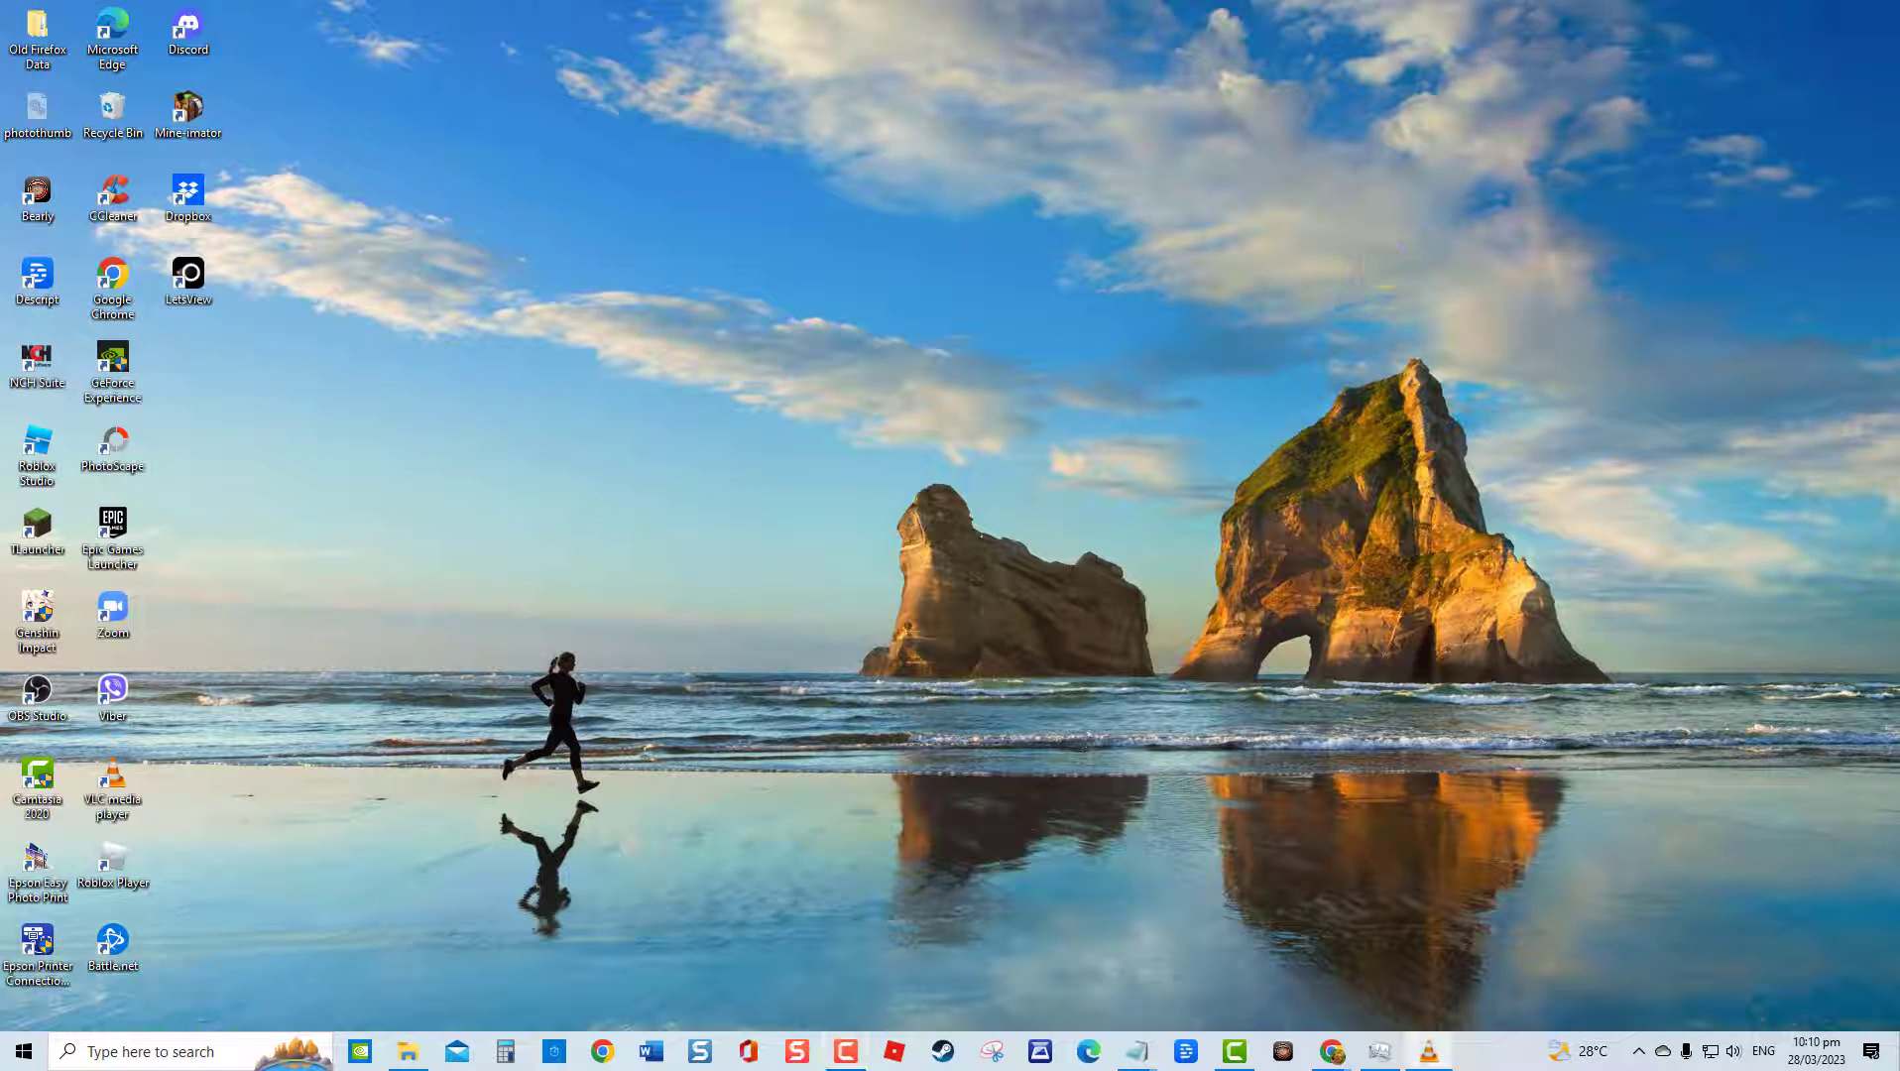